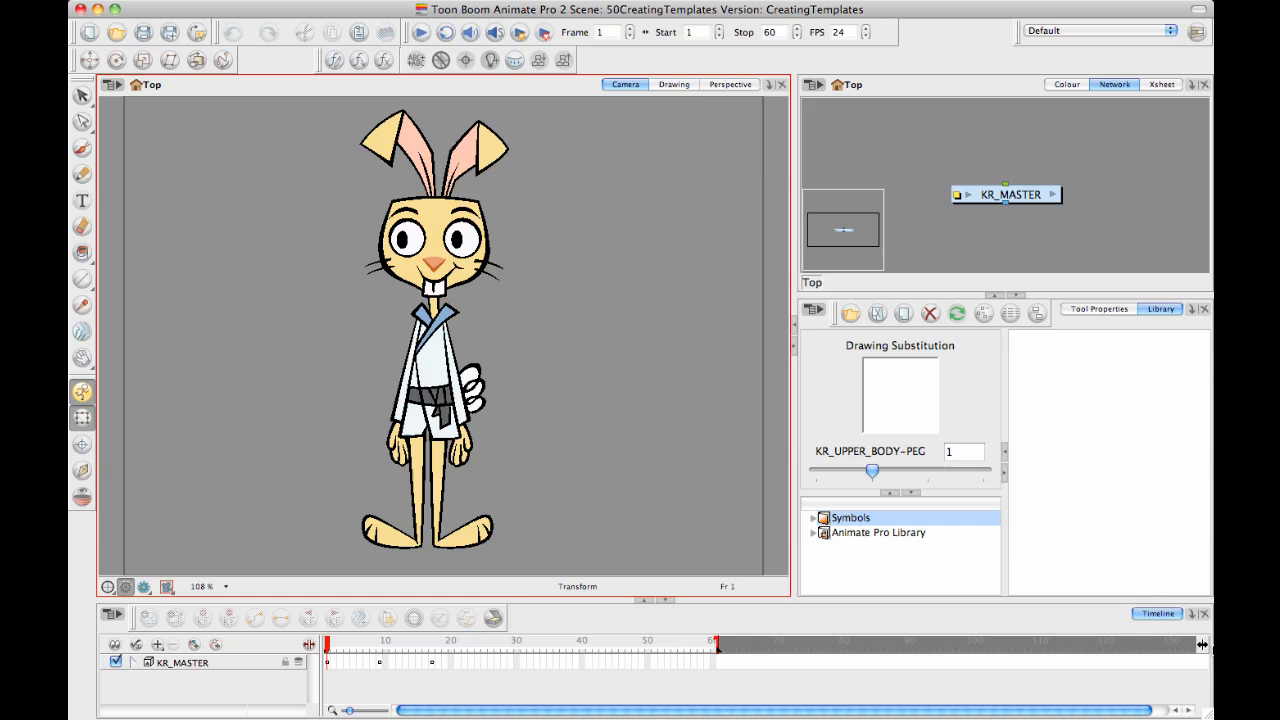
mouse_move(82, 393)
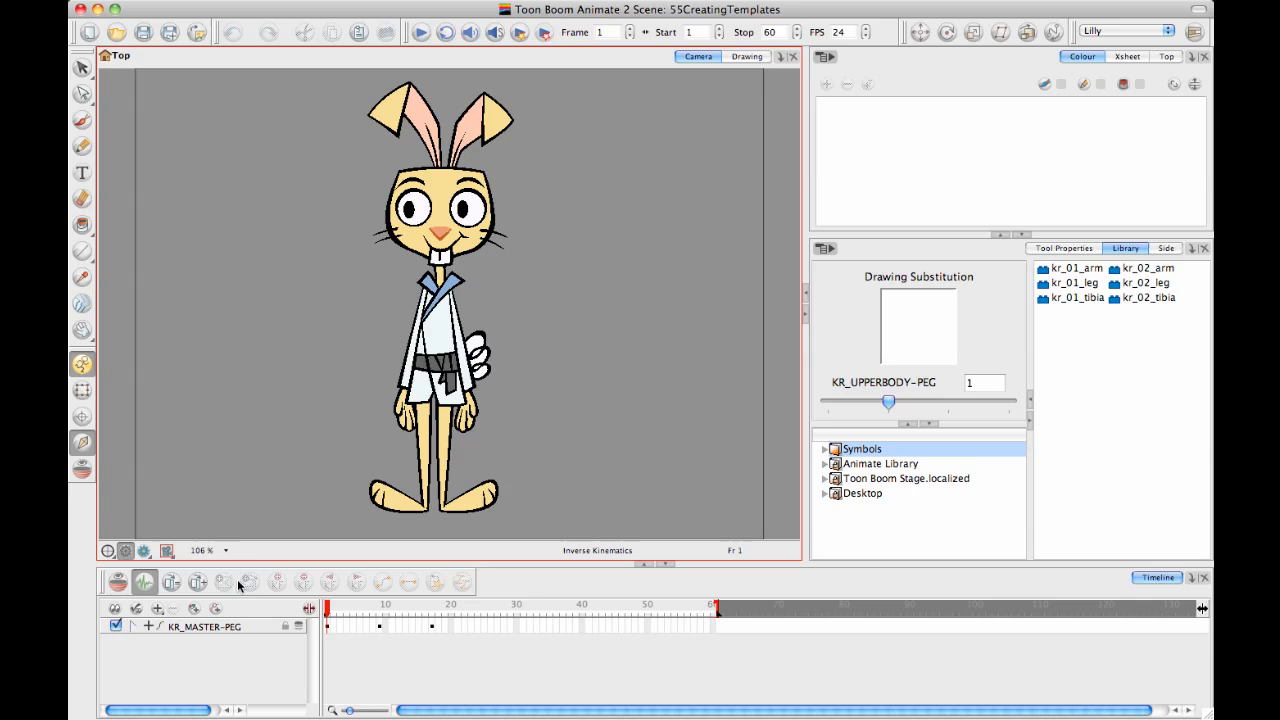
Expand KR_MASTER-PEG to list its torso, arm, neck, head and facial-feature pegs
click(138, 625)
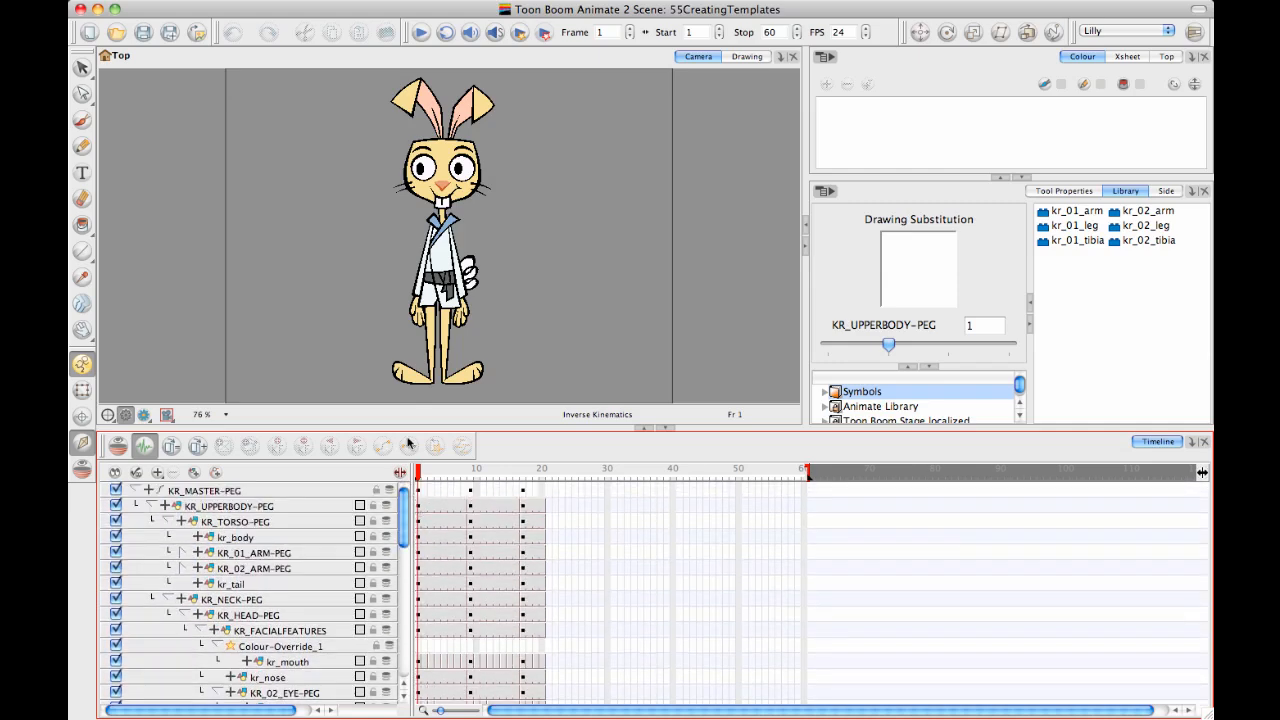
mouse_move(409, 446)
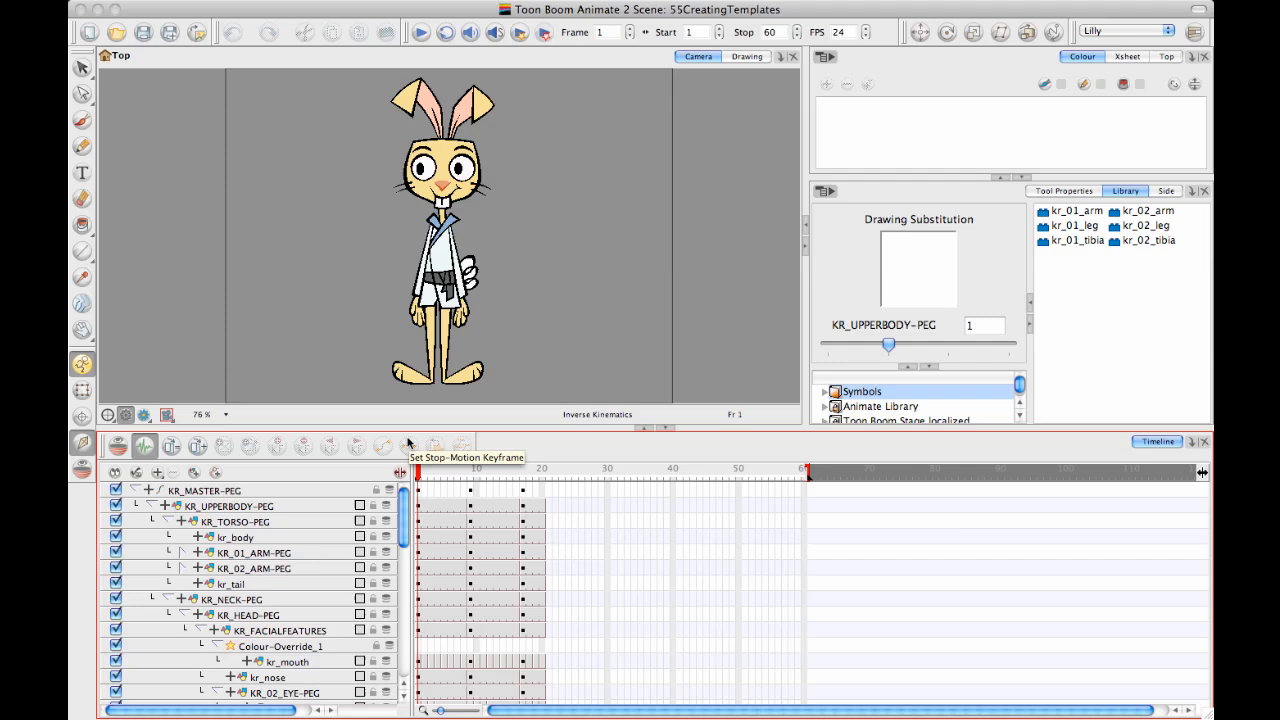
mouse_move(220, 429)
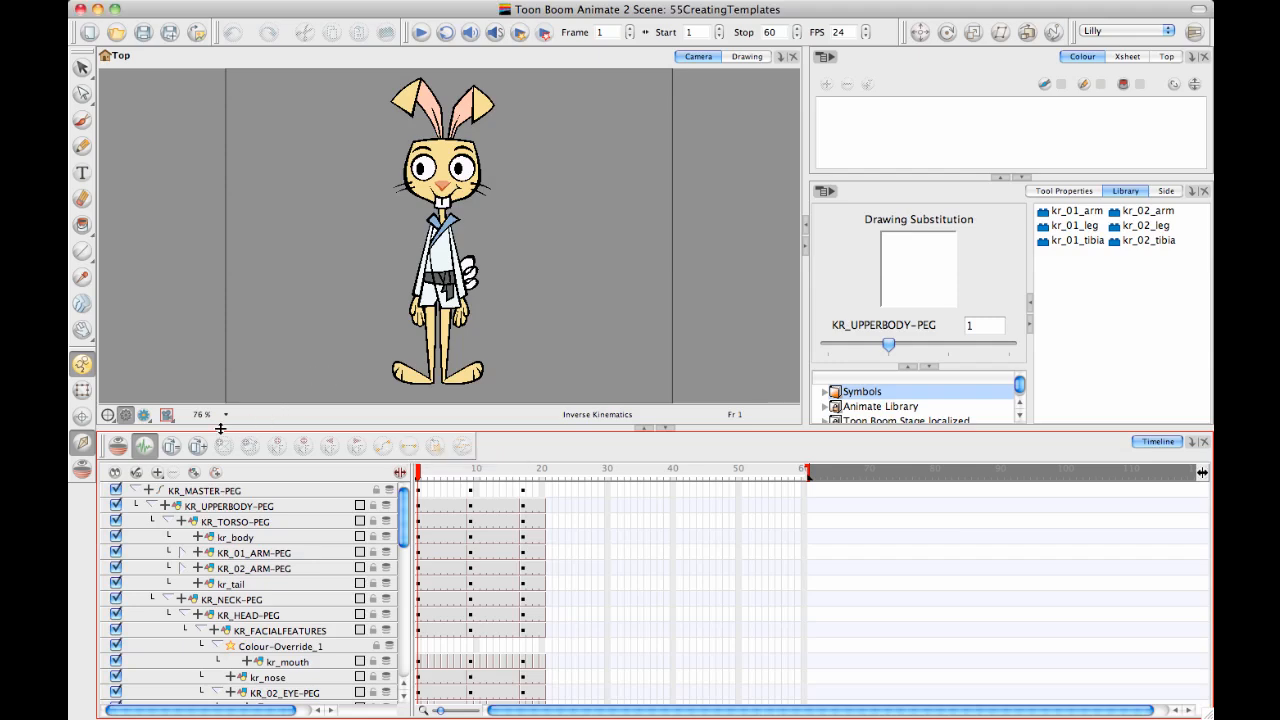
mouse_move(450, 428)
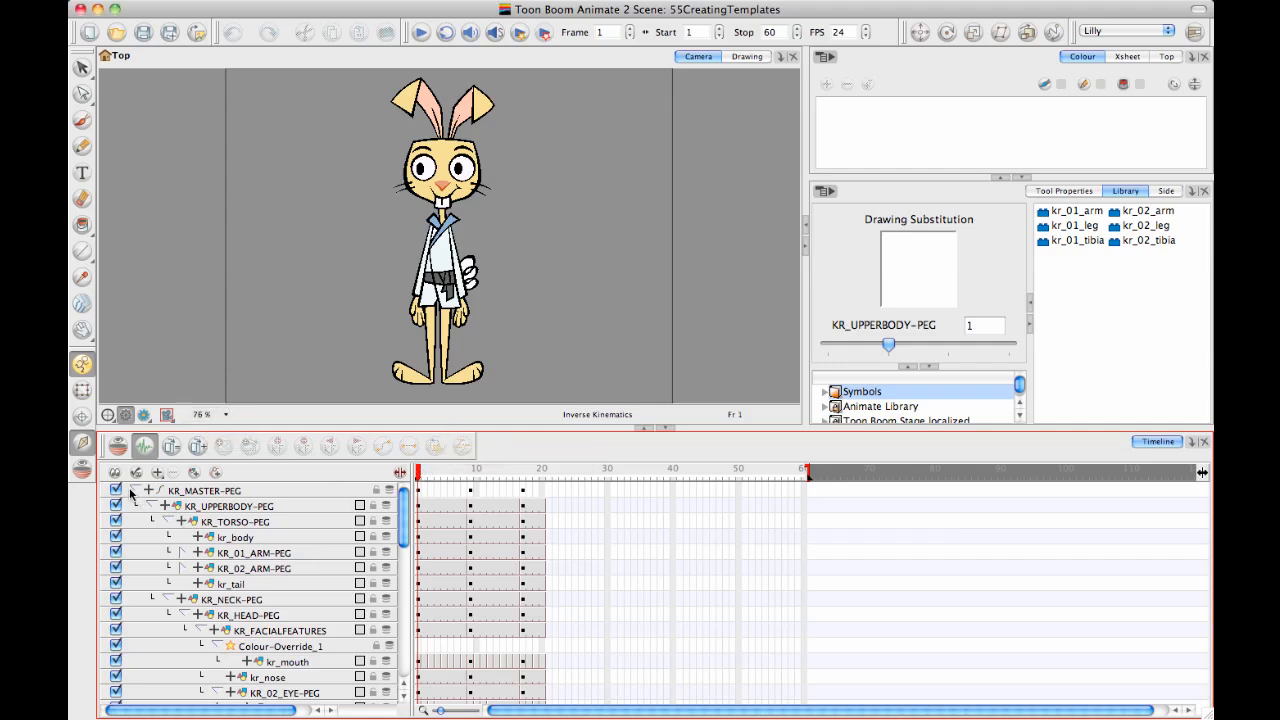
Collapse KR_MASTER-PEG's child layers so only the master peg is listed
click(132, 490)
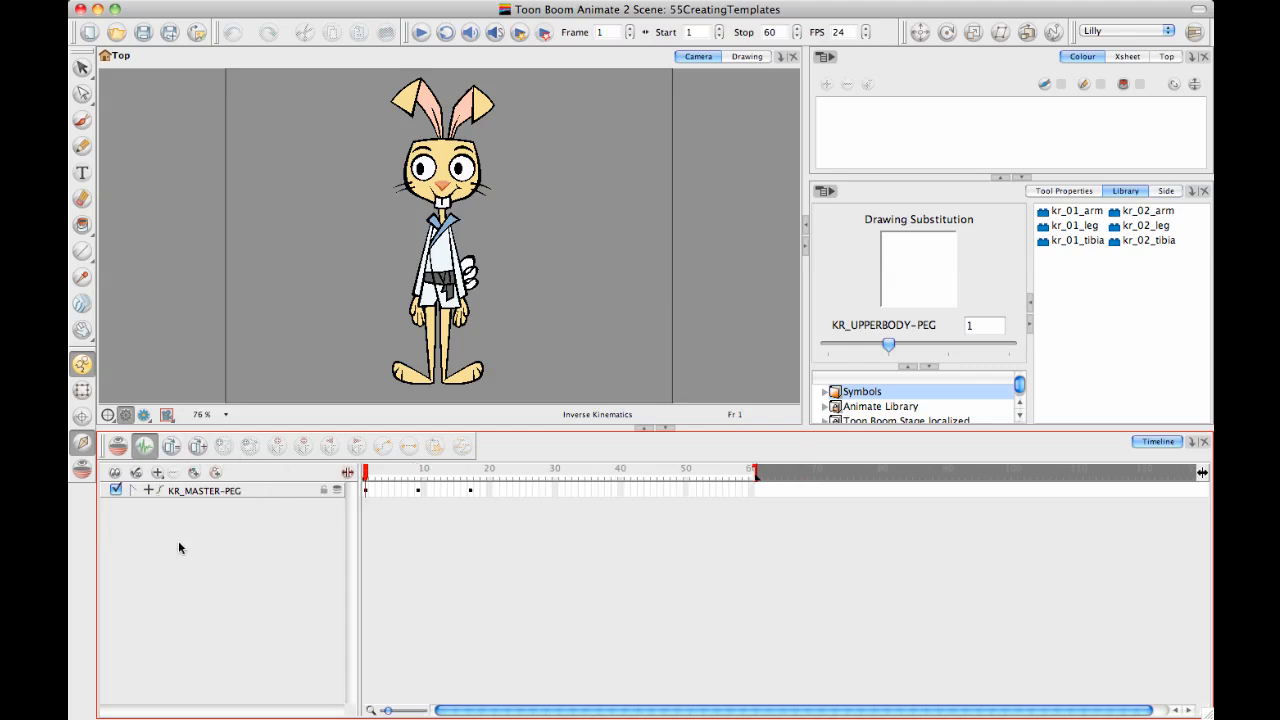
mouse_move(491, 556)
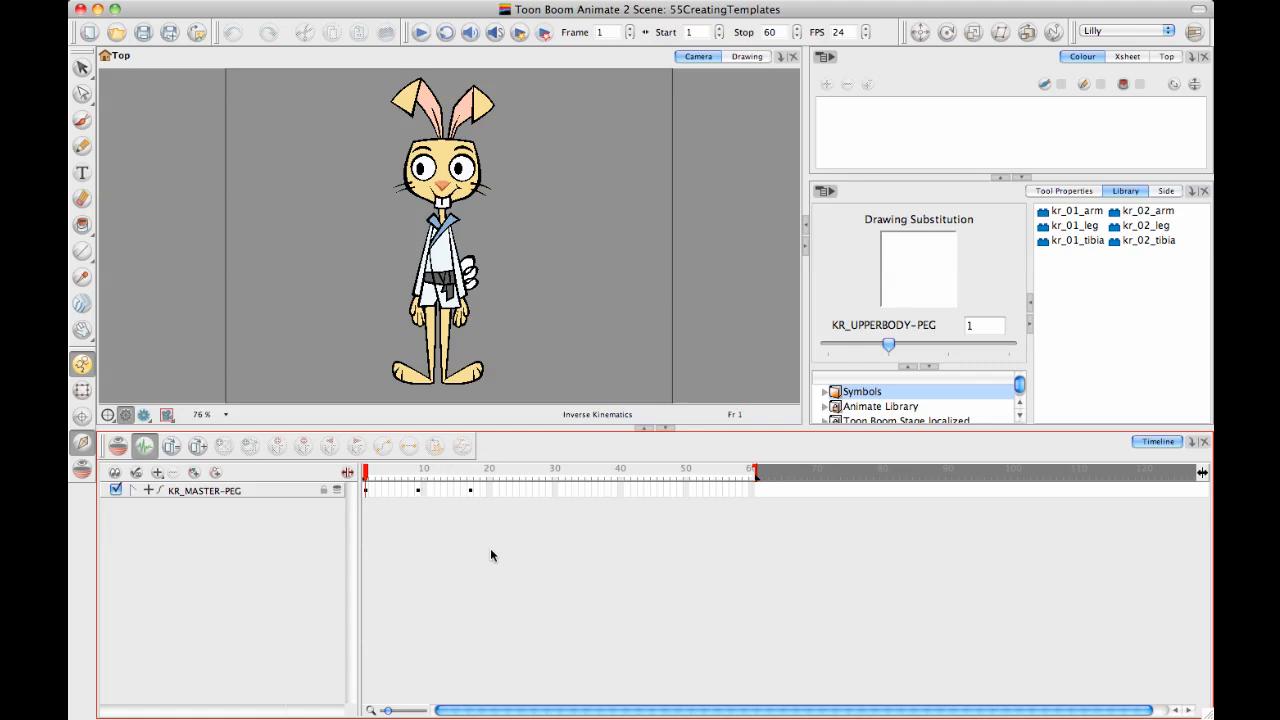
mouse_move(461, 543)
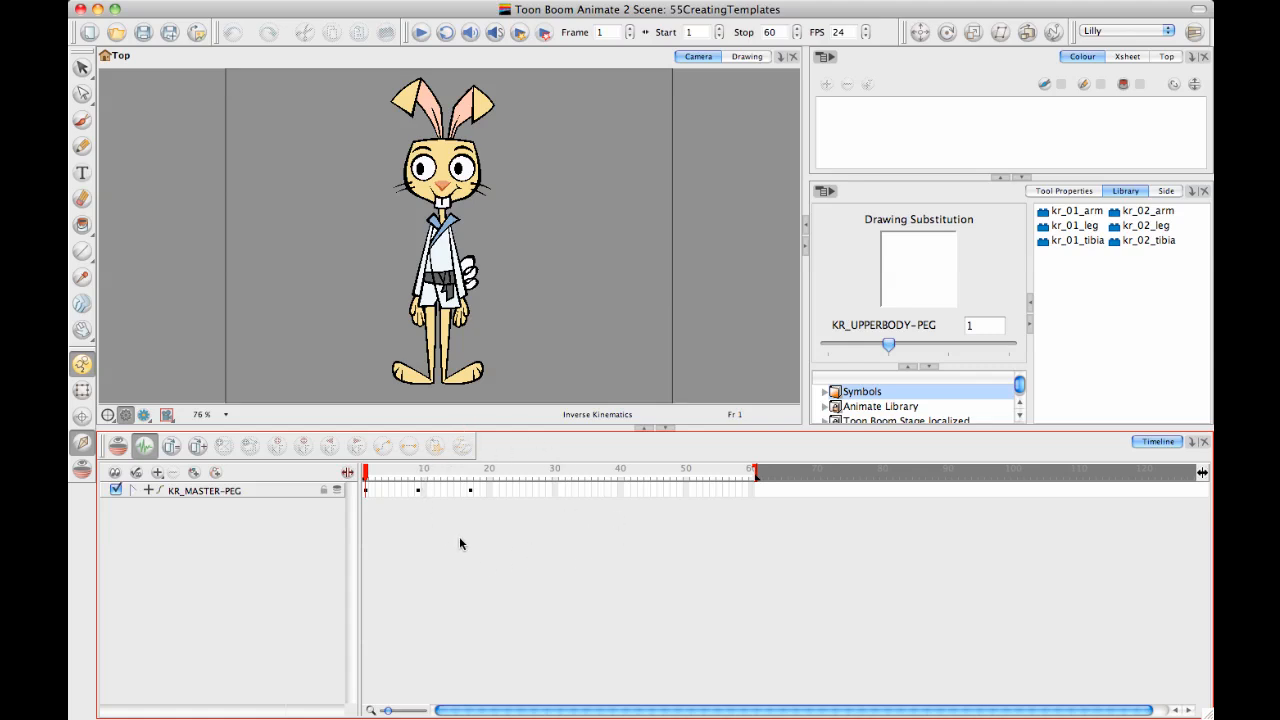
mouse_move(298, 625)
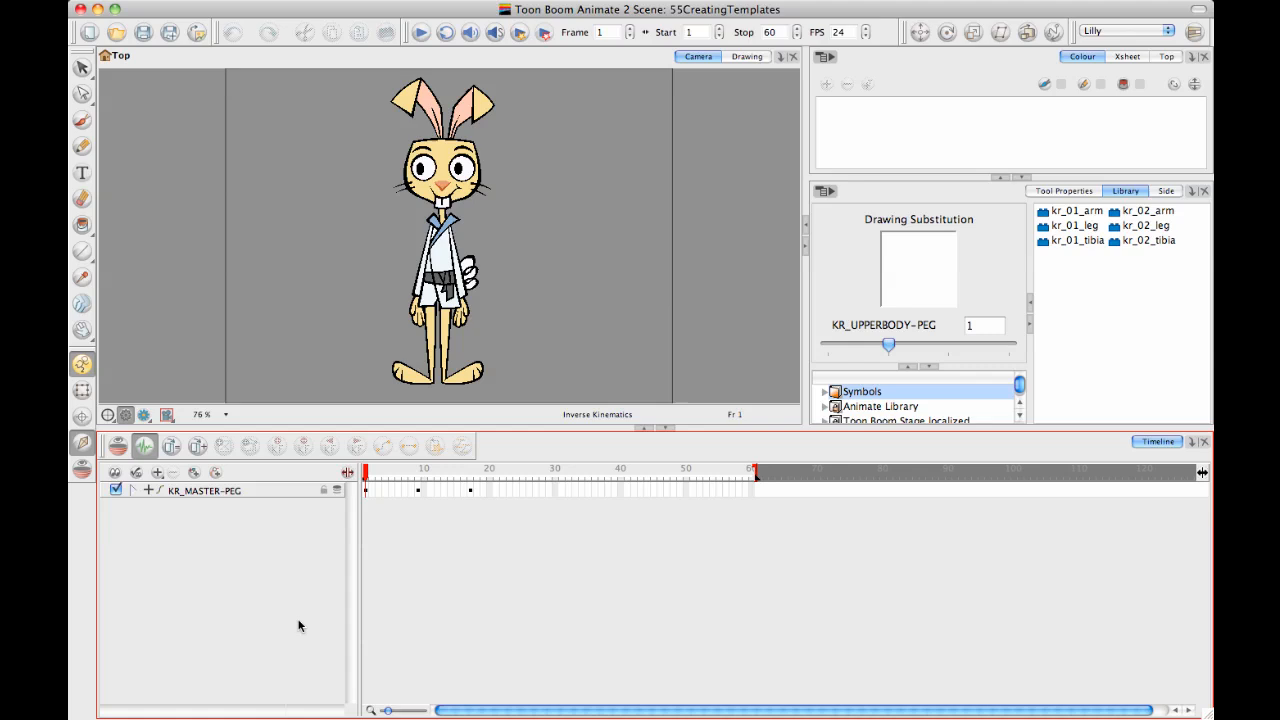
mouse_move(260, 557)
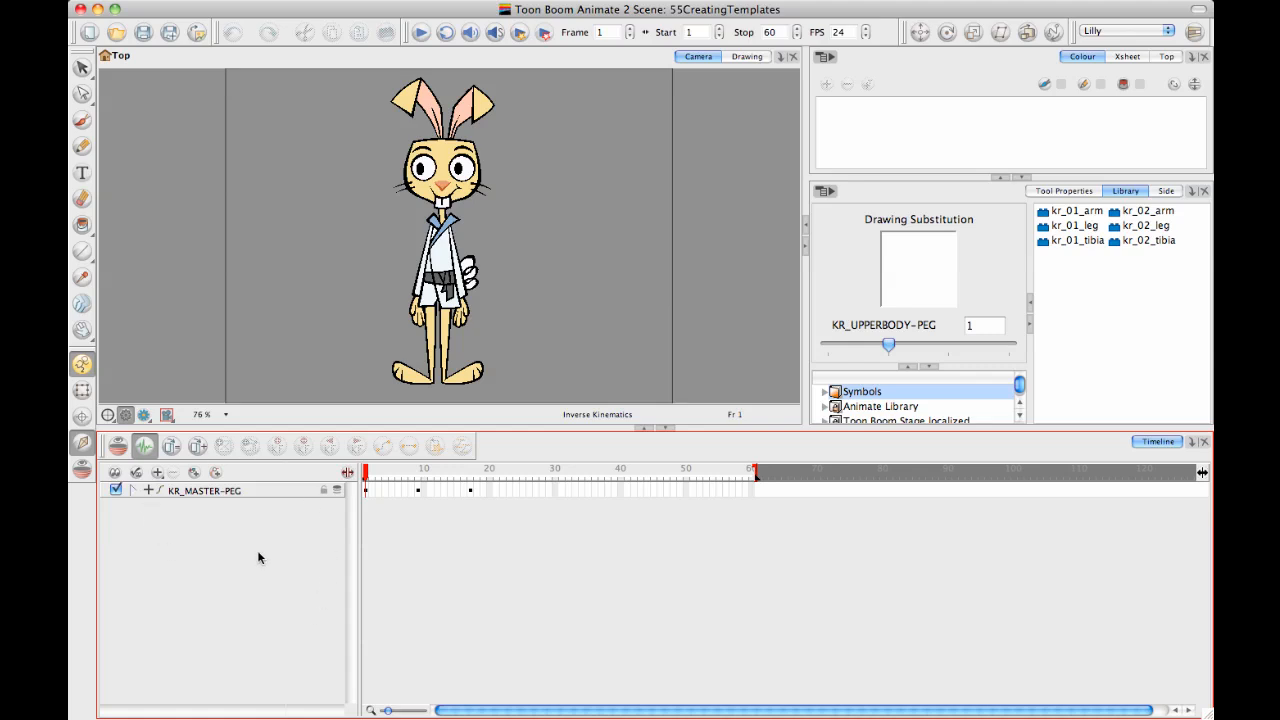
mouse_move(232, 452)
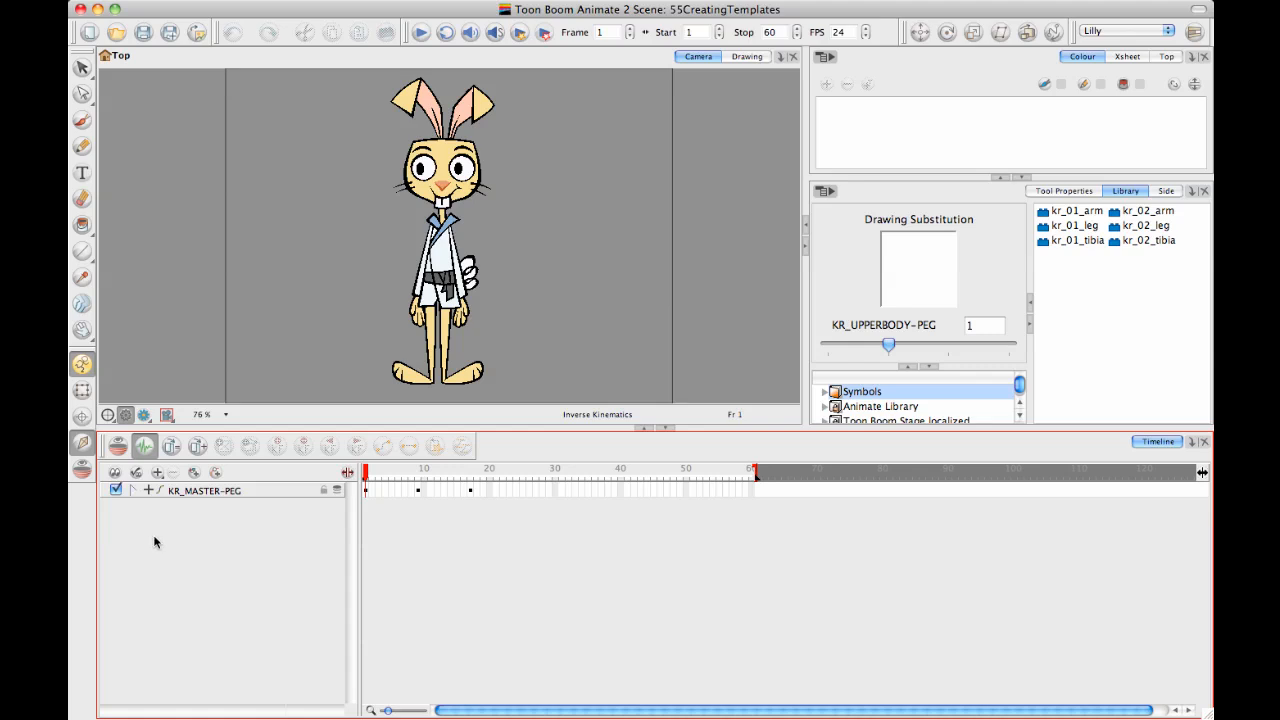
mouse_move(577, 456)
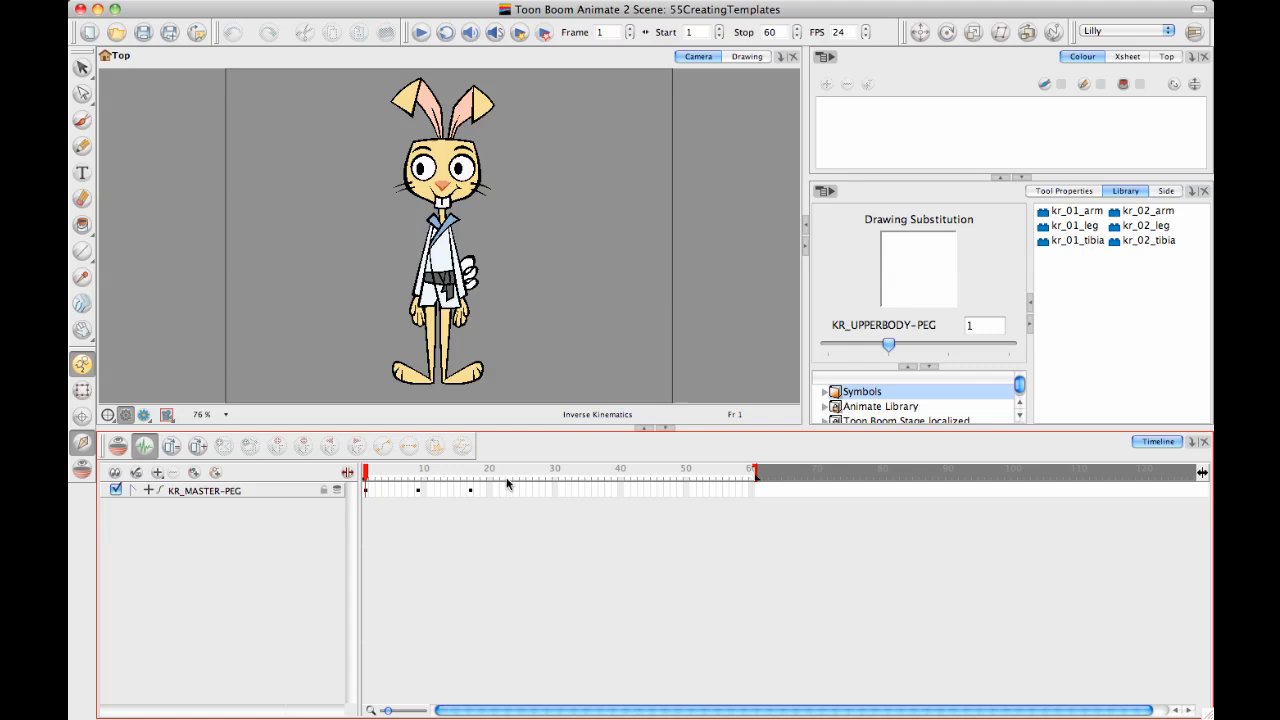
mouse_move(442, 541)
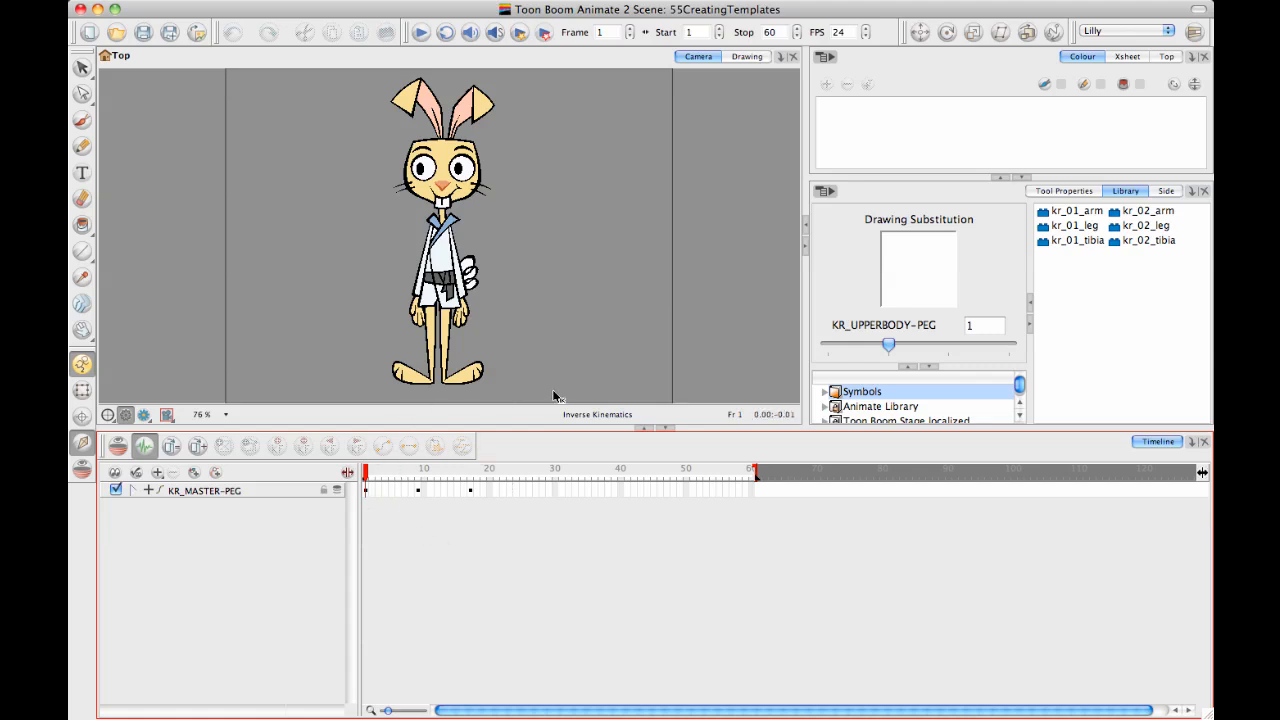
mouse_move(392, 591)
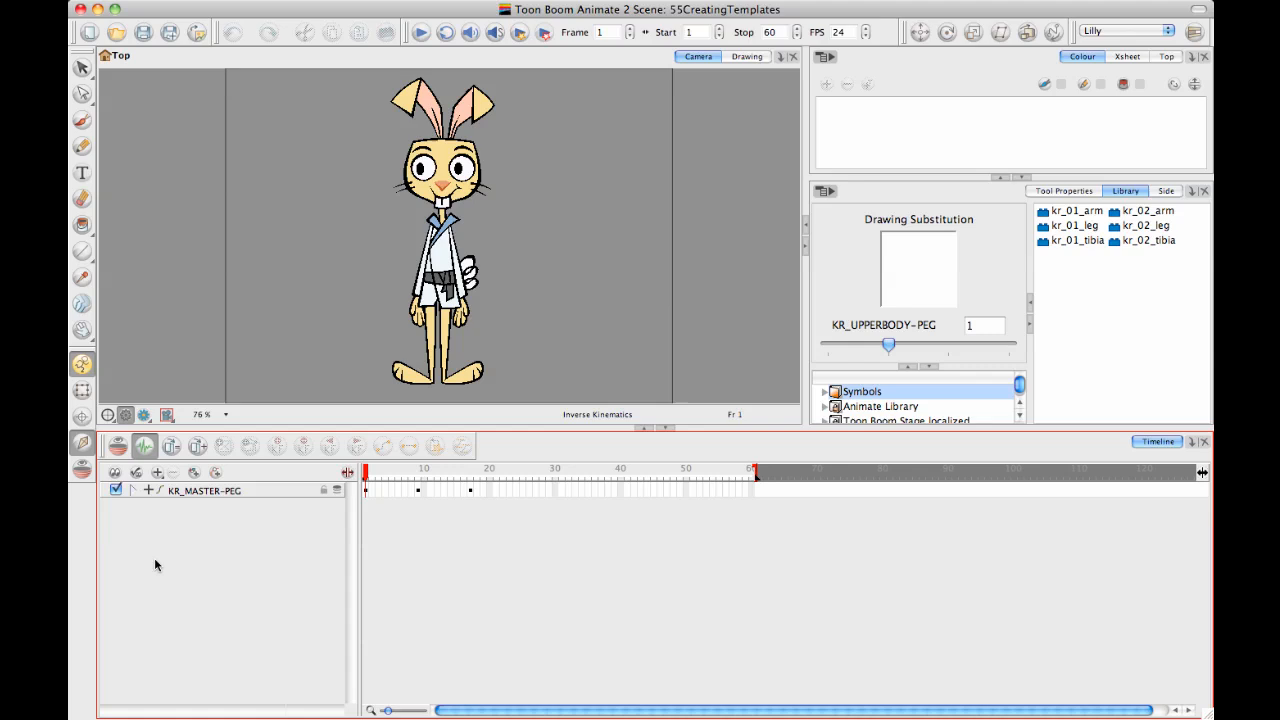
mouse_move(305, 553)
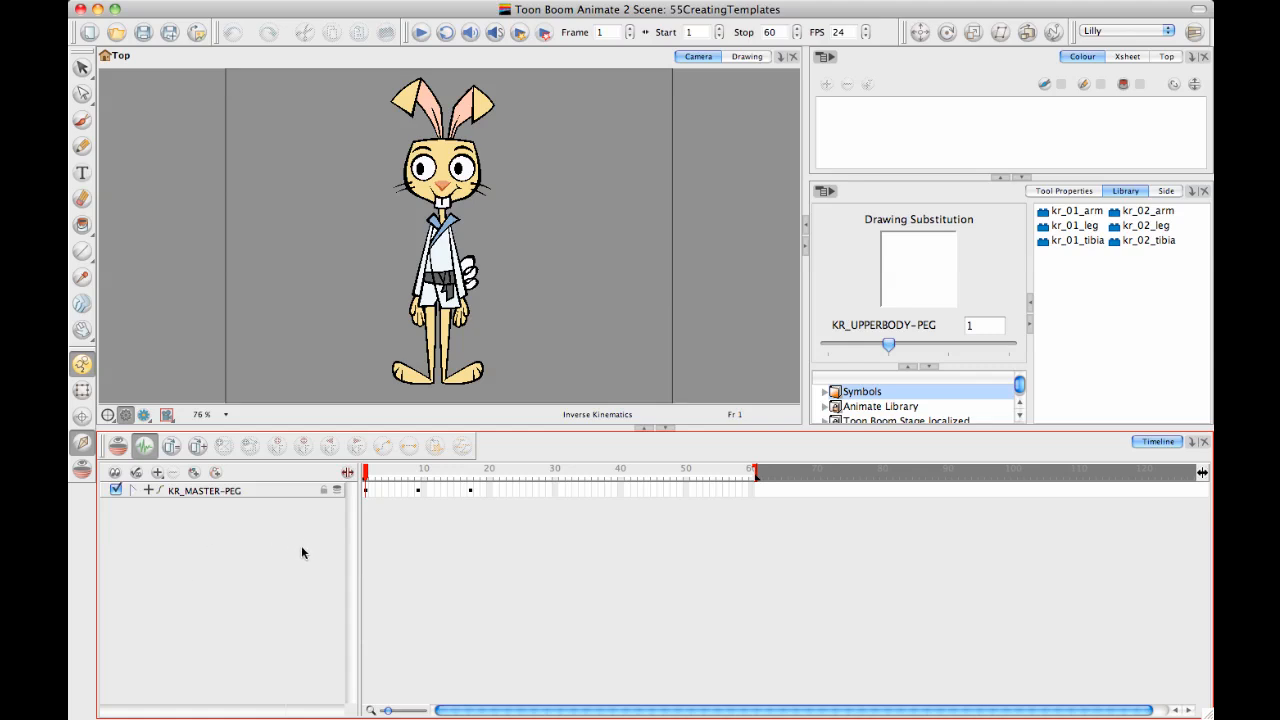
mouse_move(295, 561)
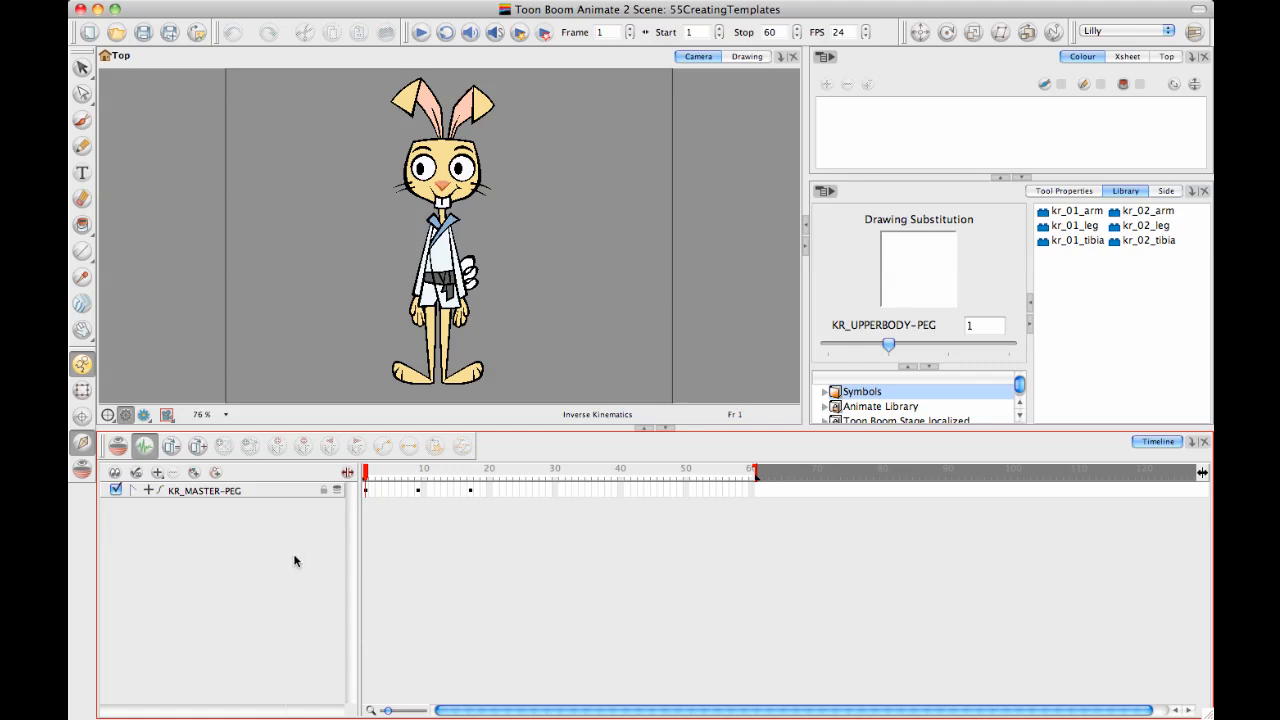
mouse_move(148, 511)
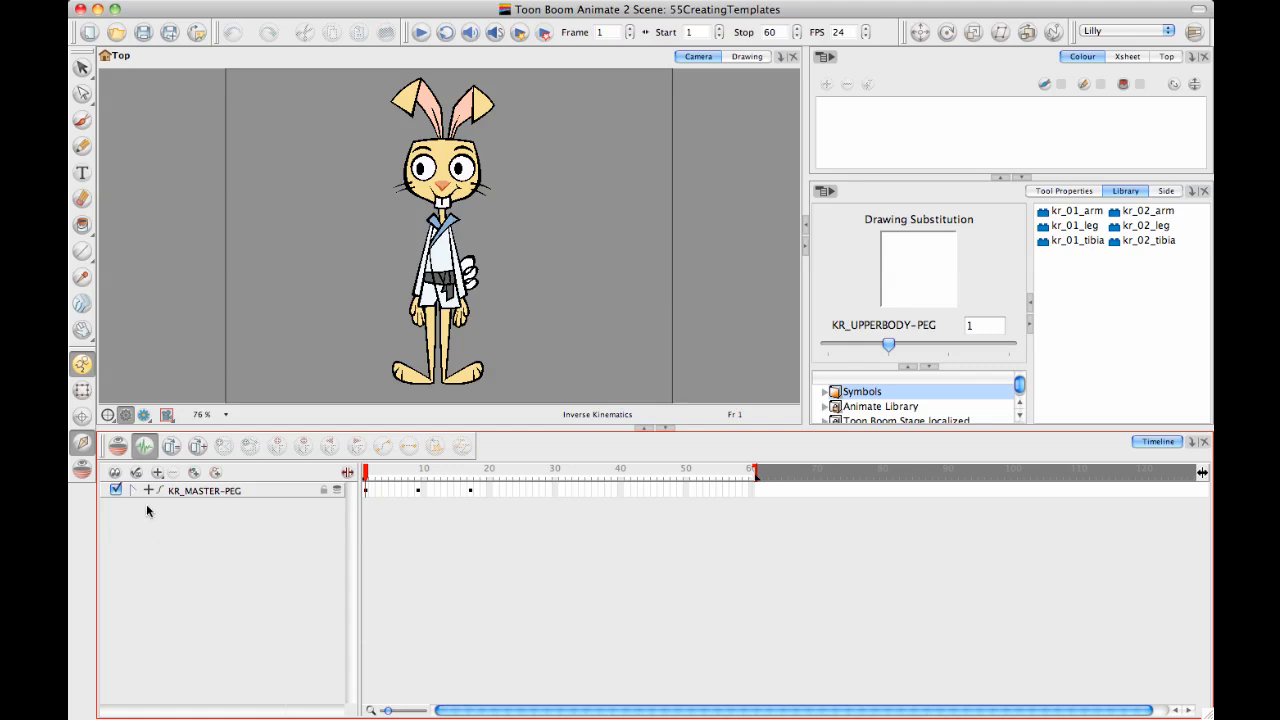
click(141, 490)
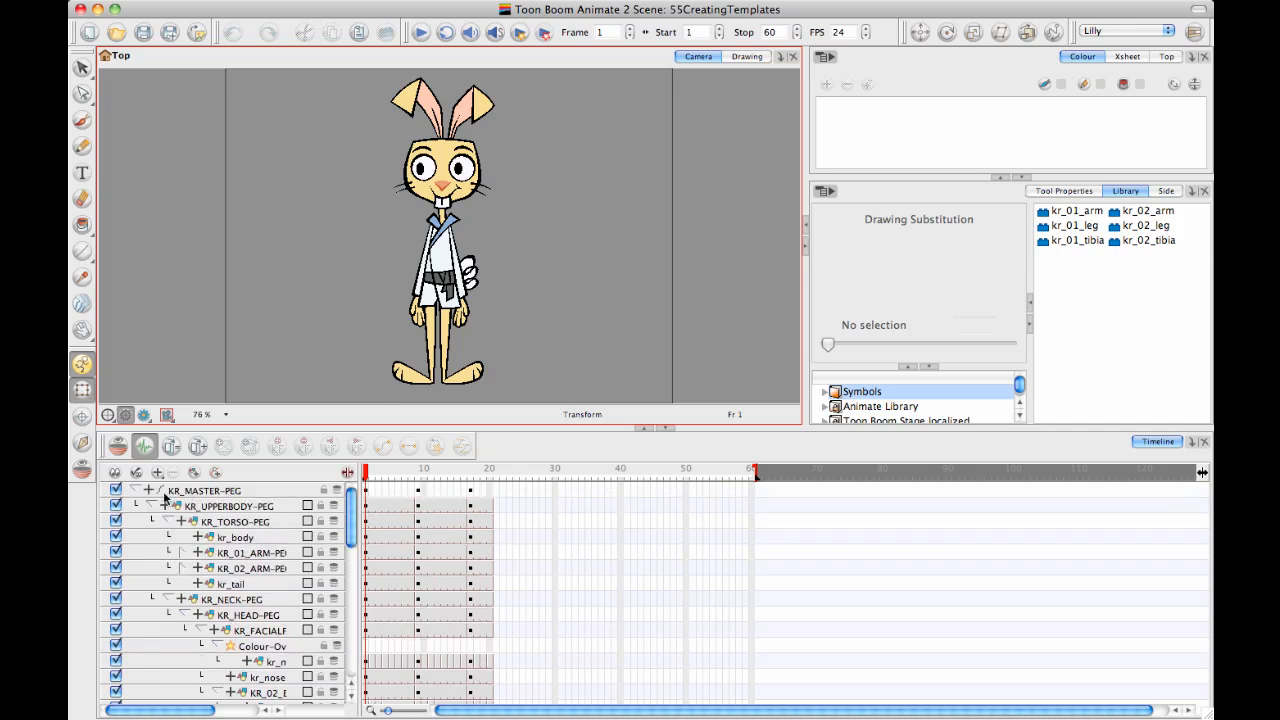
click(148, 490)
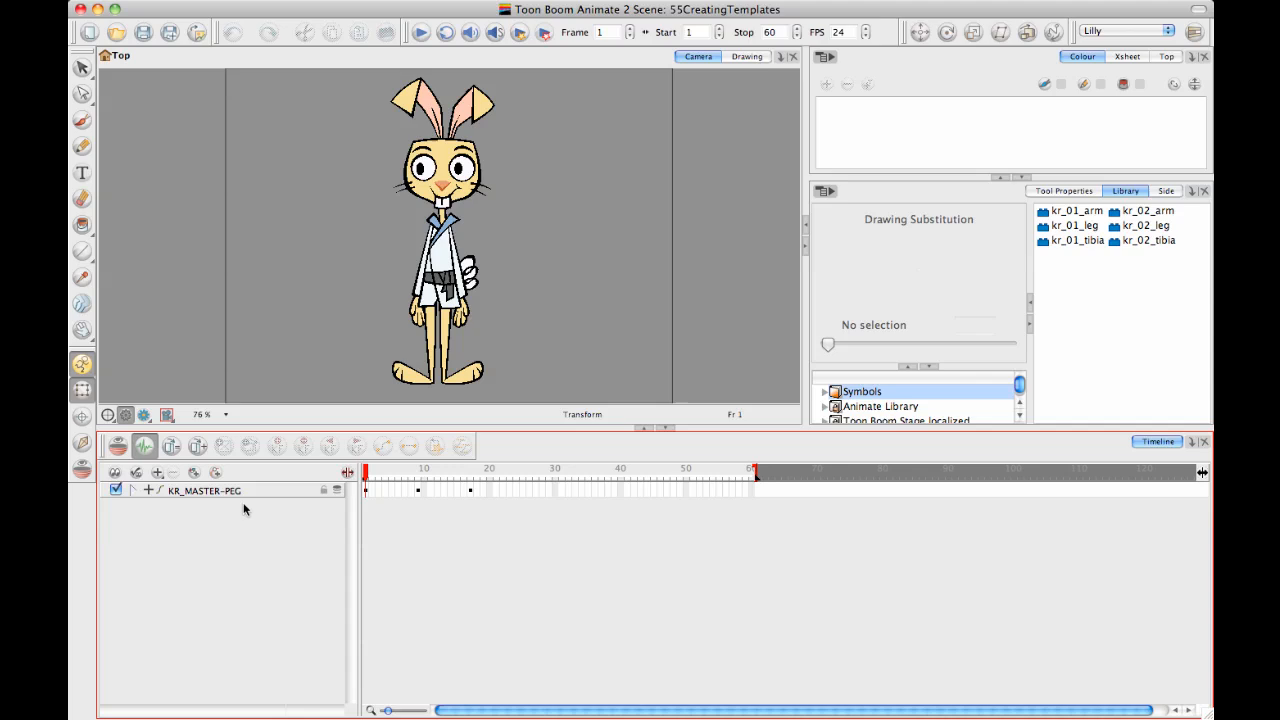
click(204, 490)
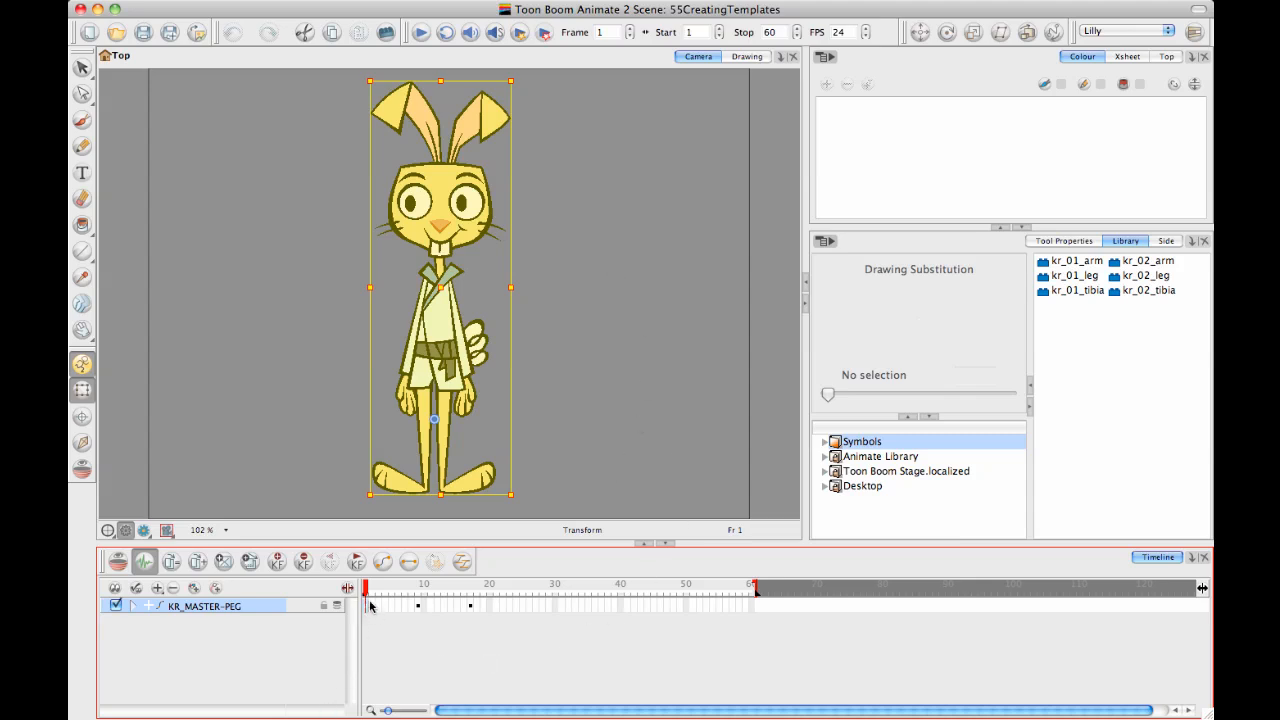
mouse_move(369, 612)
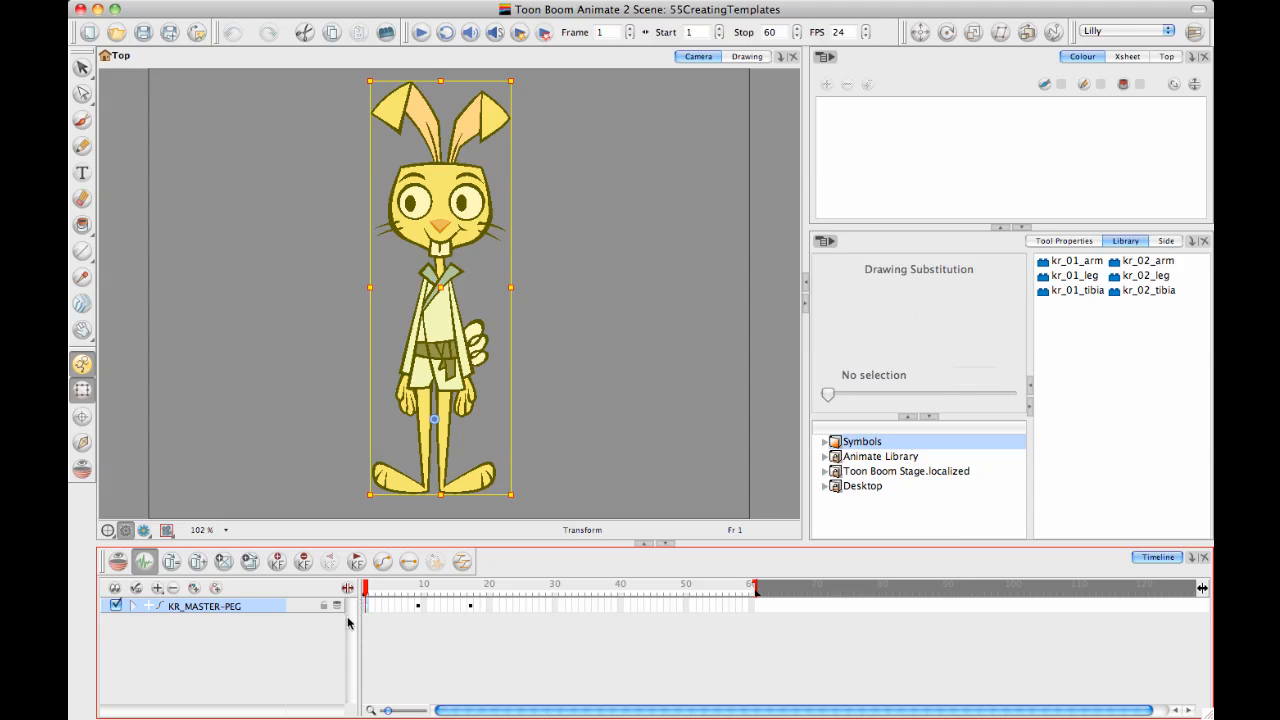
mouse_move(350, 625)
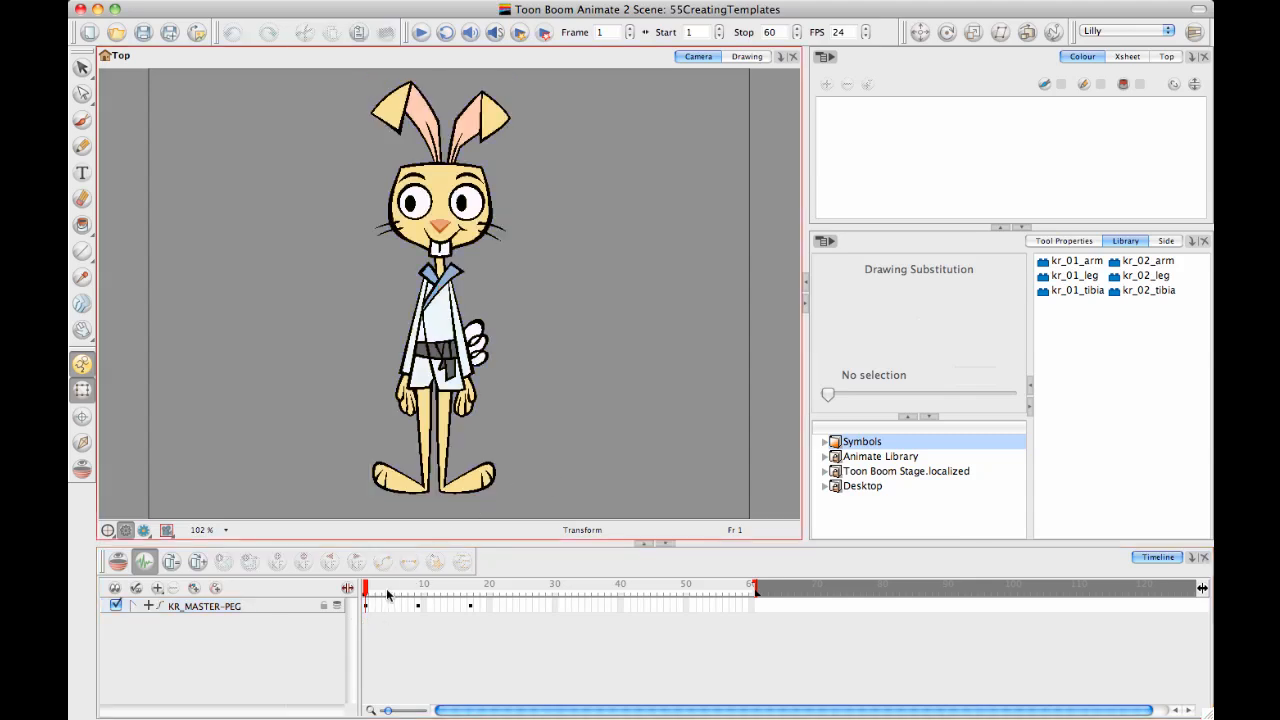
click(420, 584)
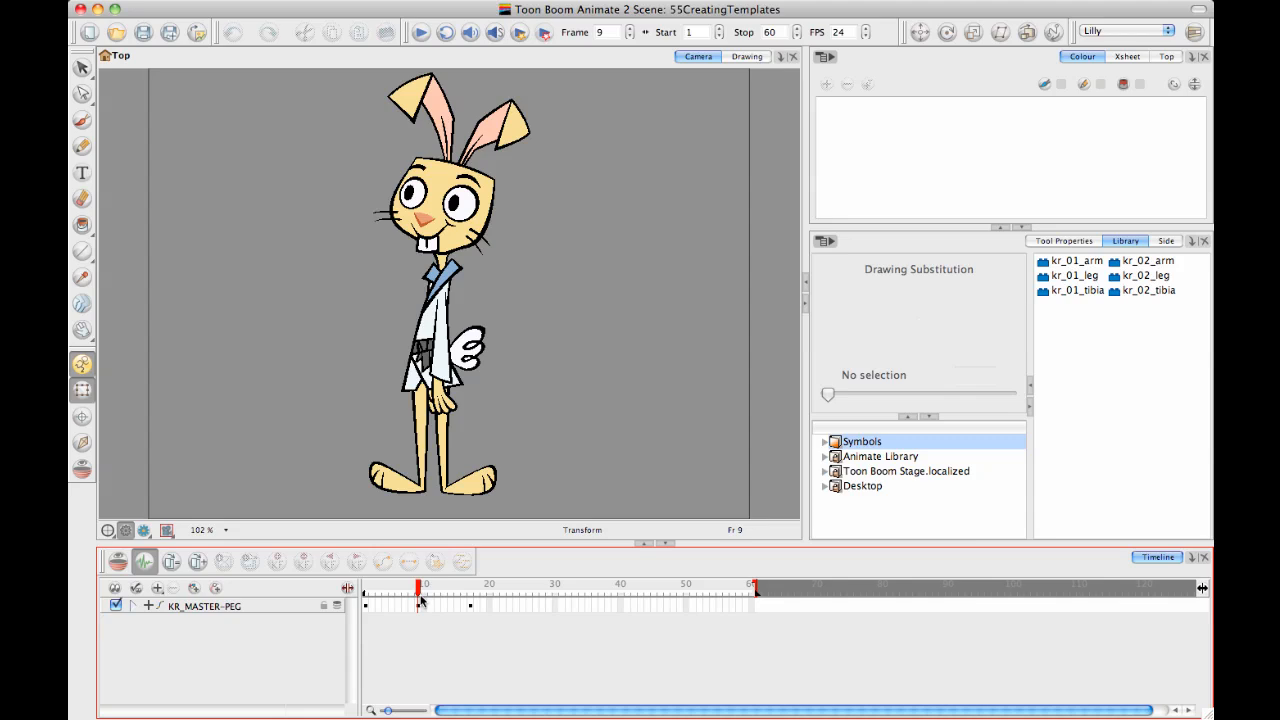
click(478, 584)
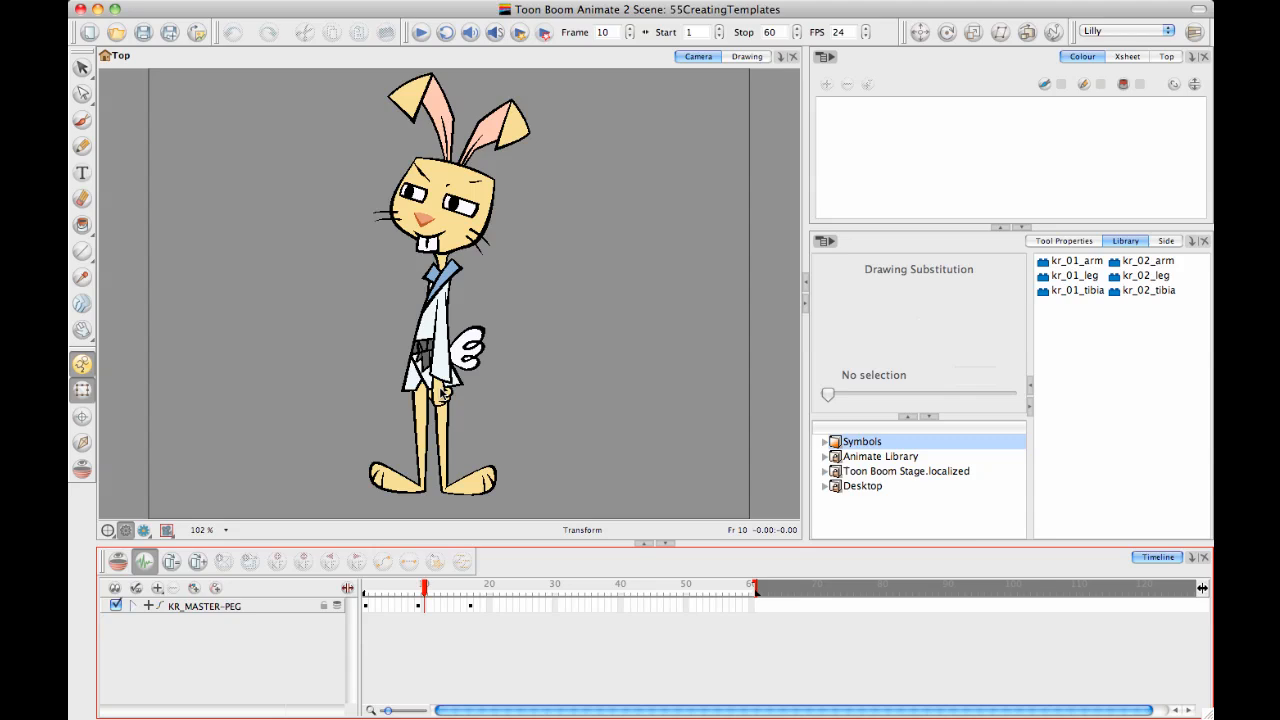
click(419, 590)
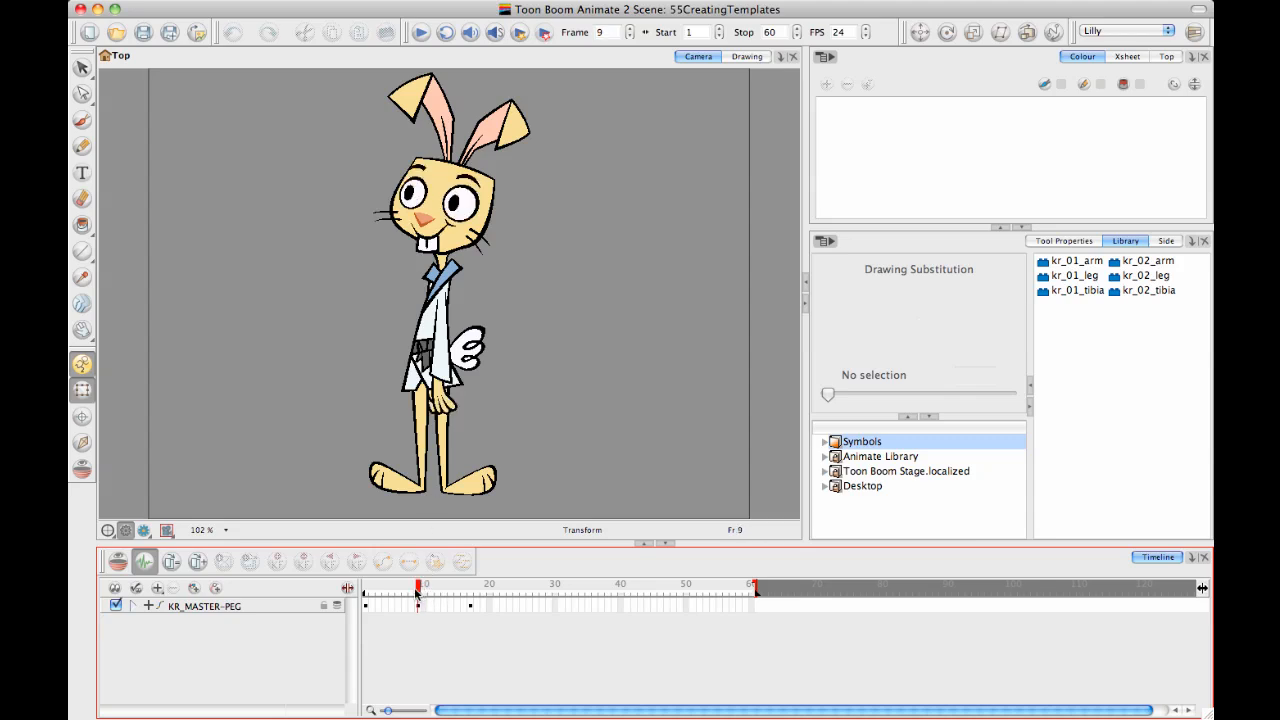
click(470, 601)
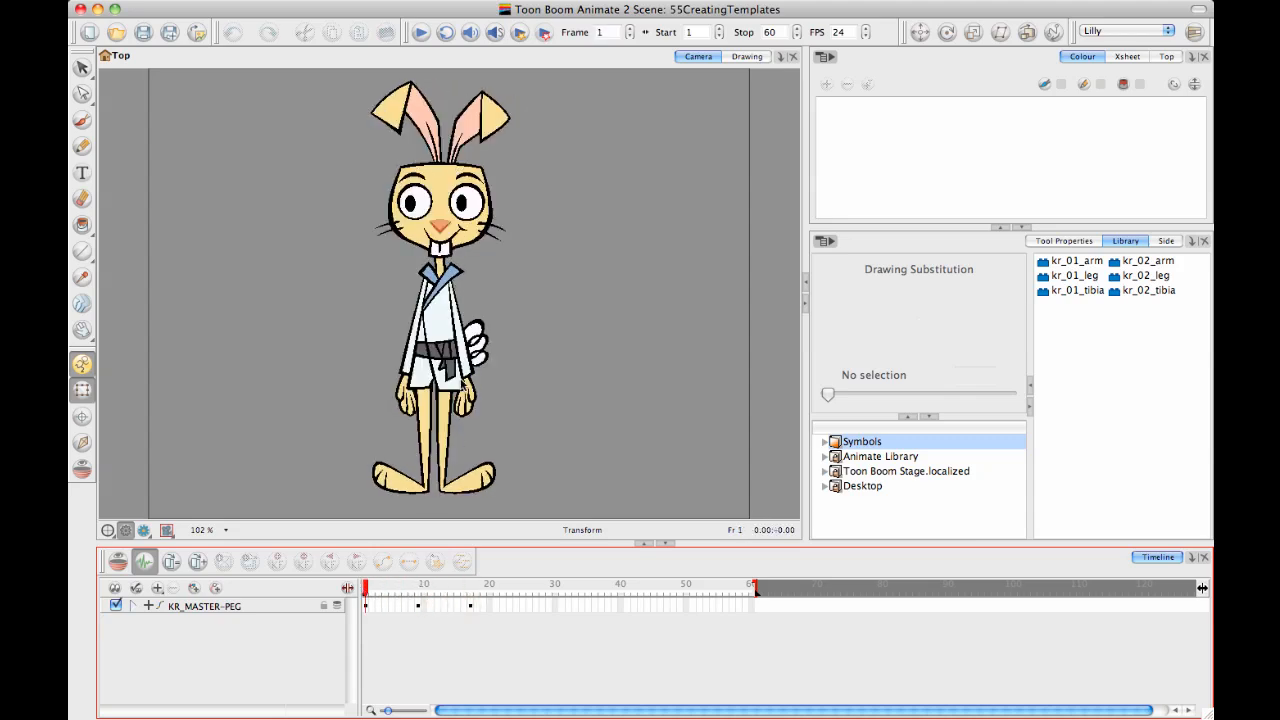
mouse_move(460, 463)
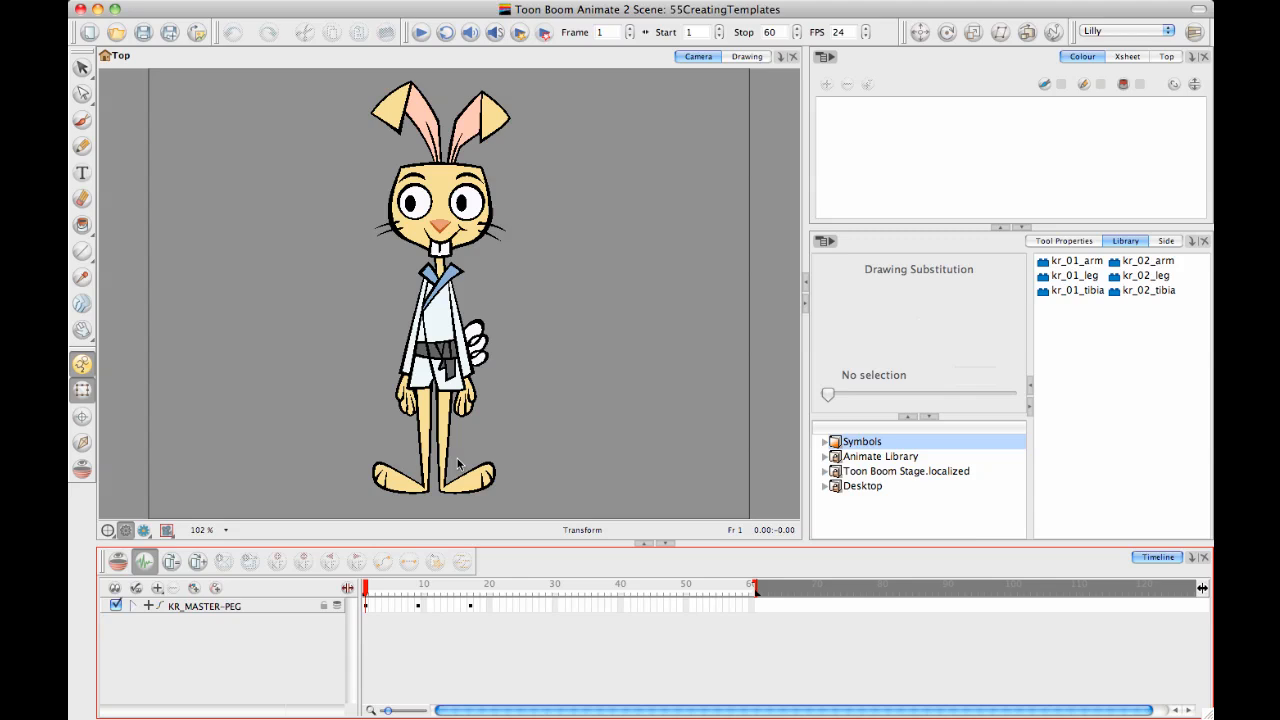
Select the rig through KR_MASTER-PEG, check frame 2, and return to frame 1
click(435, 300)
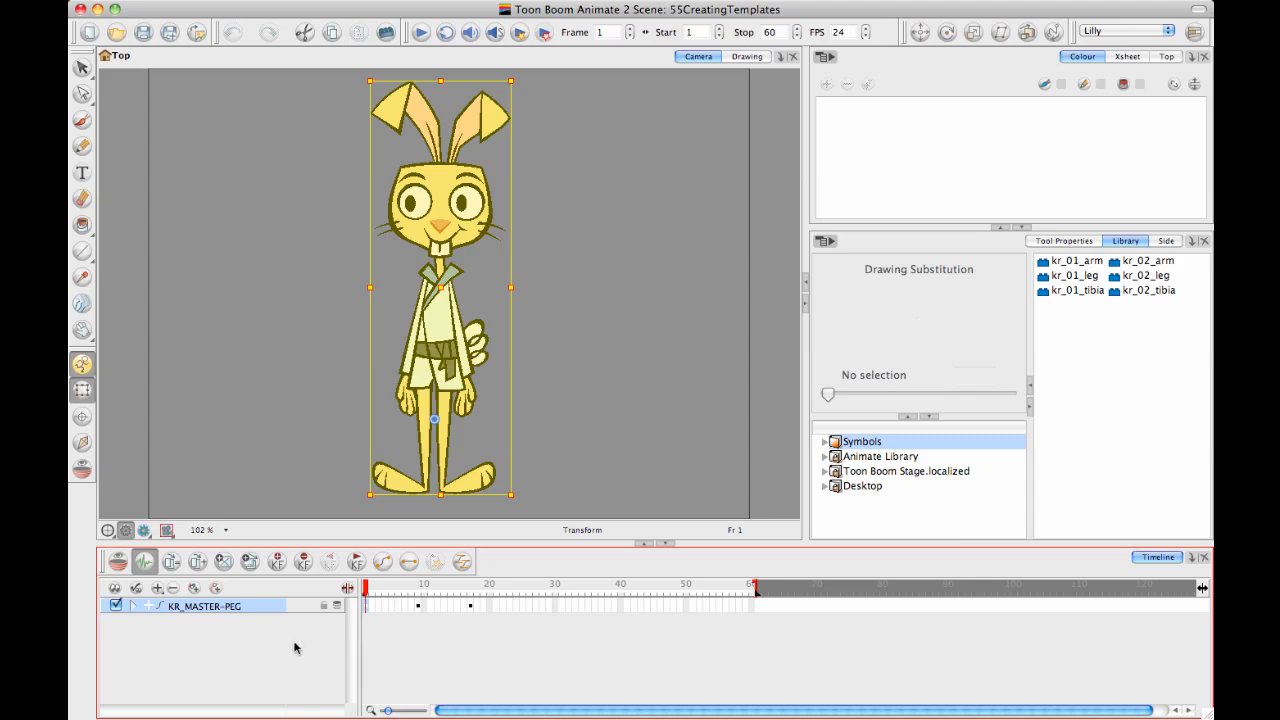
mouse_move(292, 653)
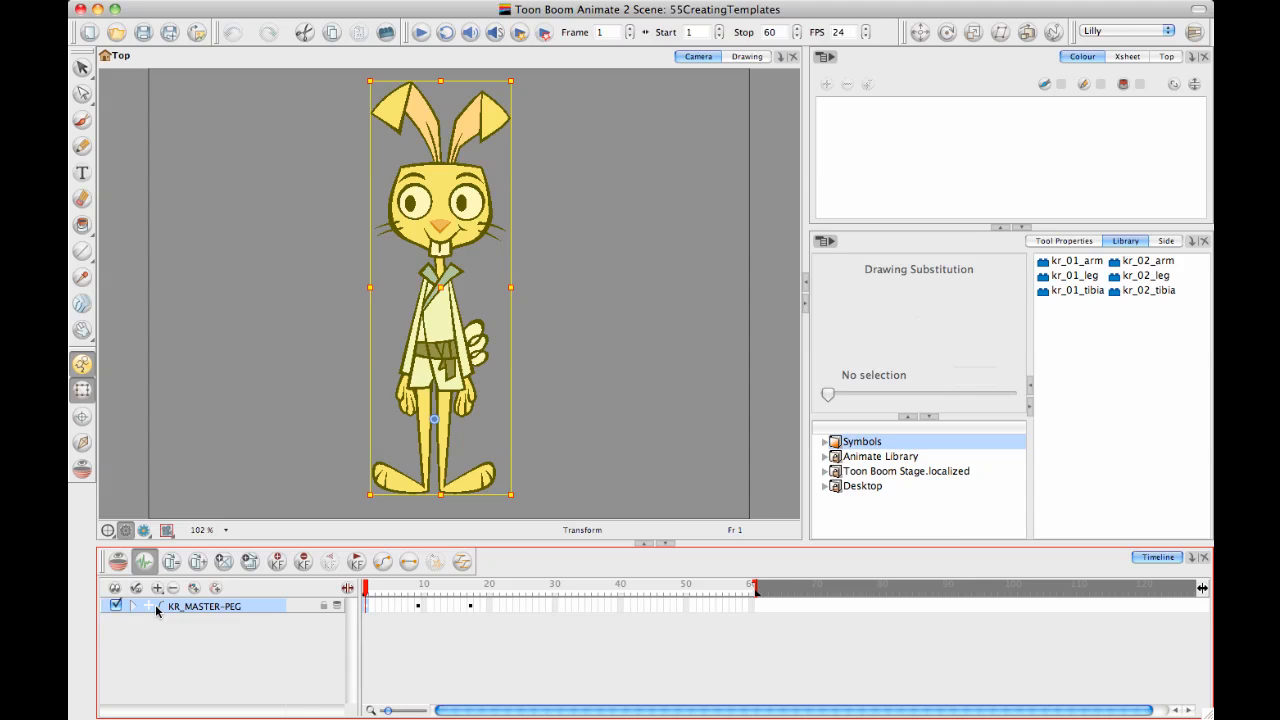
click(147, 606)
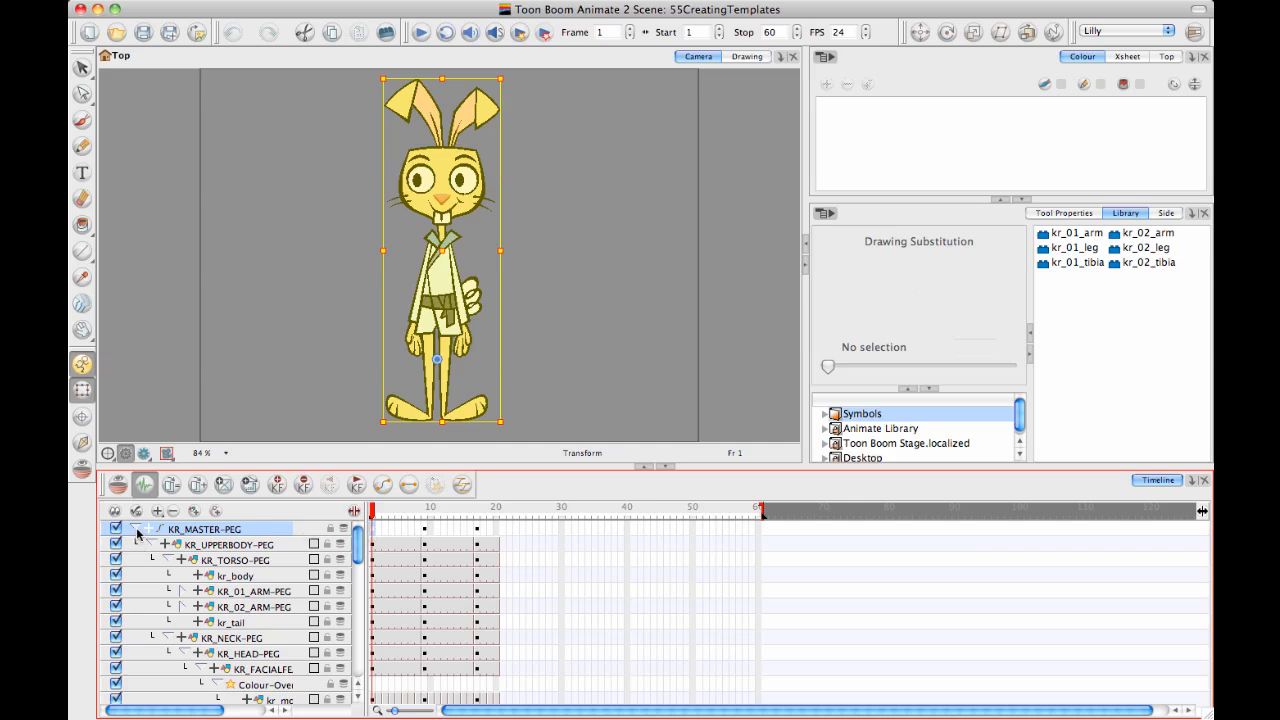
click(147, 528)
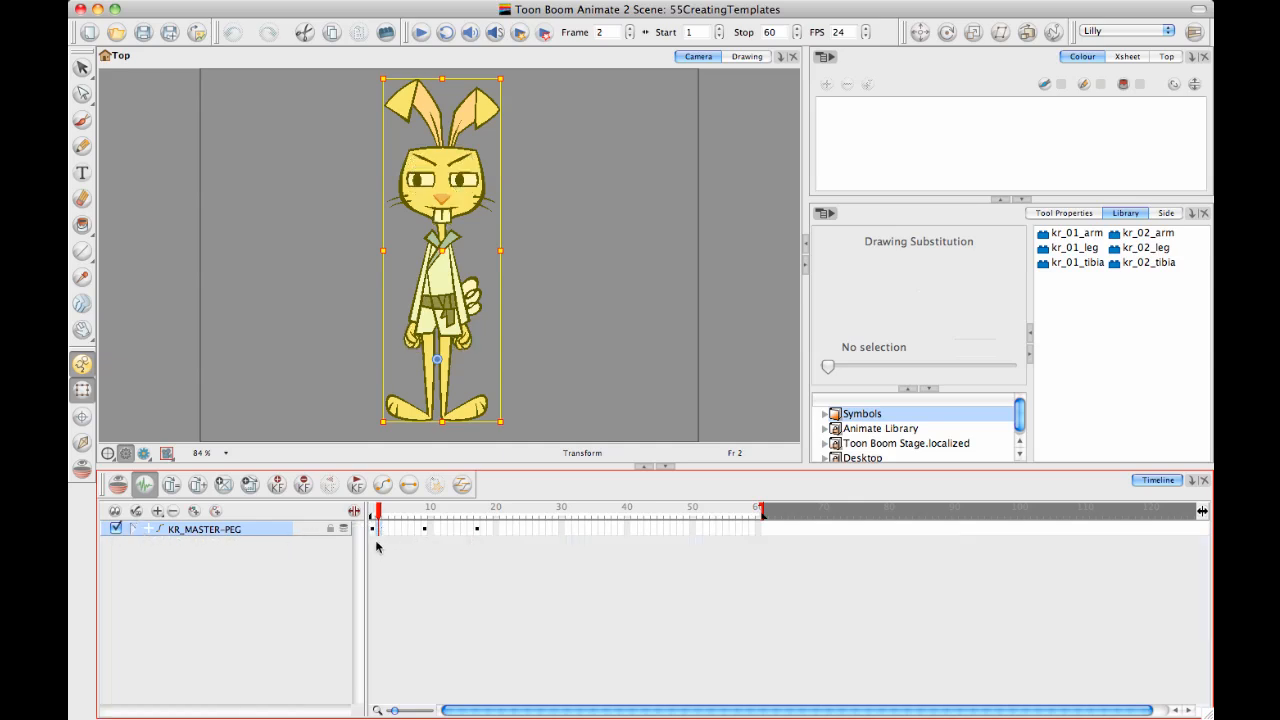
click(373, 517)
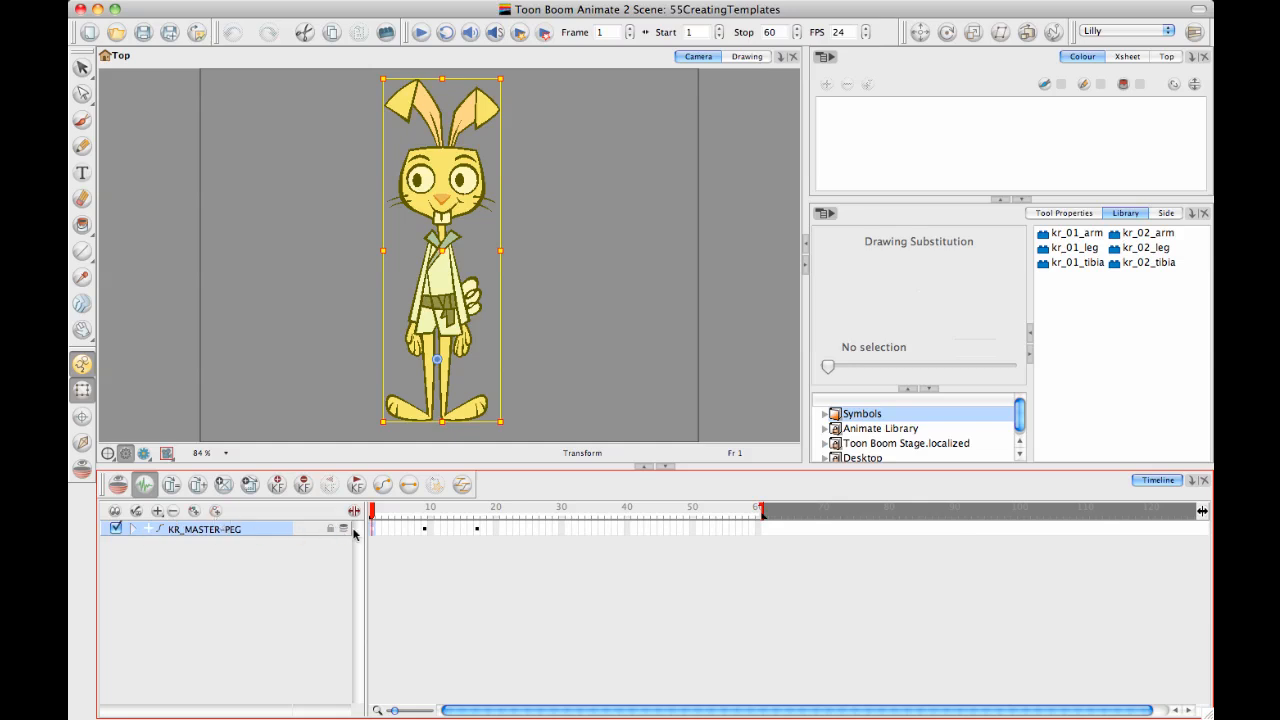
mouse_move(356, 485)
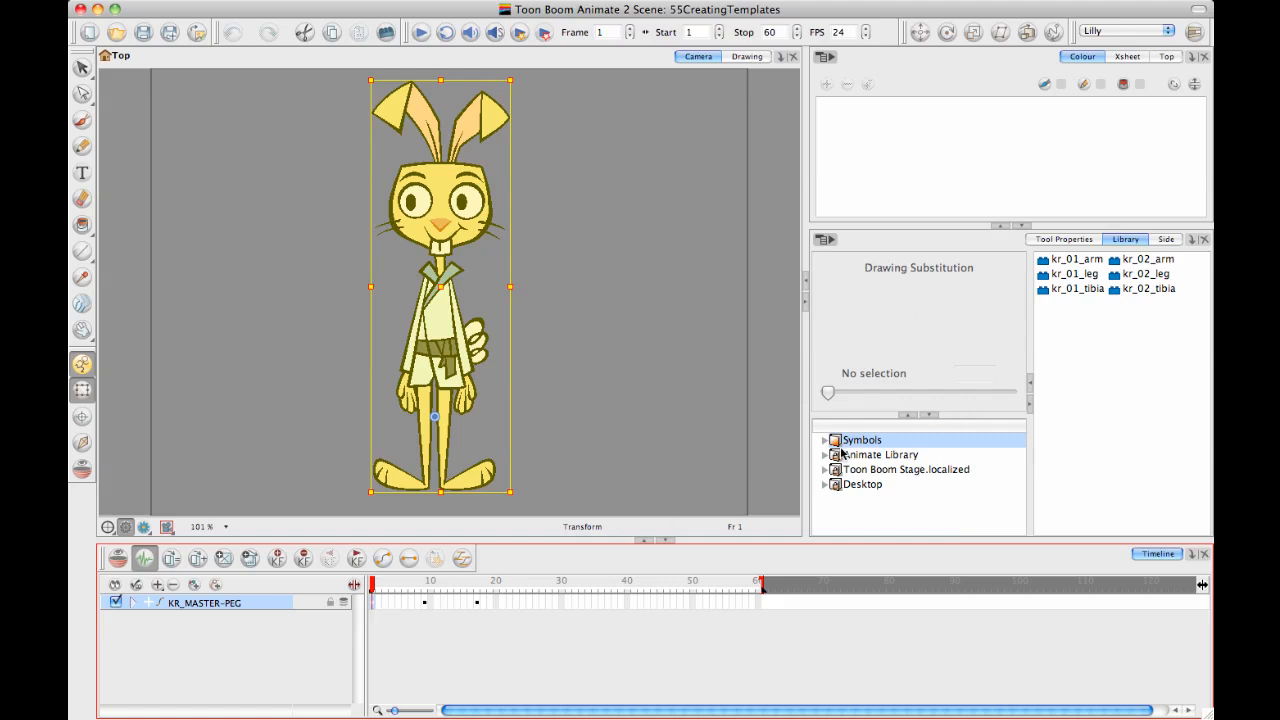
mouse_move(885, 450)
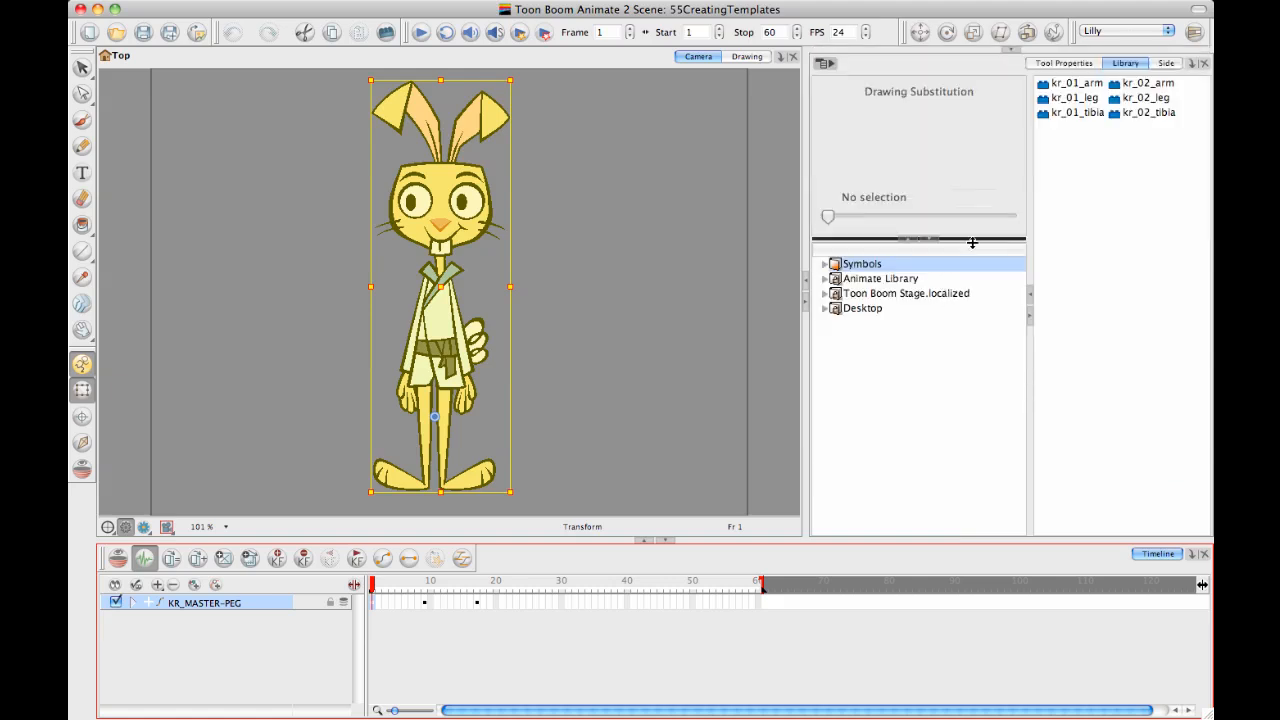
Browse Toon Boom Stage and Symbols, previewing kr_01_arm, kr_01_tibia and kr_02_arm
click(905, 315)
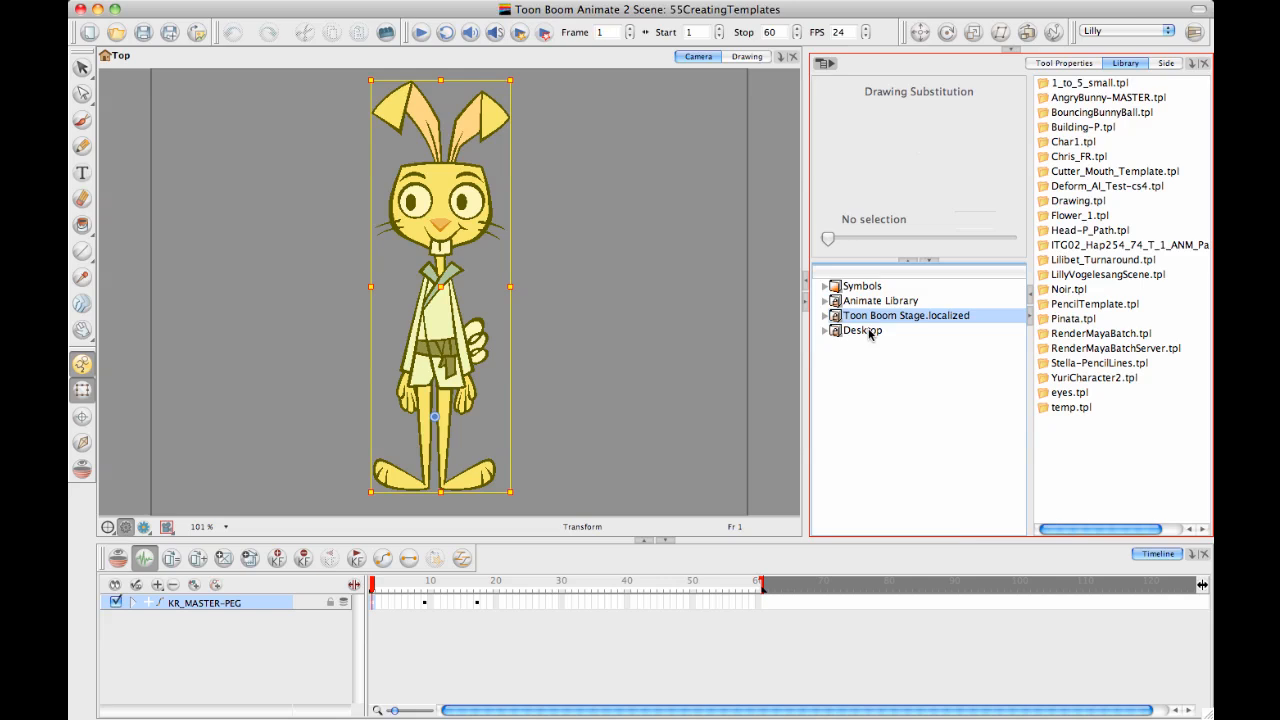
click(861, 286)
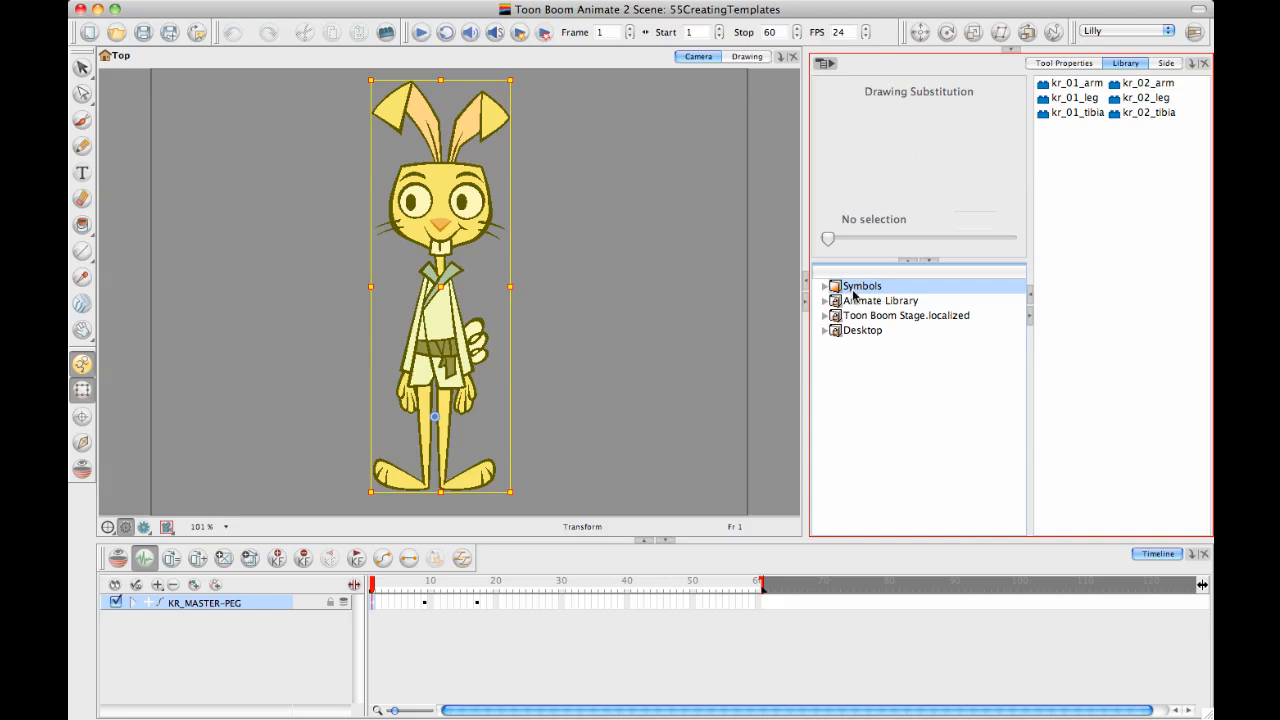
click(1075, 83)
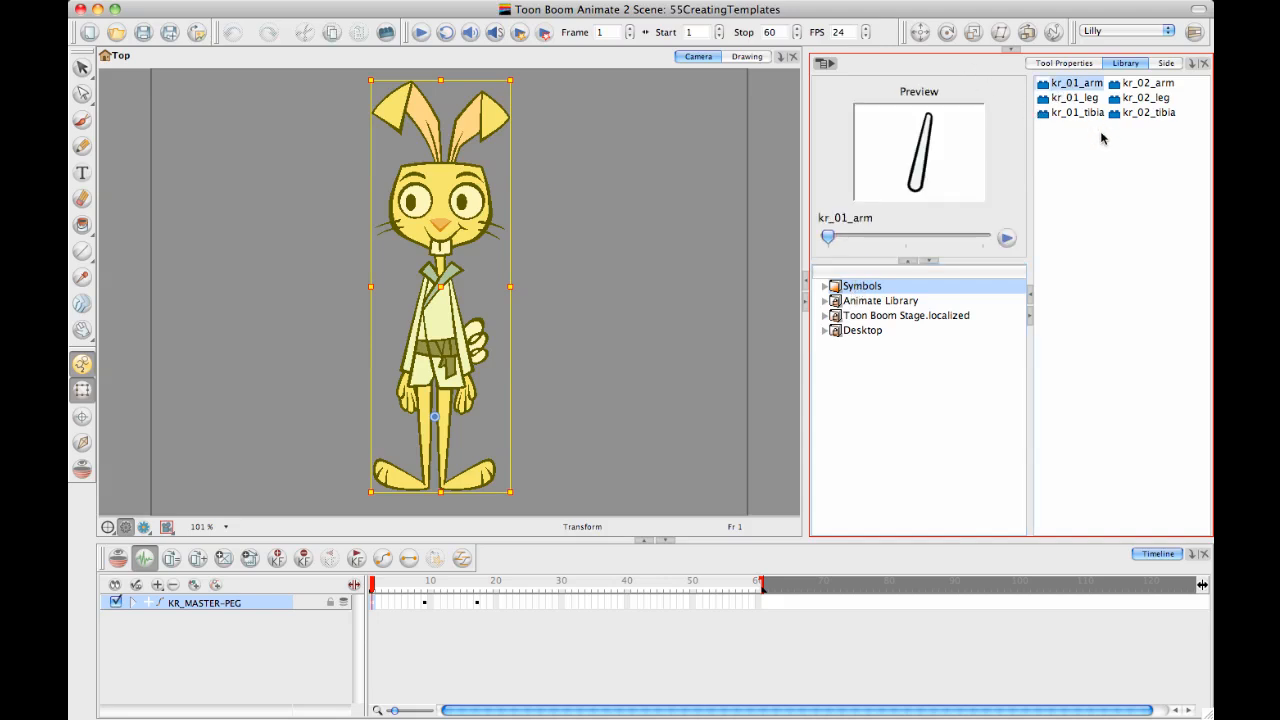
click(1076, 112)
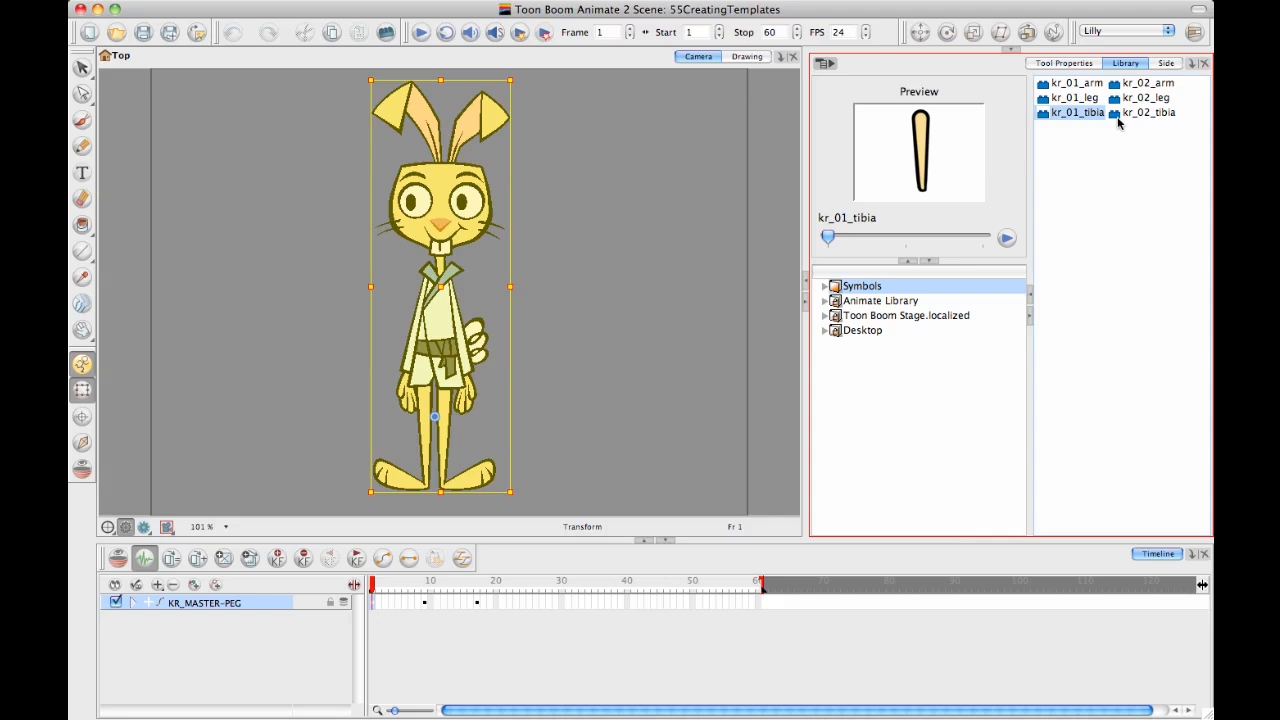
click(1148, 83)
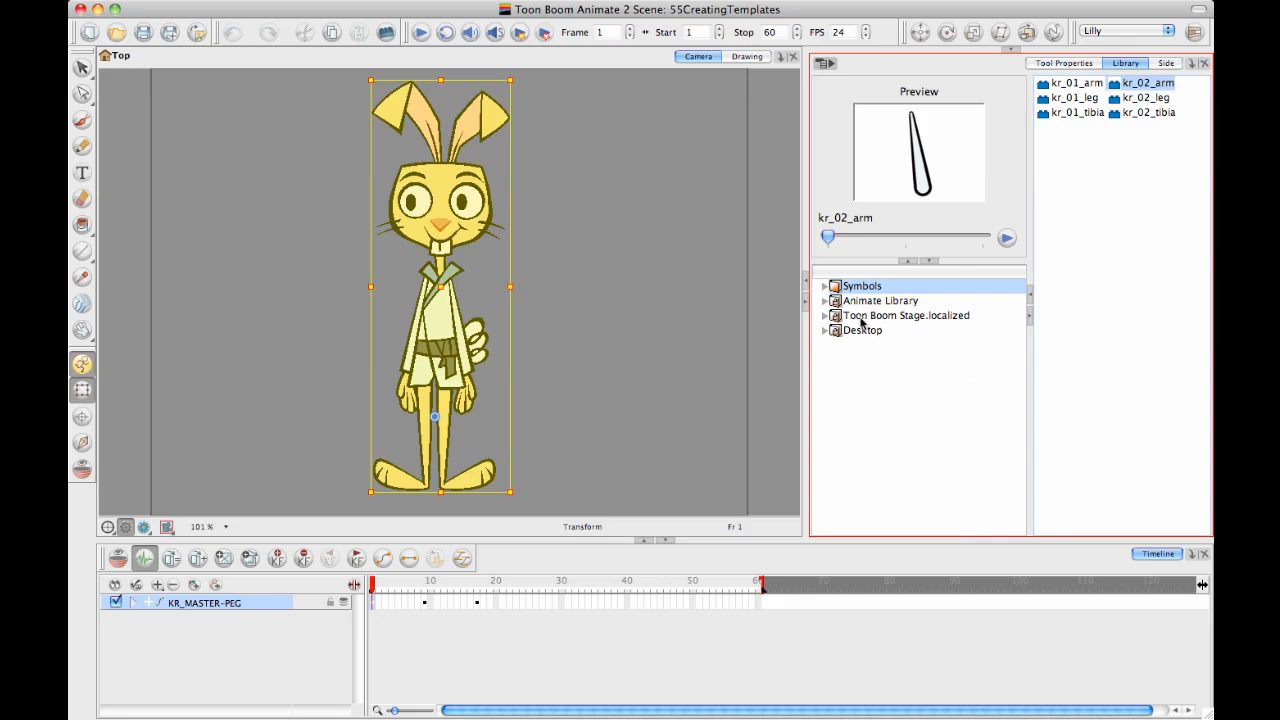
mouse_move(878, 331)
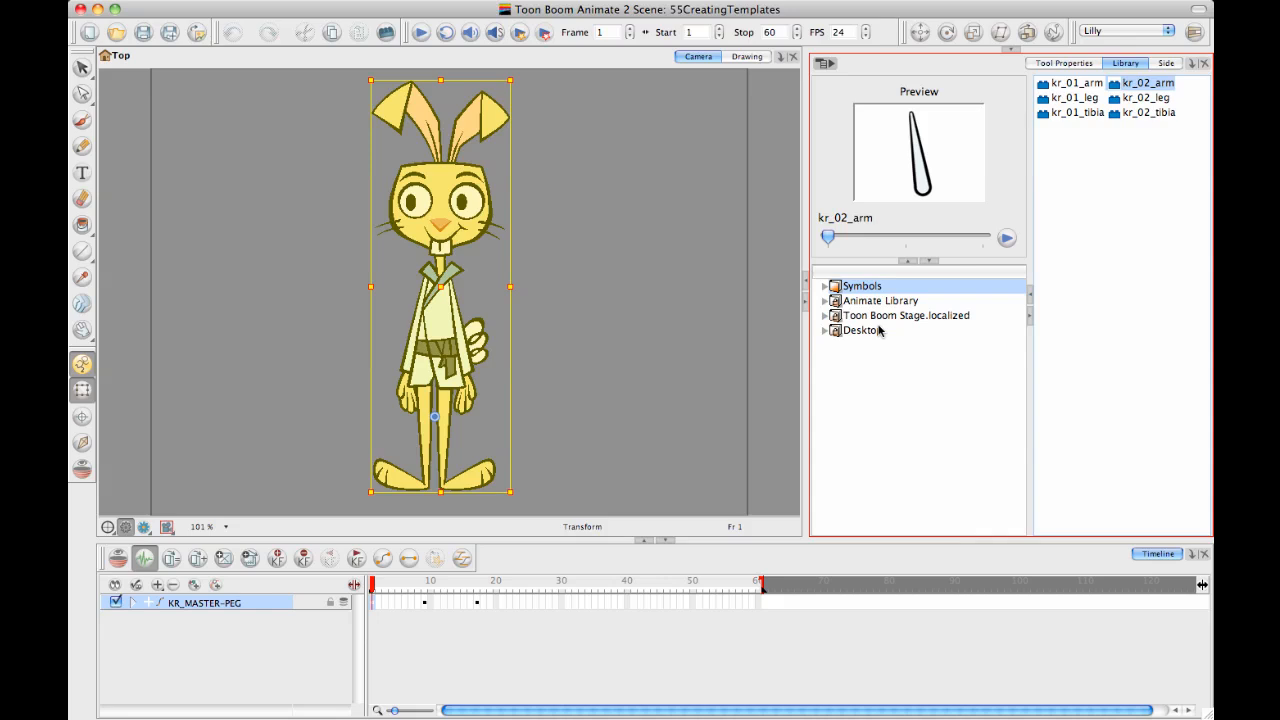
mouse_move(912, 302)
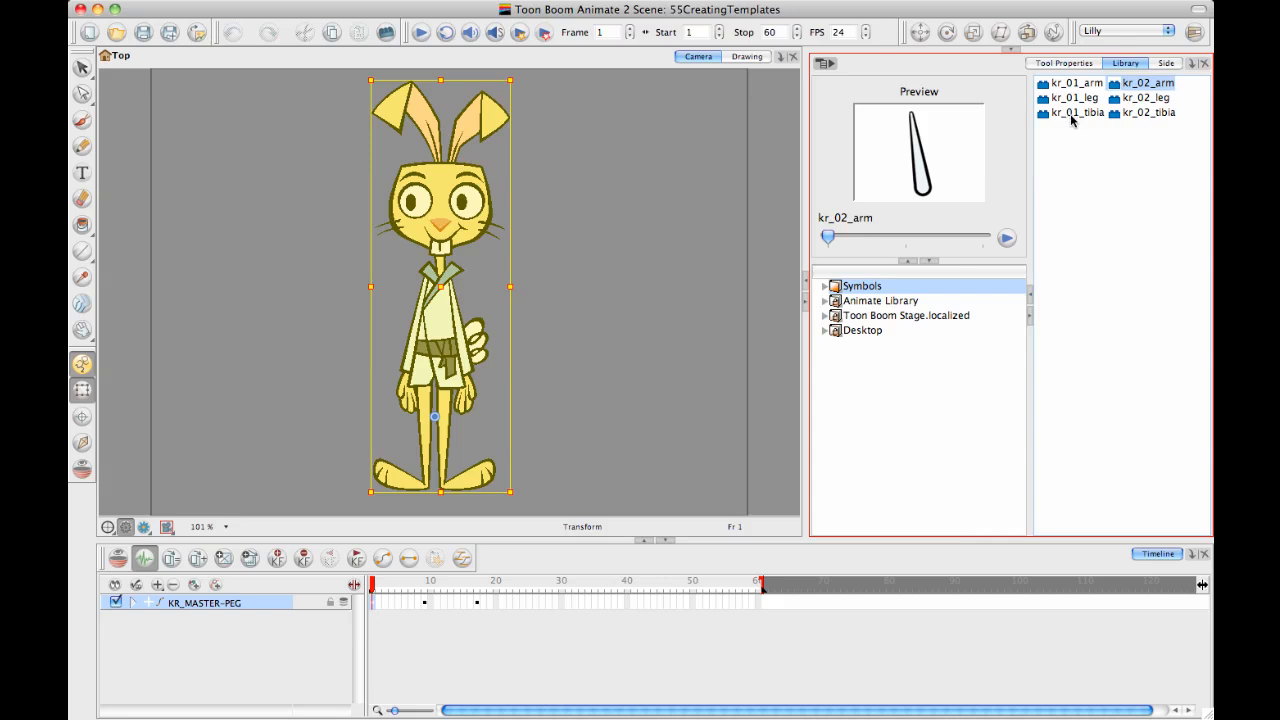
Re-preview kr_01_tibia, then browse Animate Library and end on the Desktop templates
click(1075, 112)
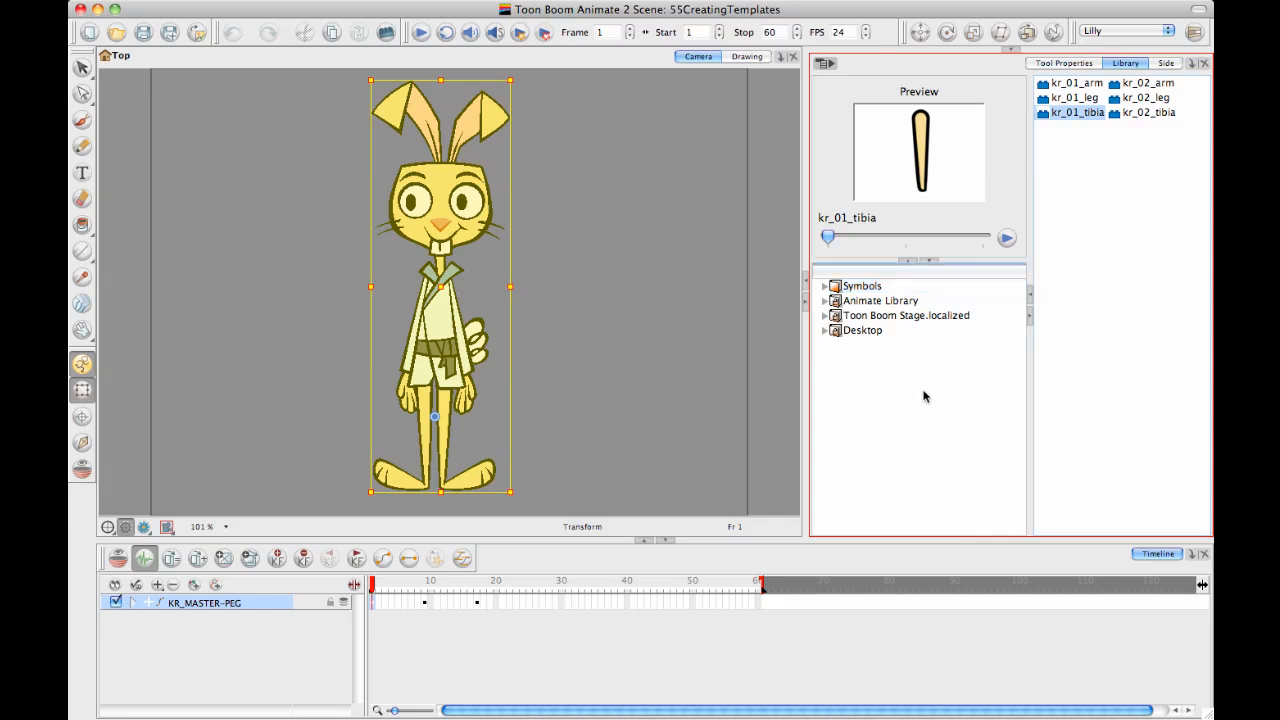
mouse_move(955, 347)
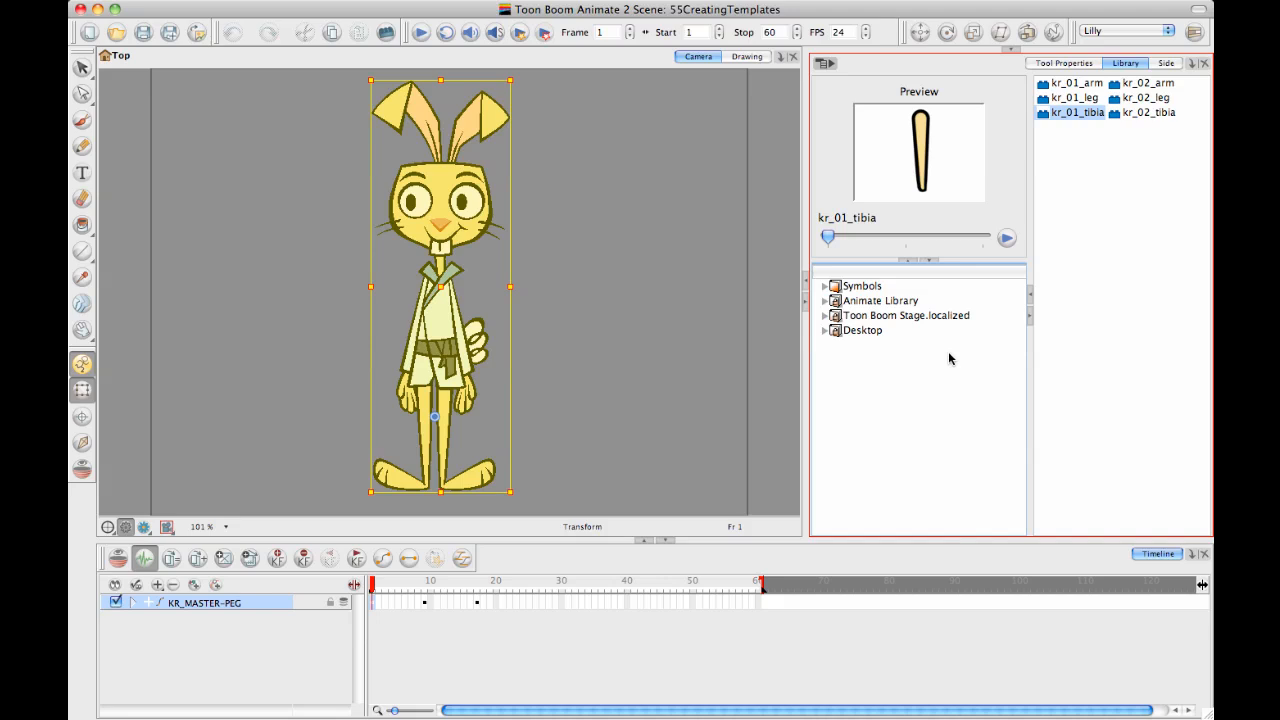
click(879, 300)
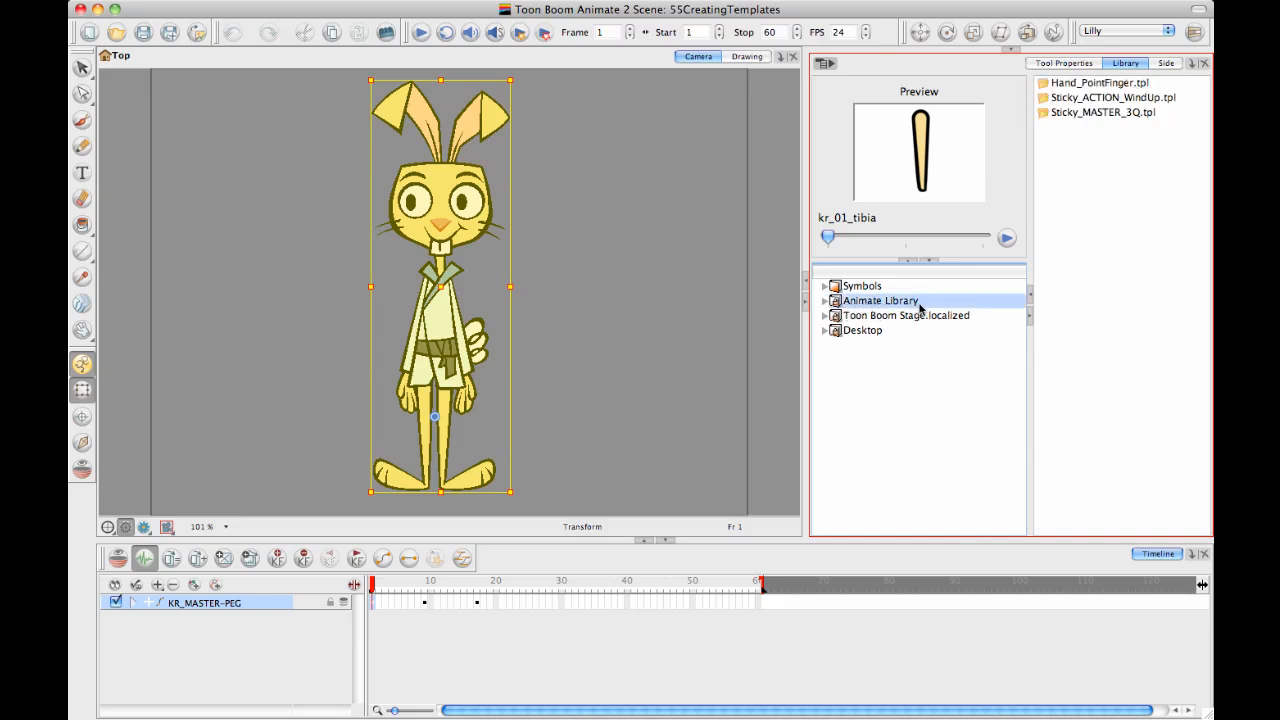
mouse_move(915, 307)
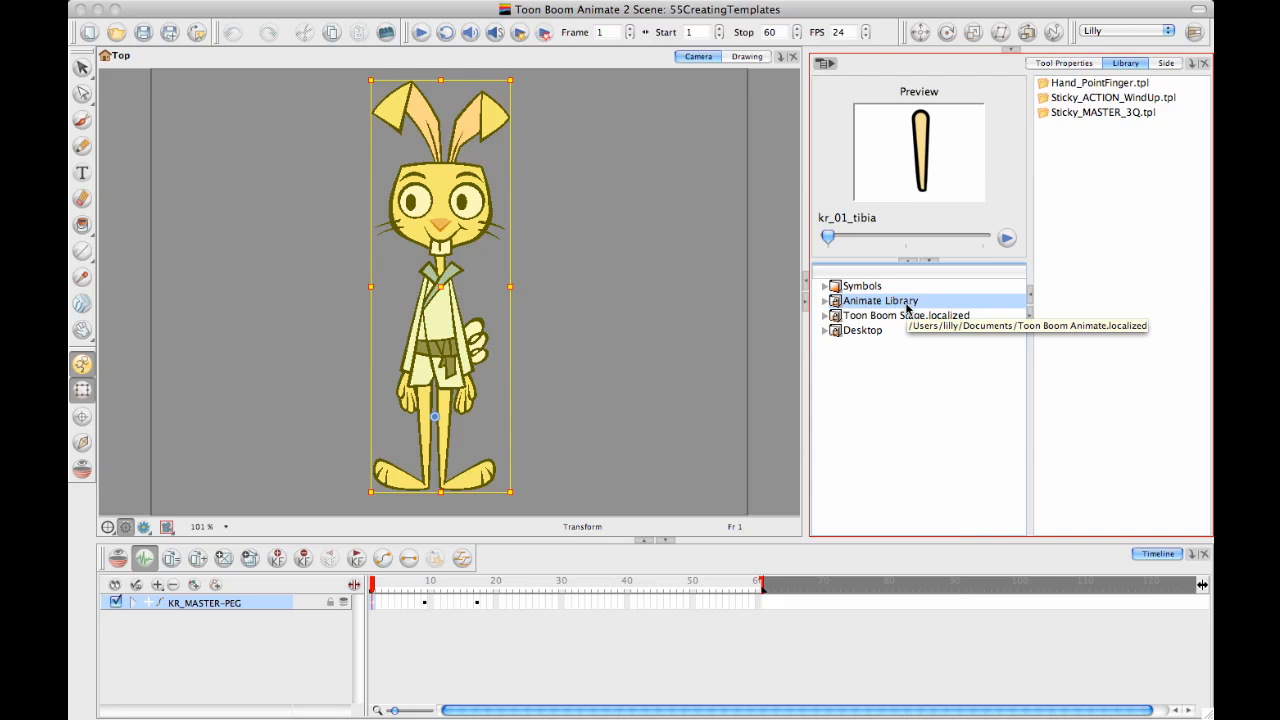
mouse_move(928, 309)
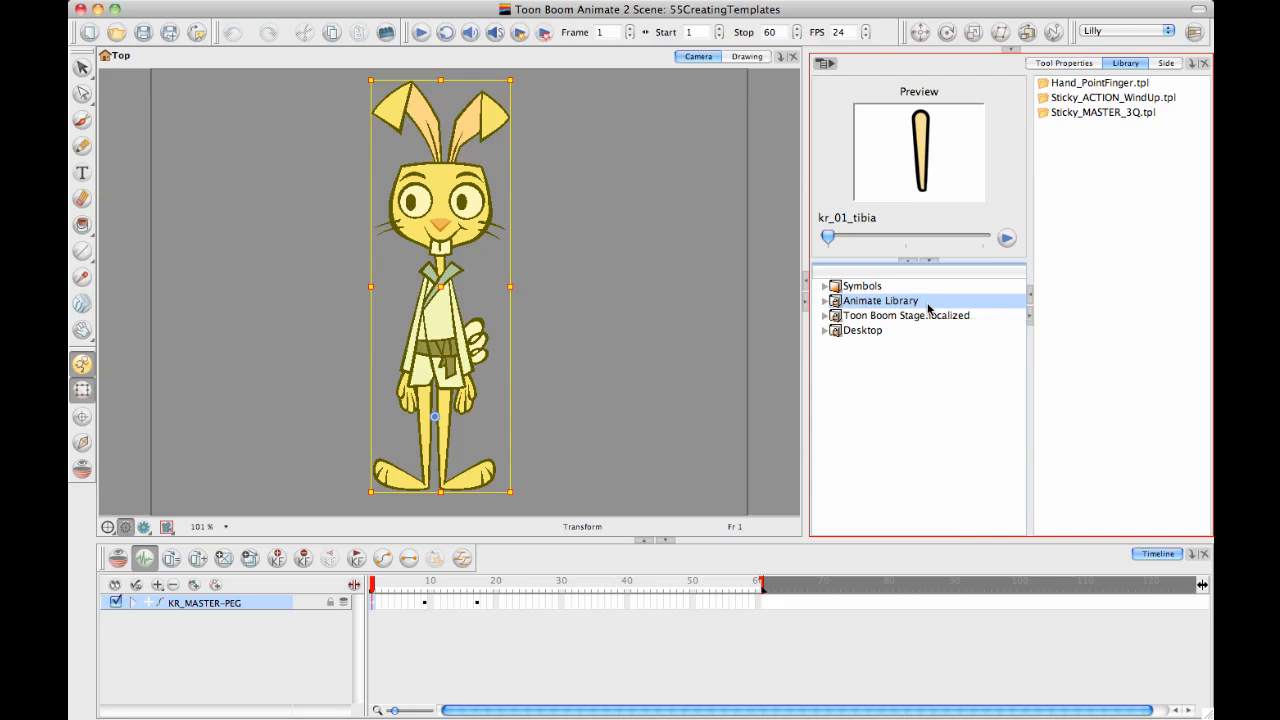
mouse_move(940, 303)
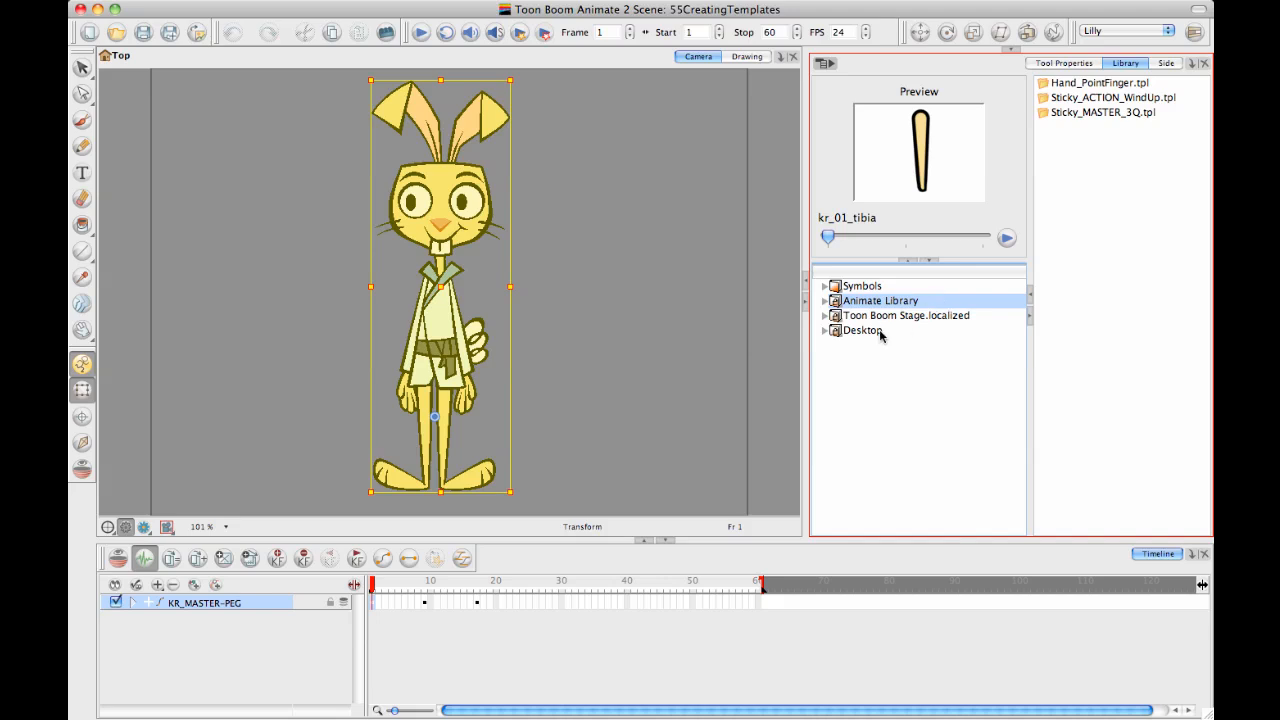
click(862, 330)
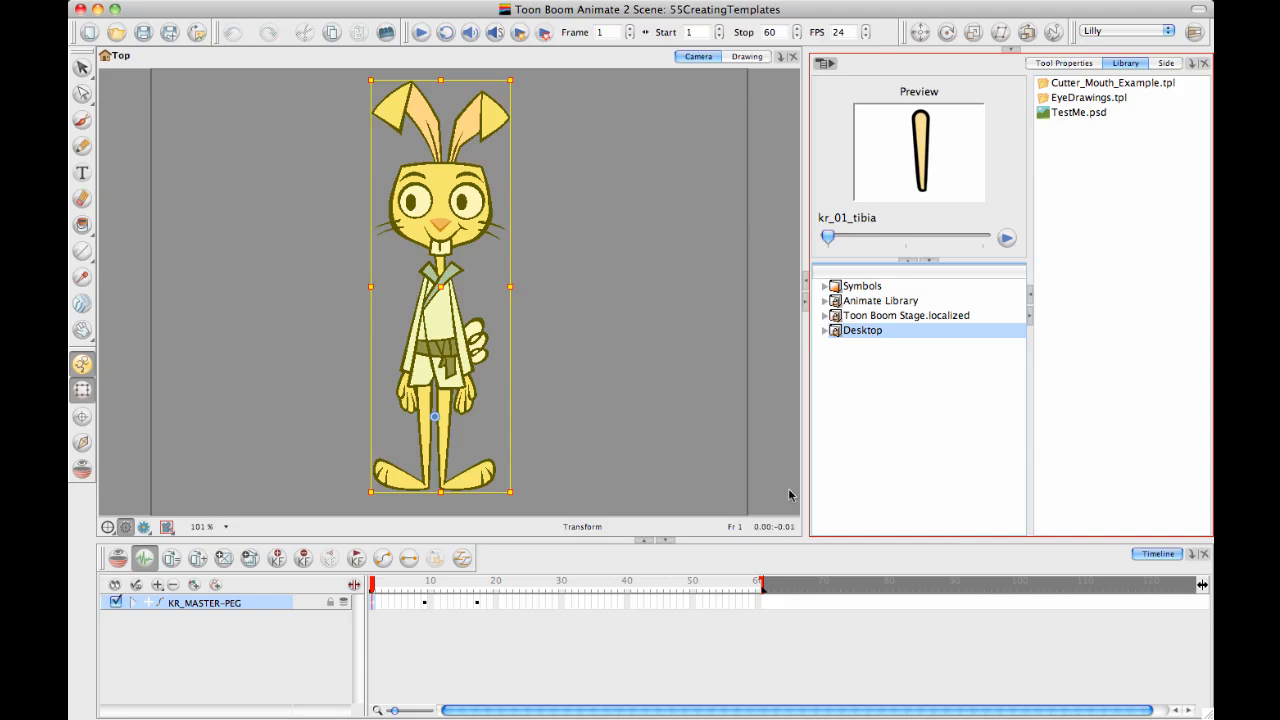
Through Open Library..., create a SpecialLibrary folder in Documents and choose it
right_click(861, 330)
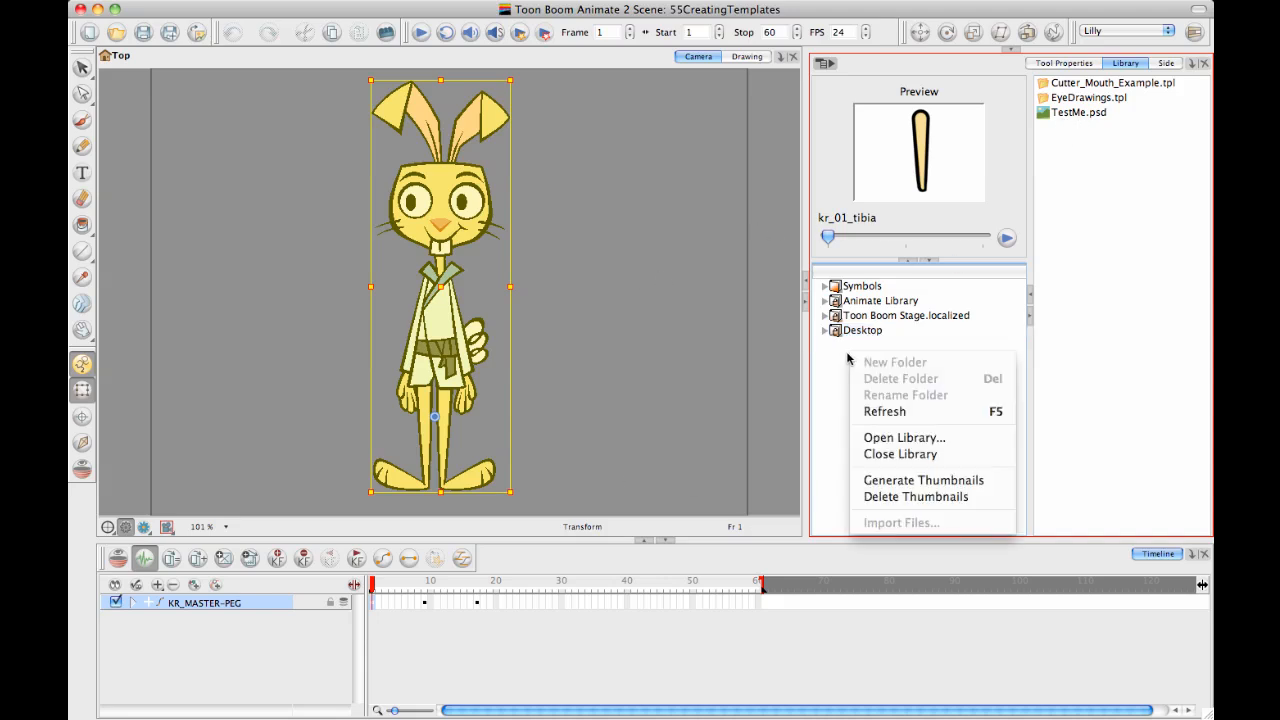
click(903, 437)
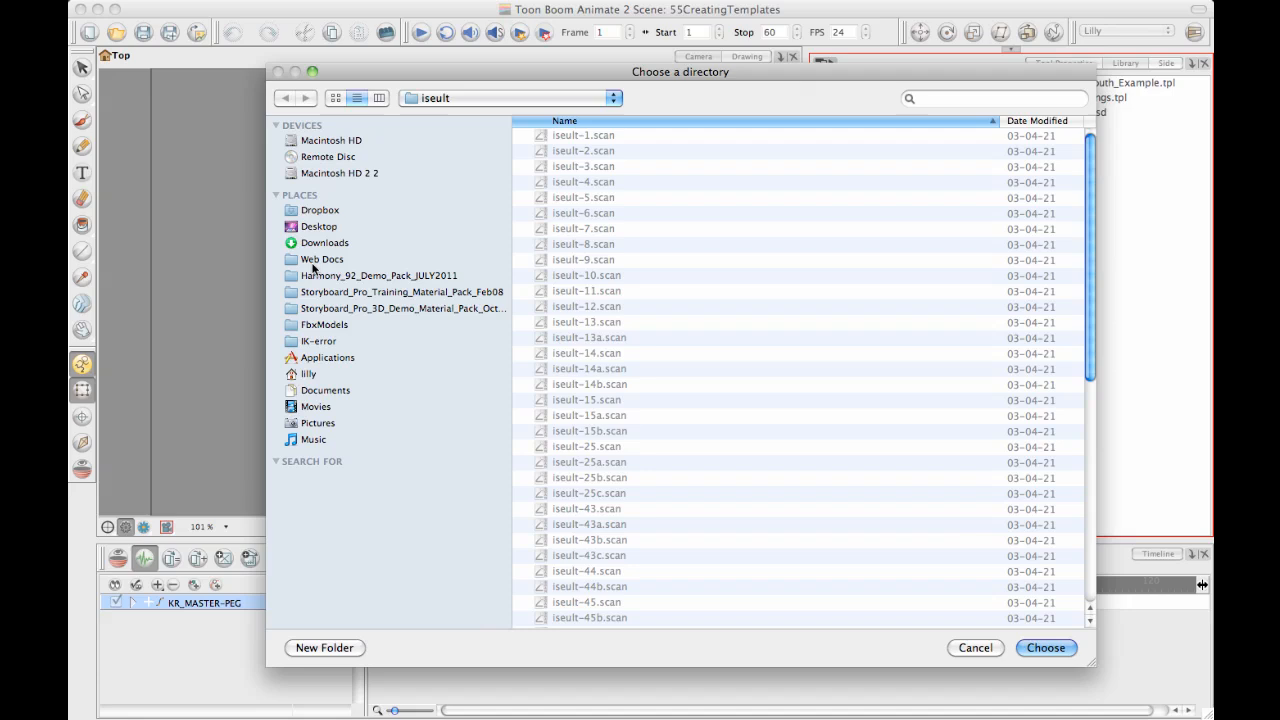
click(326, 390)
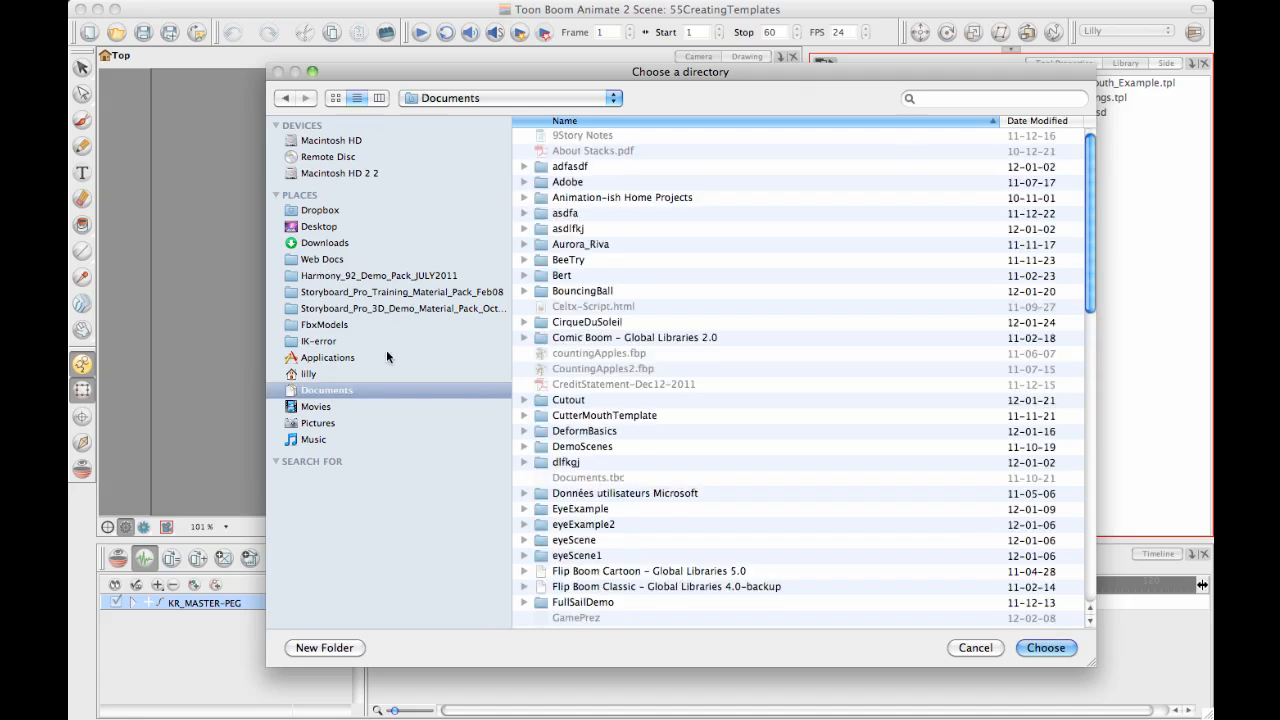
click(324, 647)
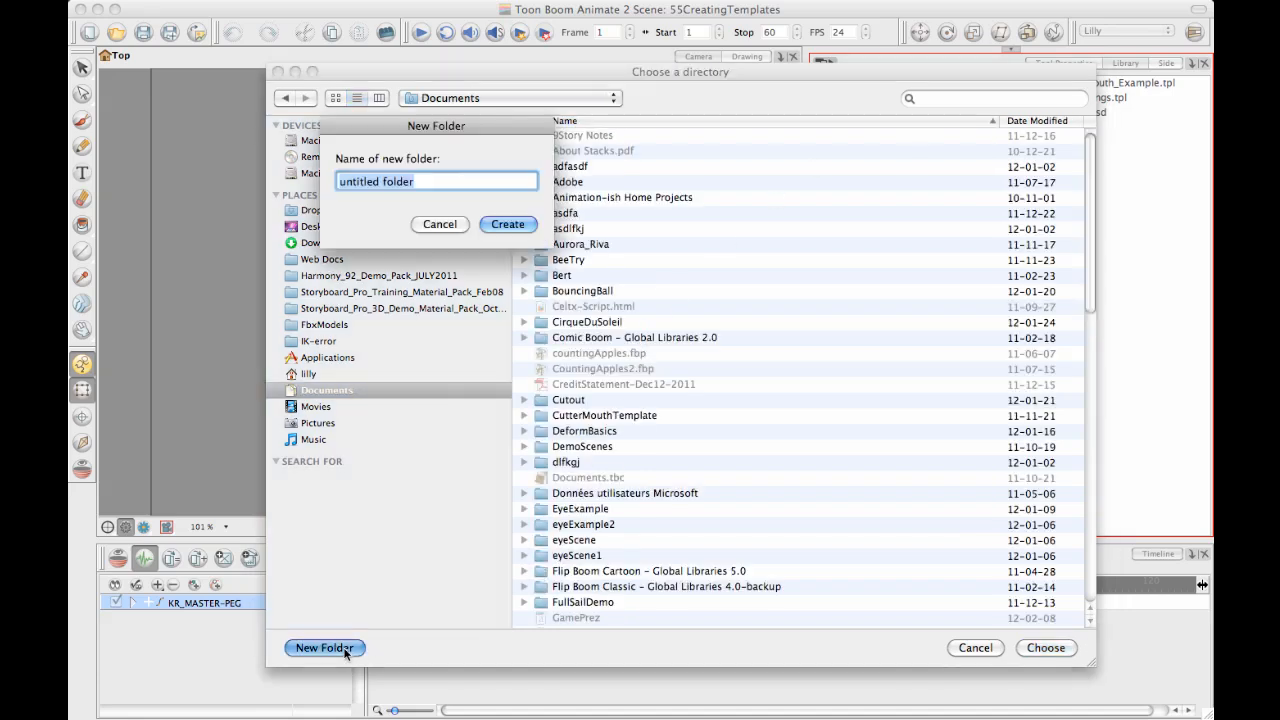
text(SpecialLibrary)
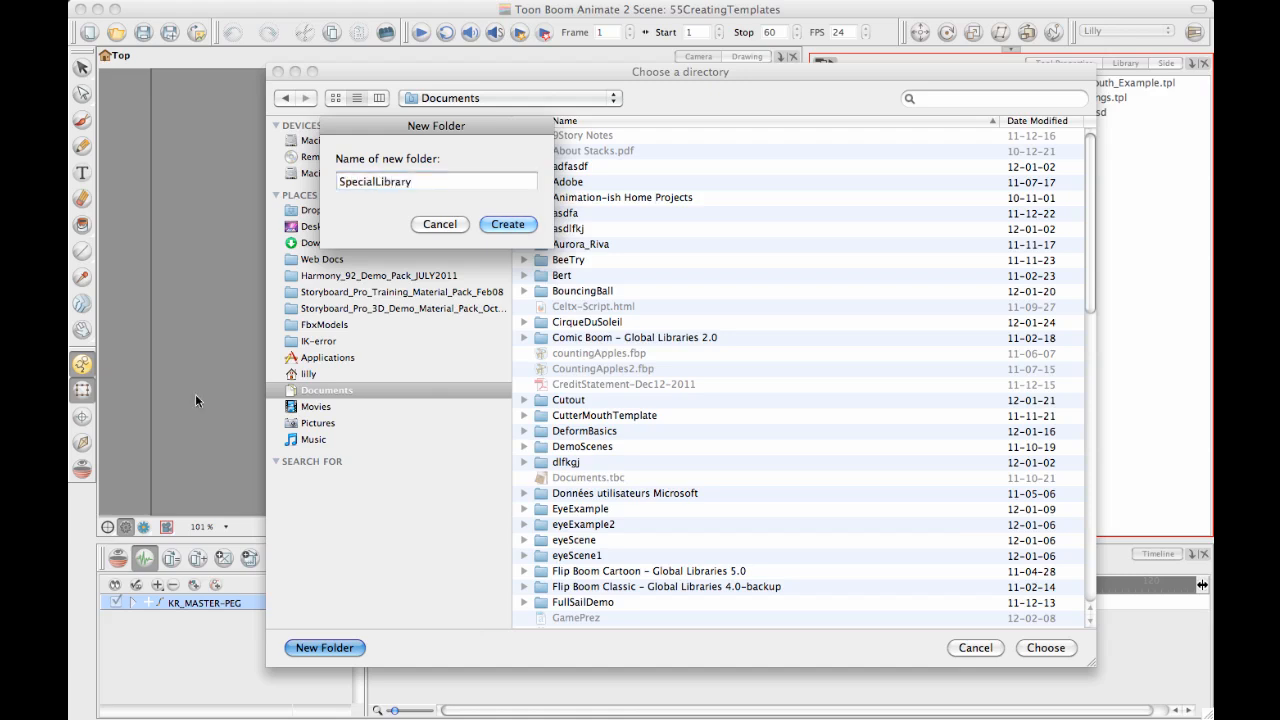
click(508, 224)
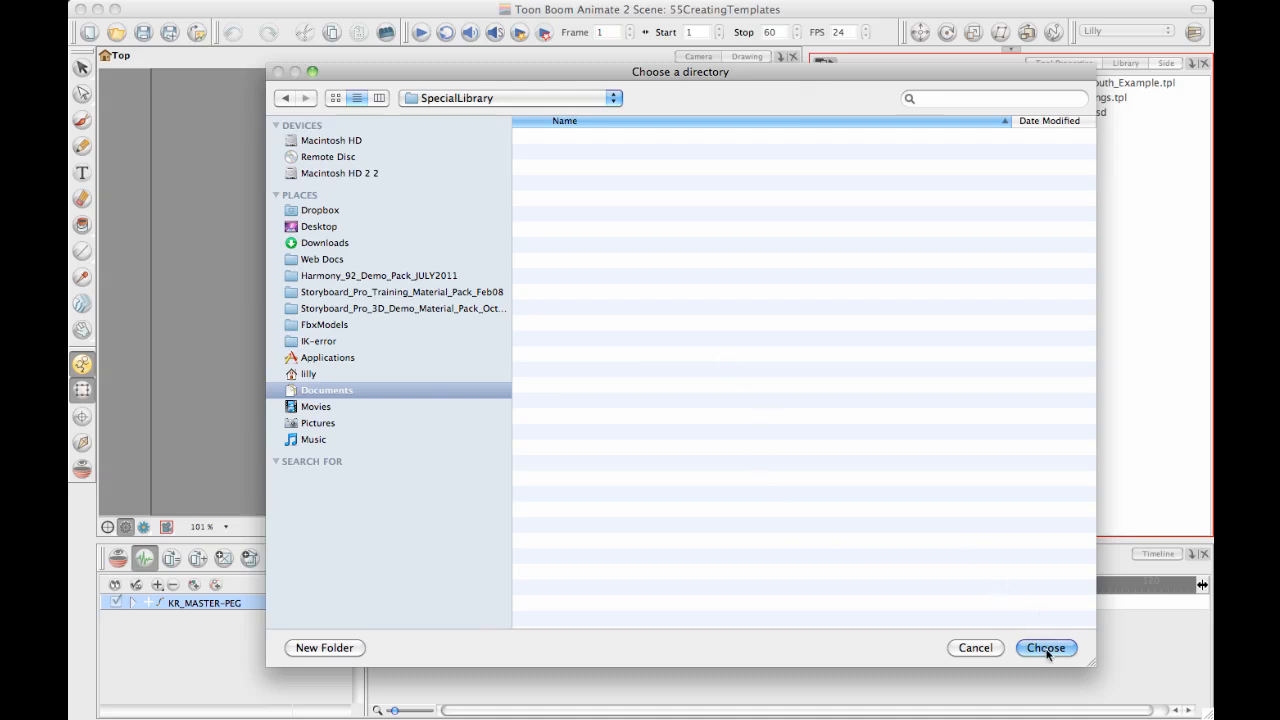
click(1046, 647)
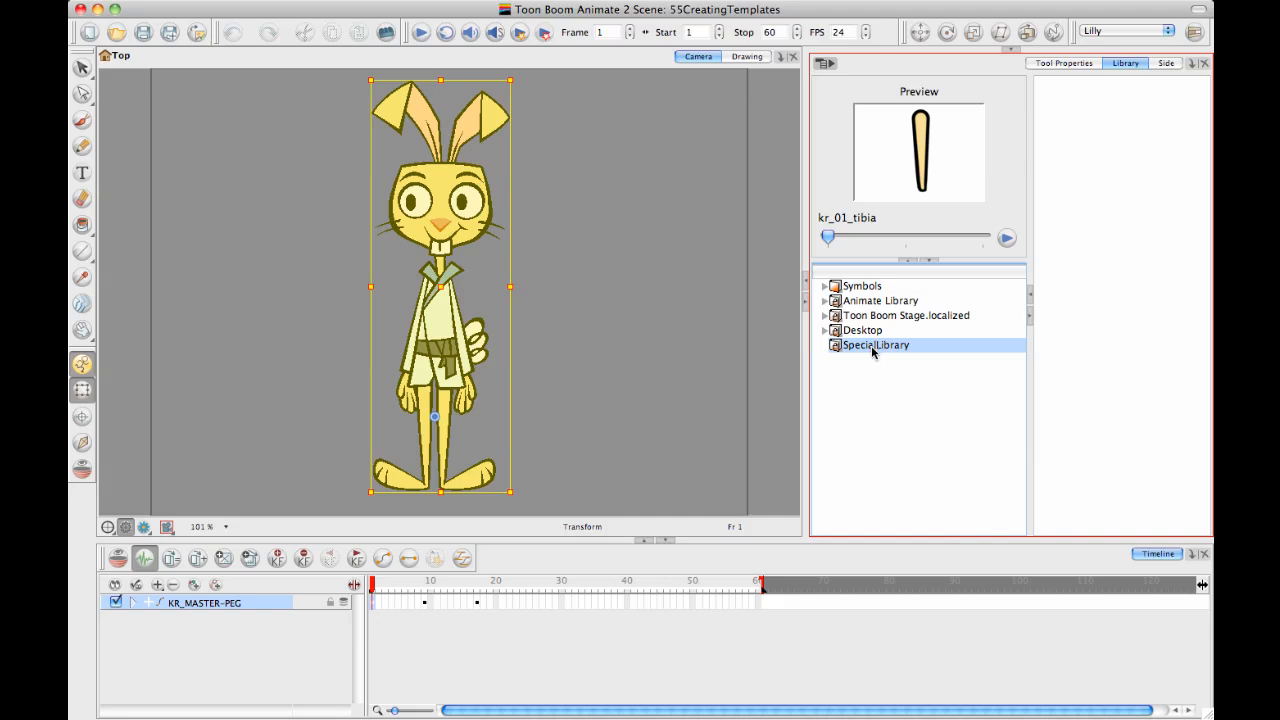
mouse_move(875, 345)
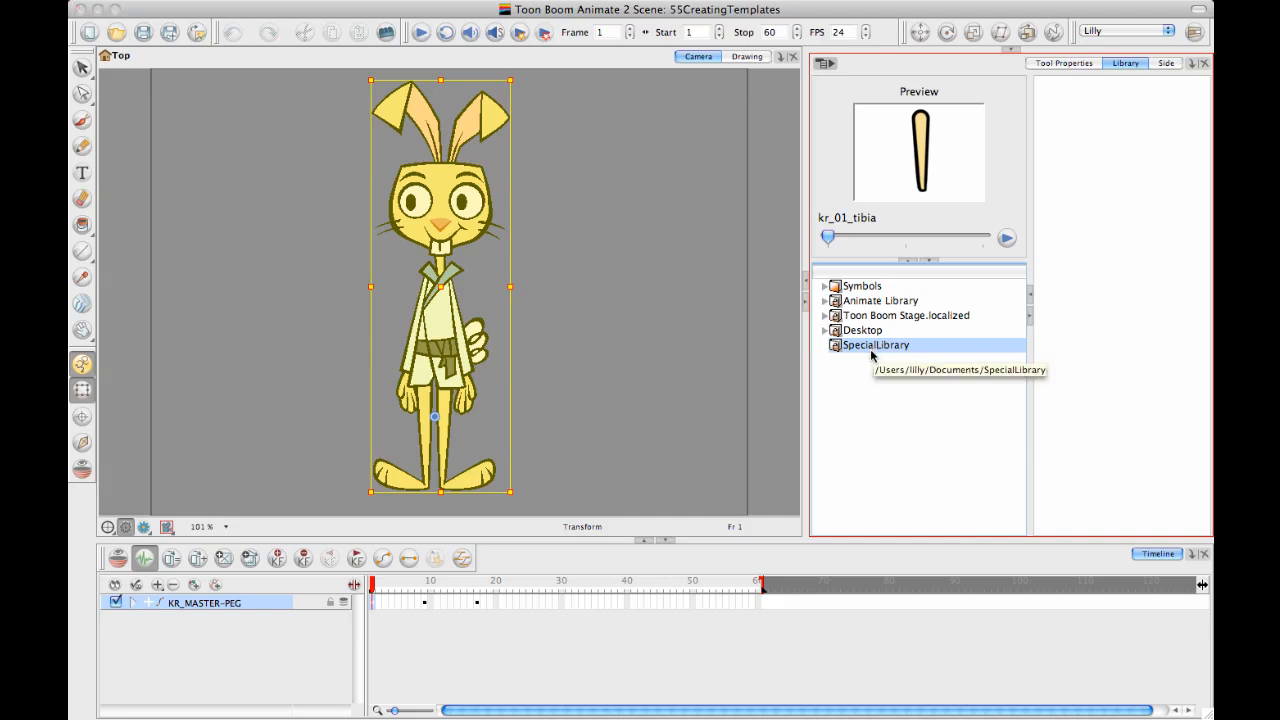
mouse_move(872, 379)
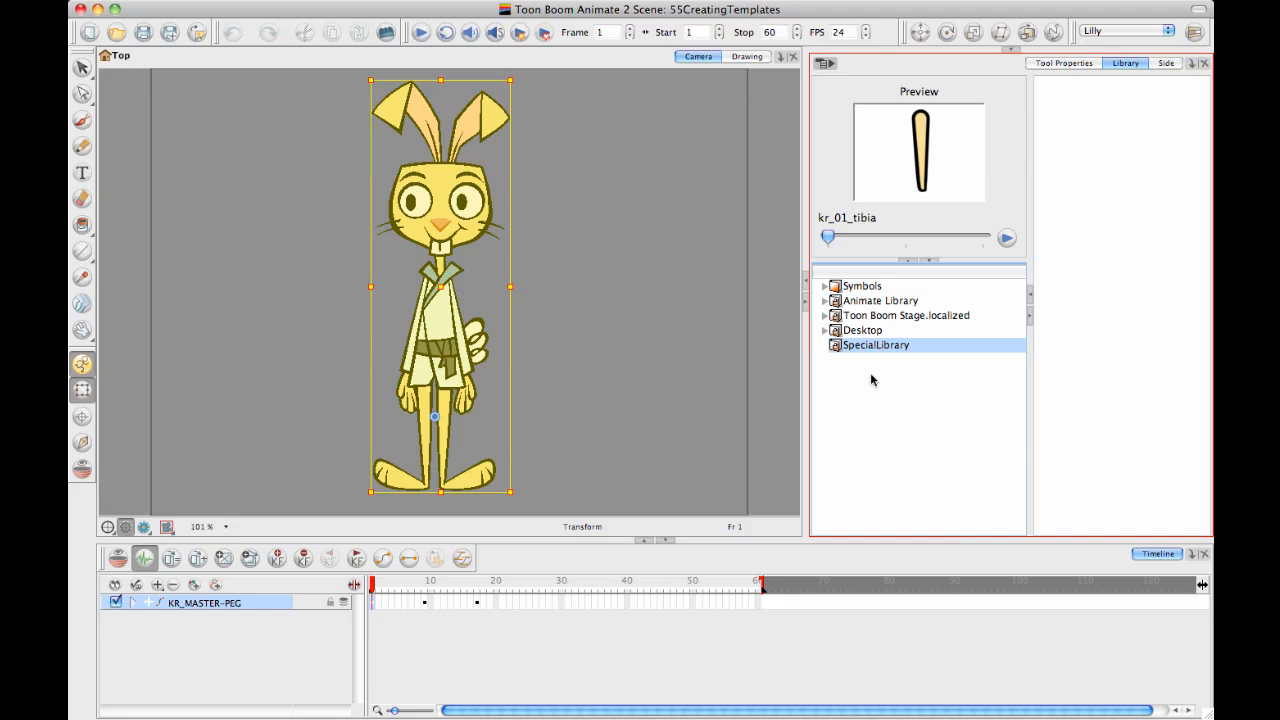
mouse_move(882, 355)
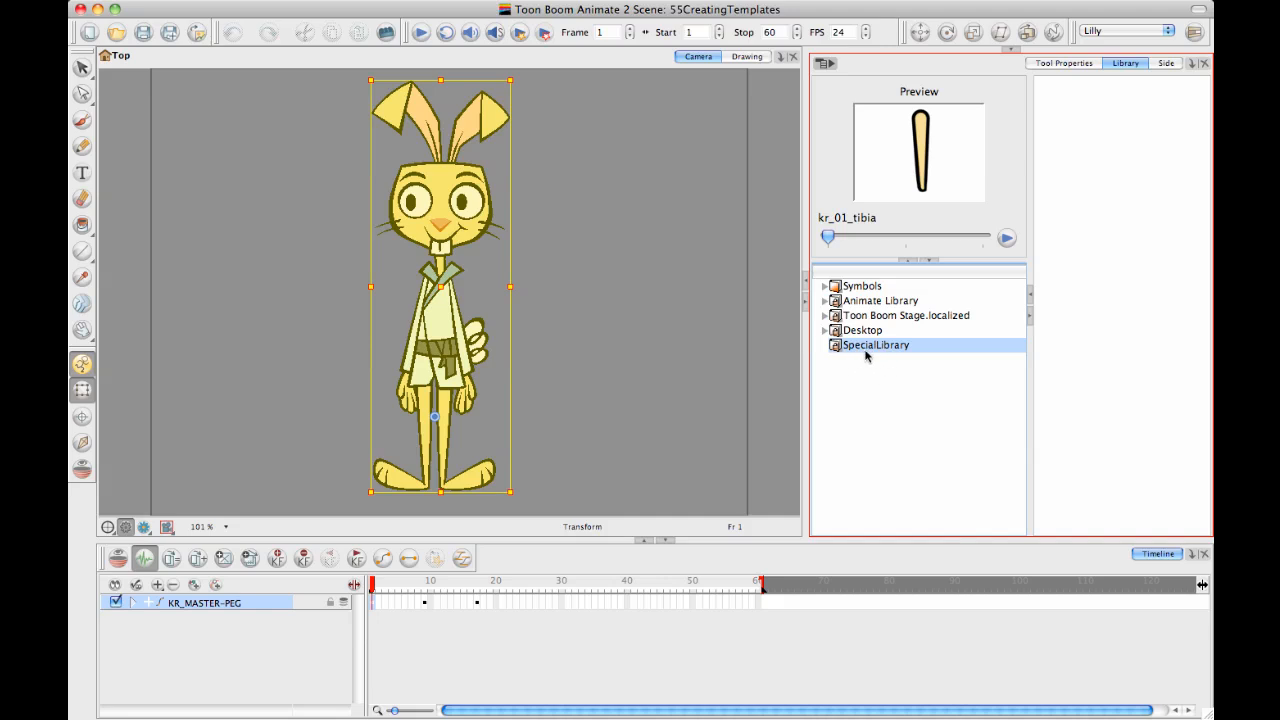
right_click(875, 344)
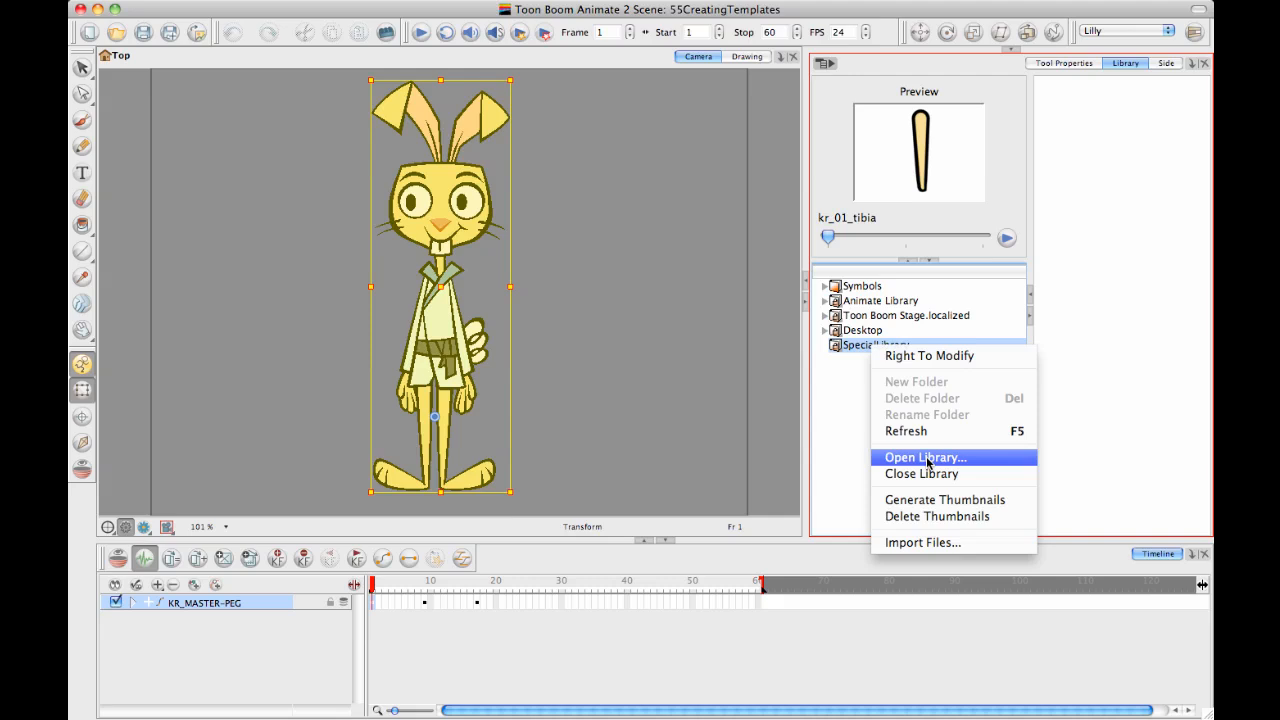
mouse_move(963, 464)
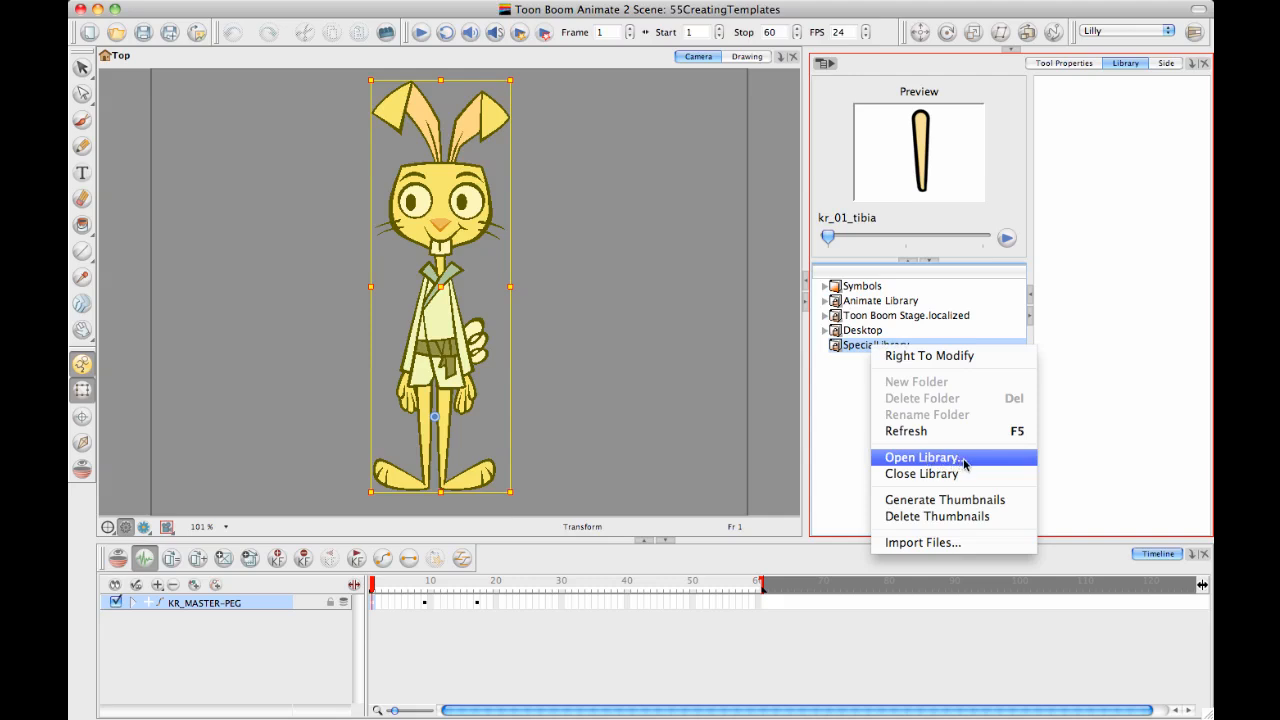
mouse_move(978, 462)
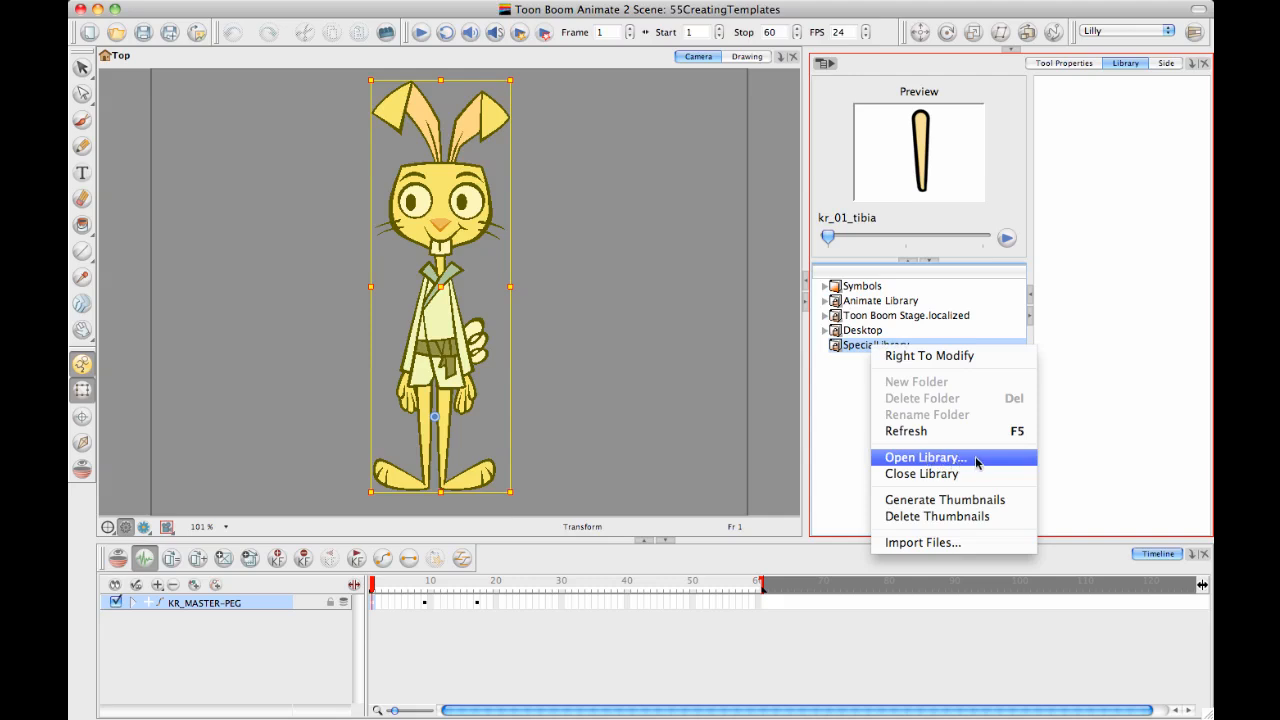
mouse_move(974, 463)
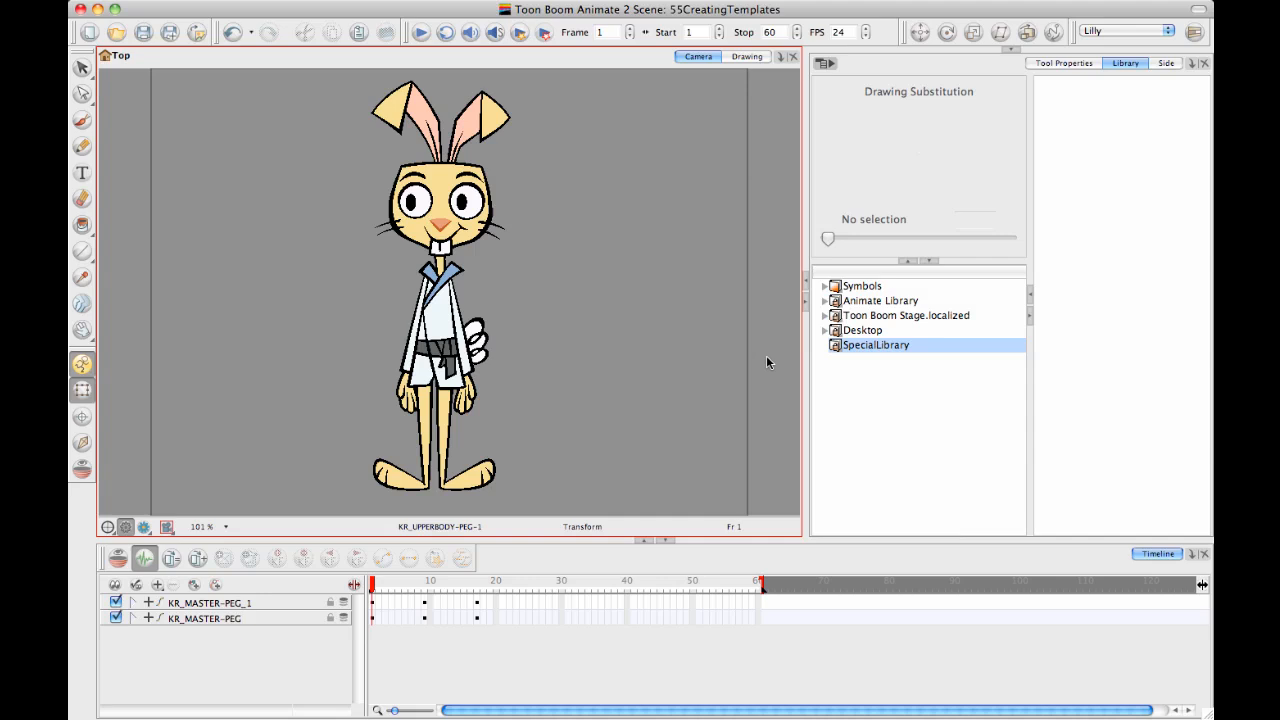
mouse_move(673, 388)
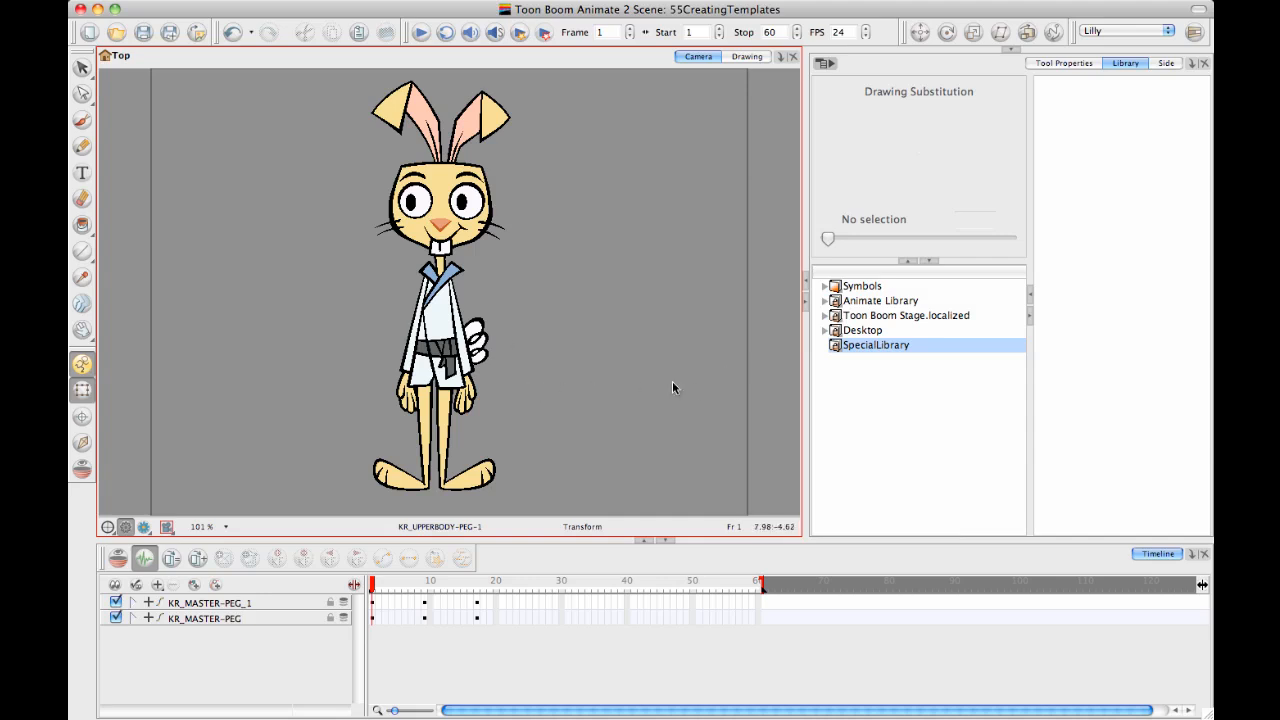
mouse_move(742, 413)
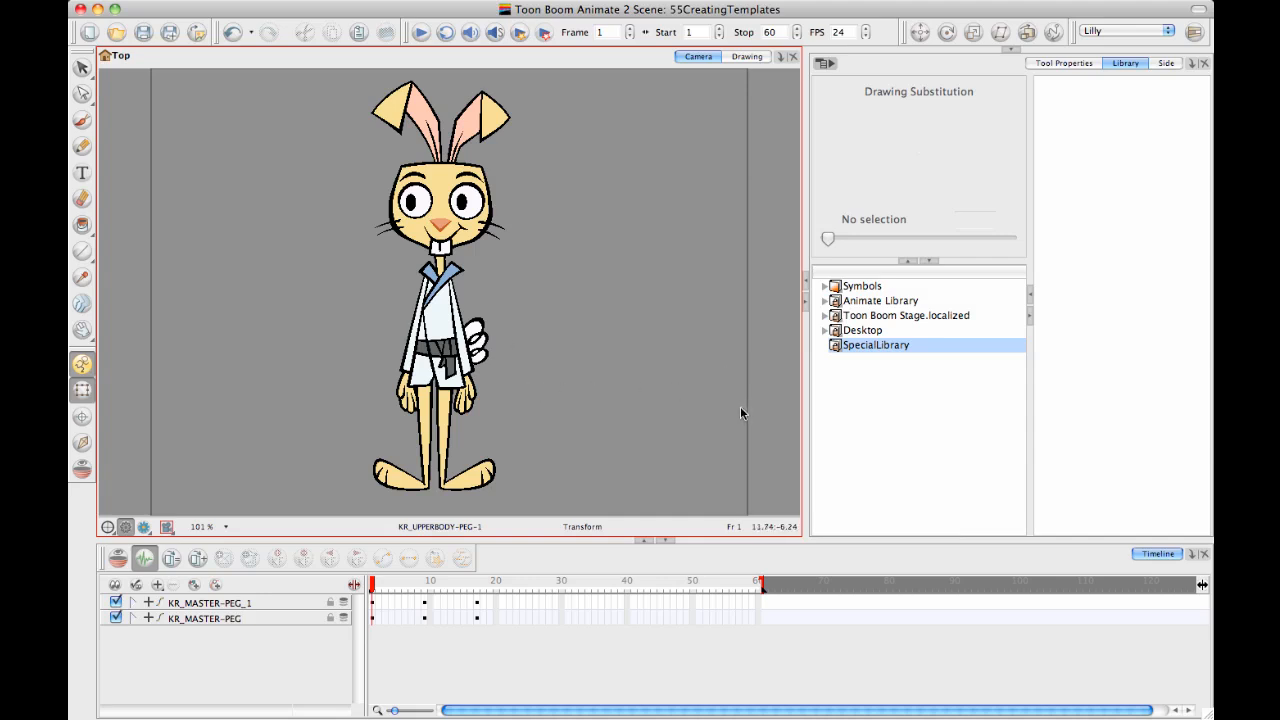
mouse_move(732, 414)
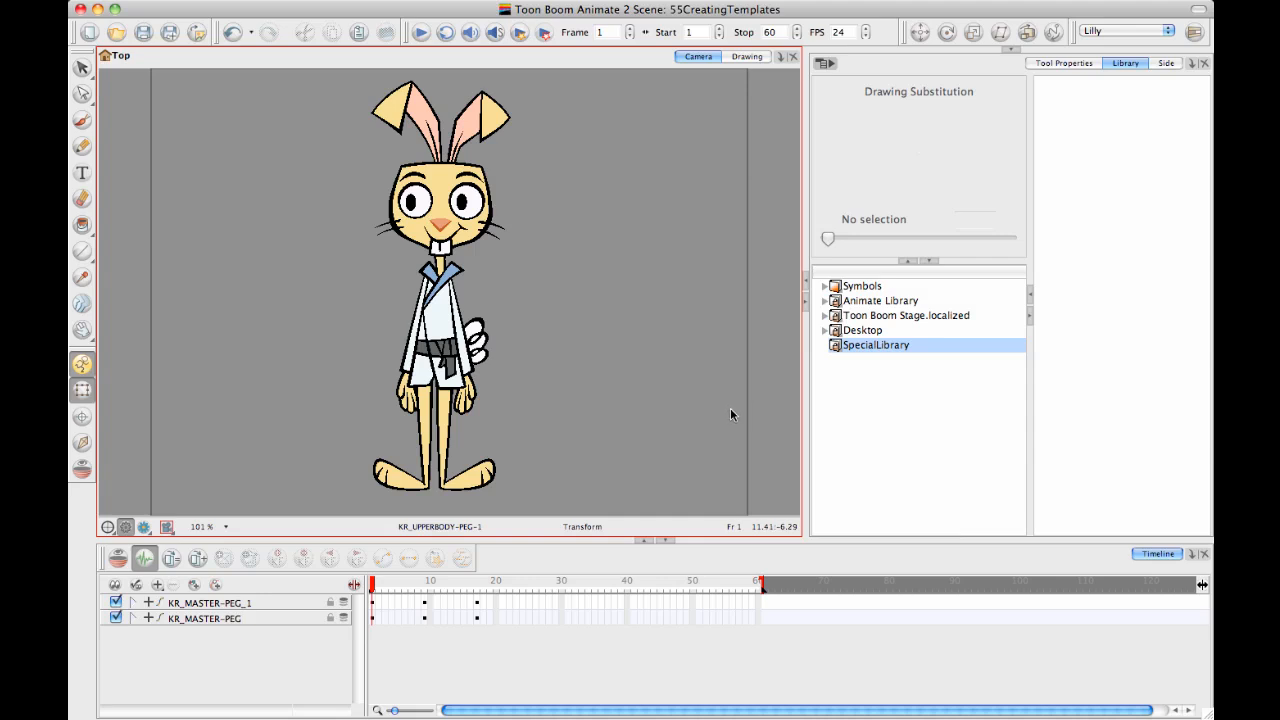
mouse_move(847, 371)
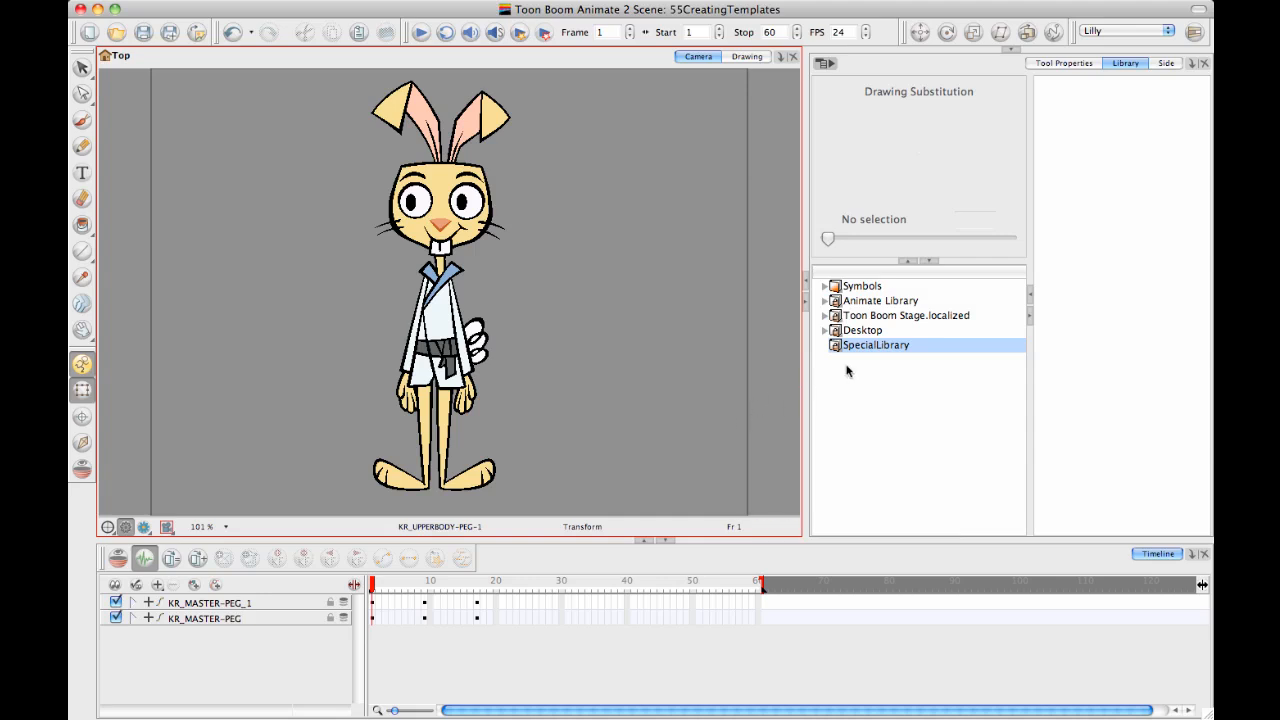
Grant Right To Modify on SpecialLibrary and delete the duplicate KR_MASTER-PEG_1 layer
right_click(875, 345)
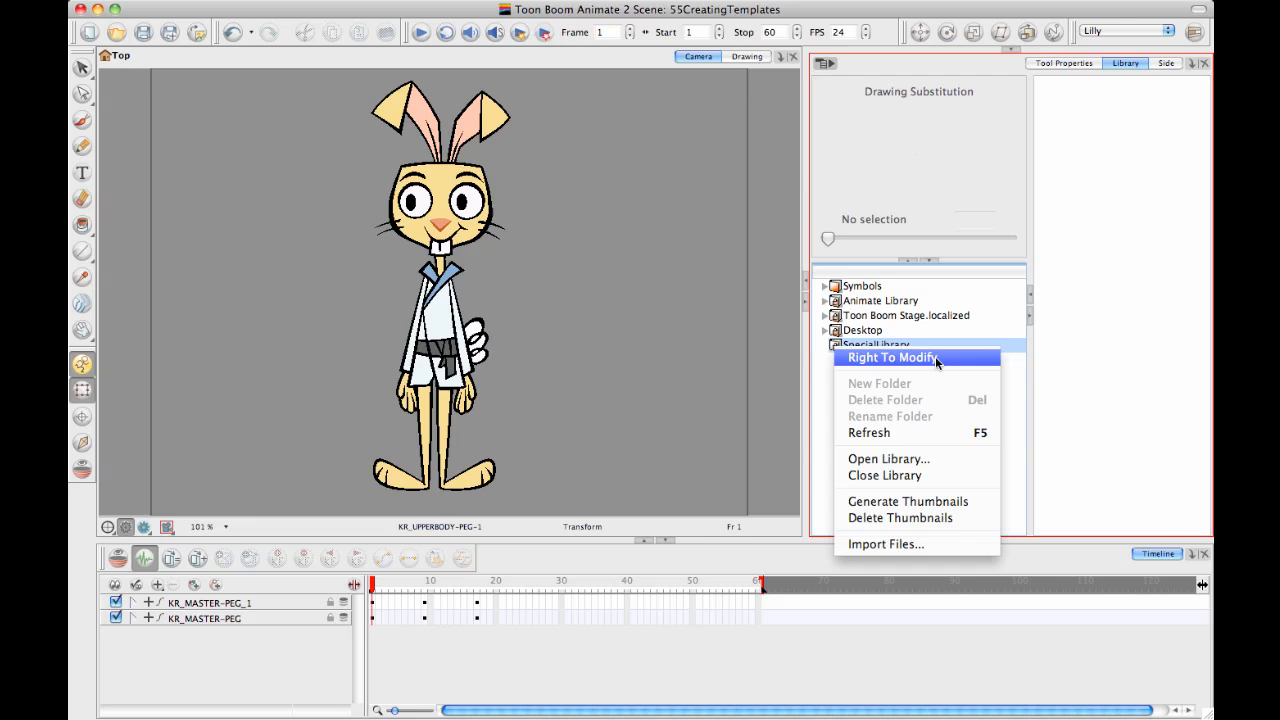
click(875, 344)
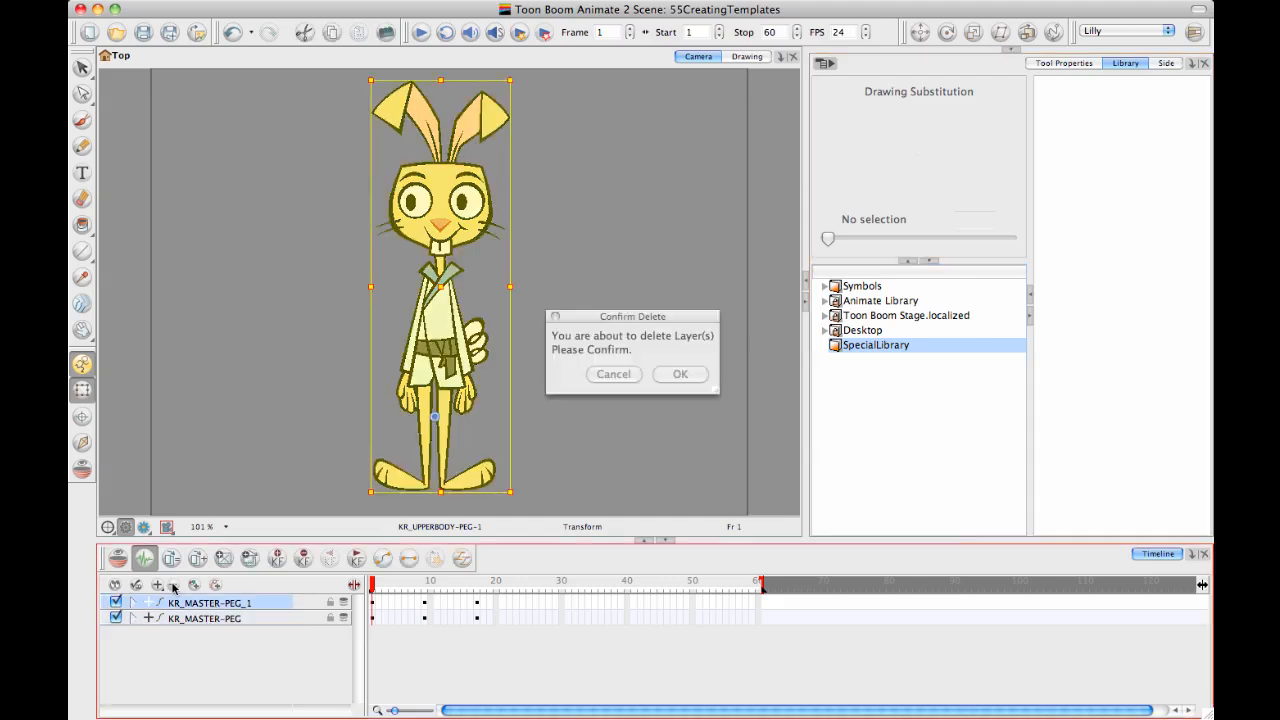
click(679, 373)
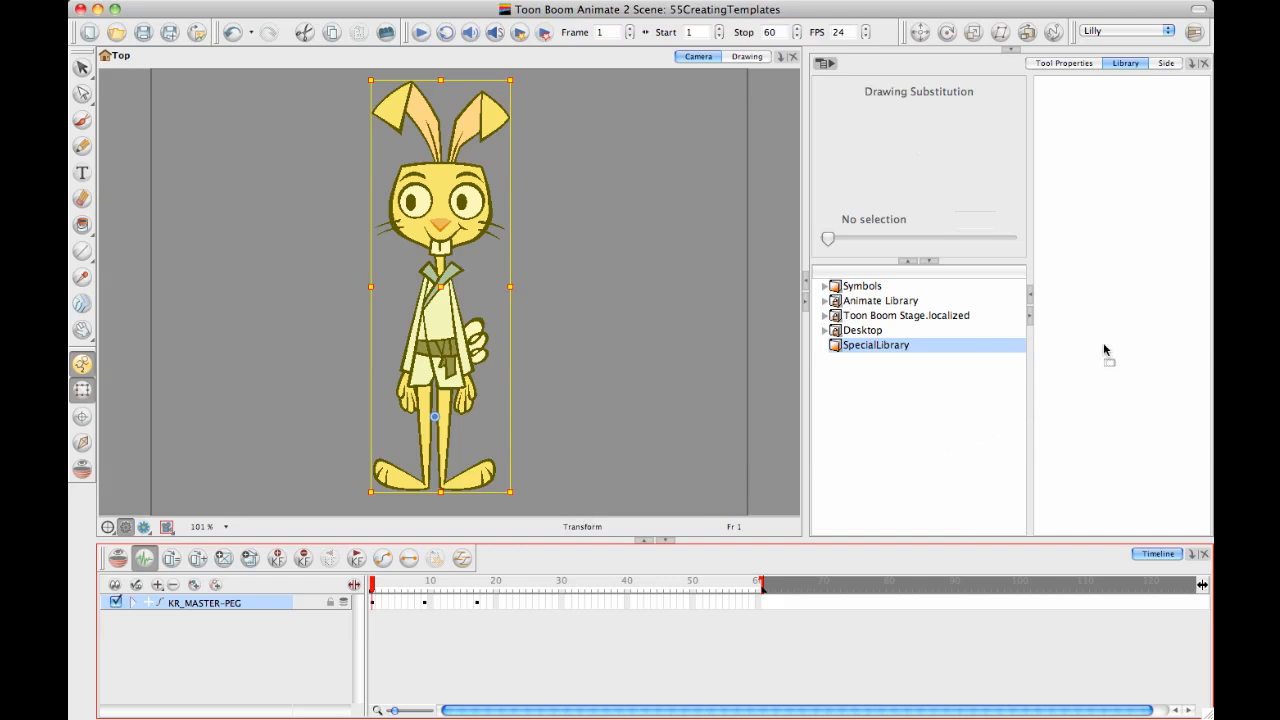
mouse_move(1064, 350)
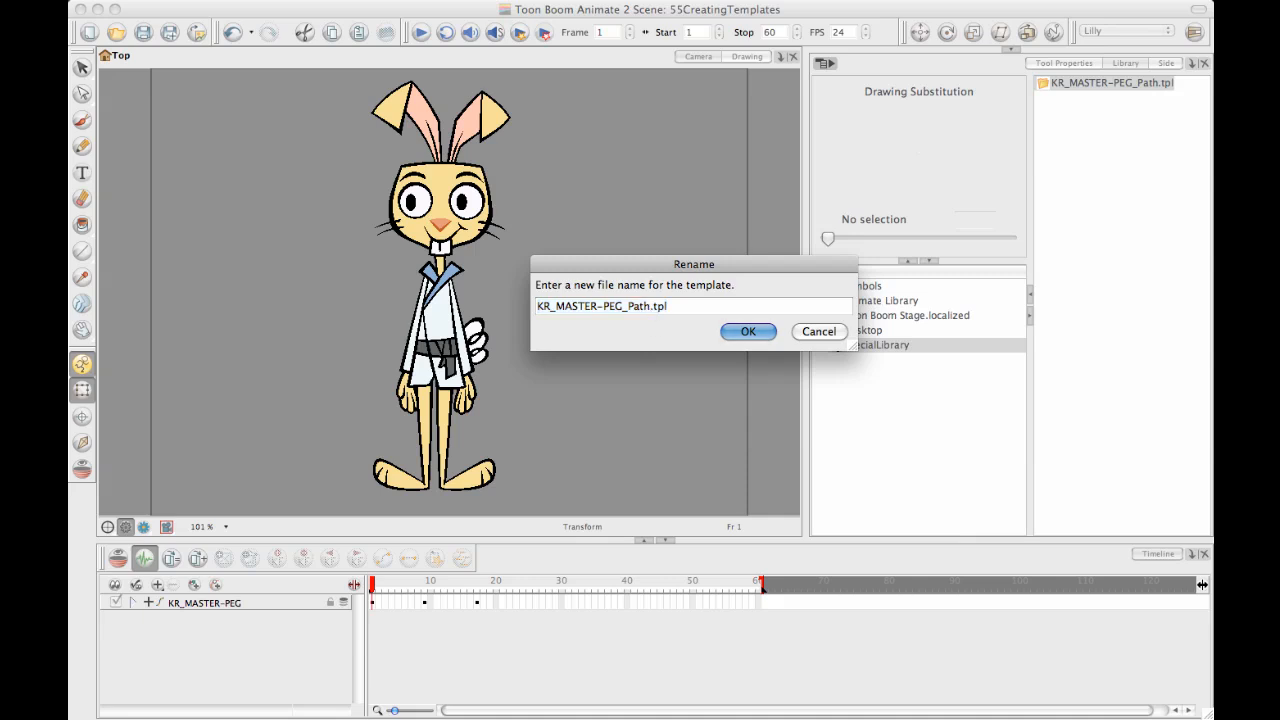
mouse_move(654, 428)
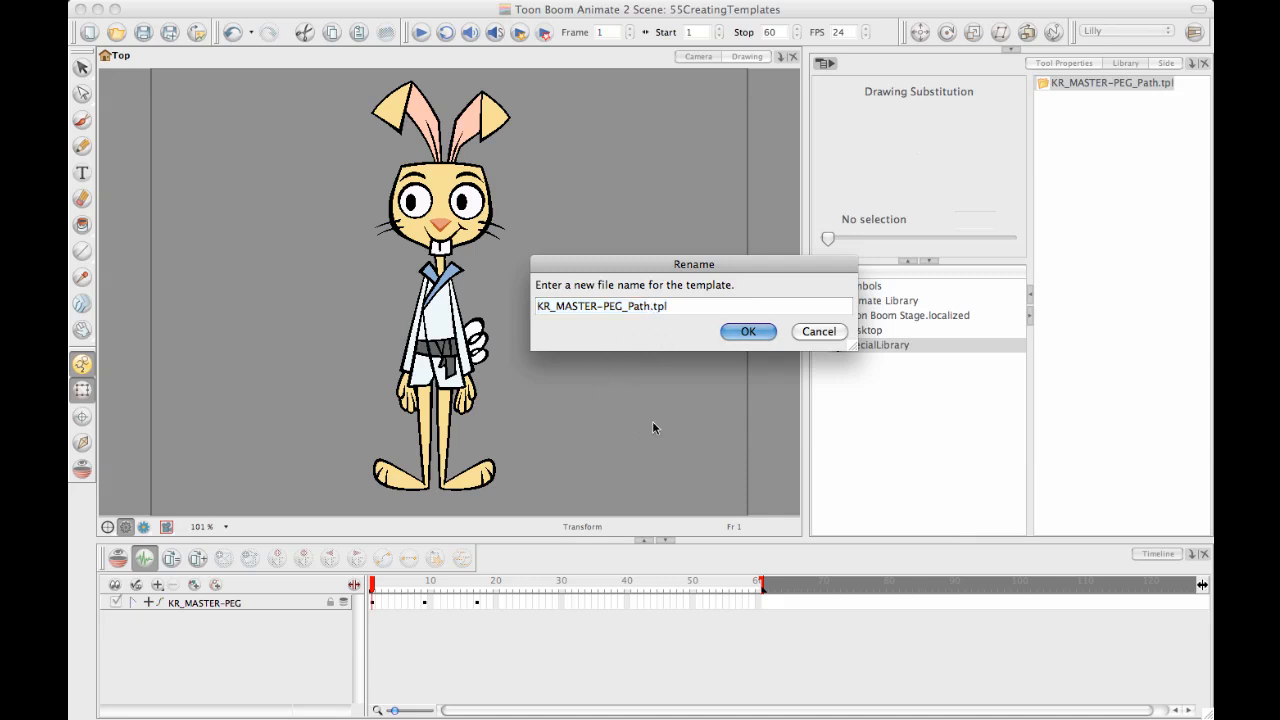
mouse_move(690, 379)
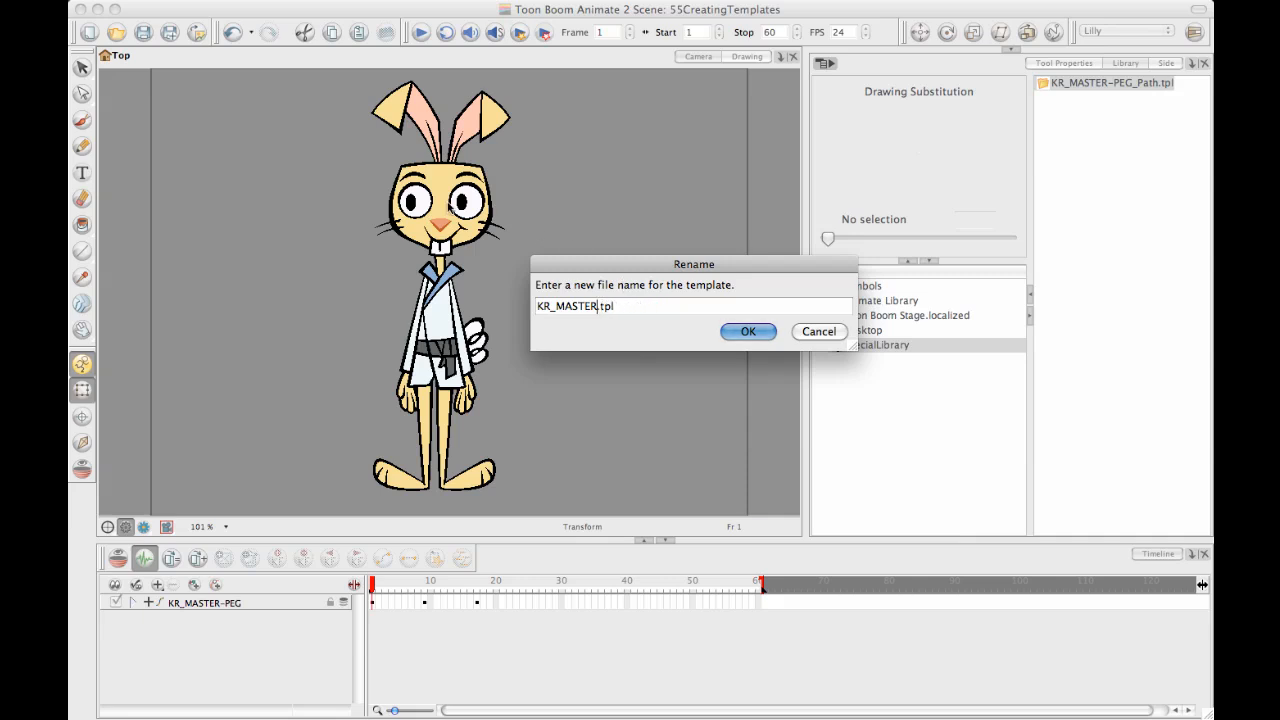
Confirm the dragged rig's template name as KR_MASTER.tpl
click(747, 331)
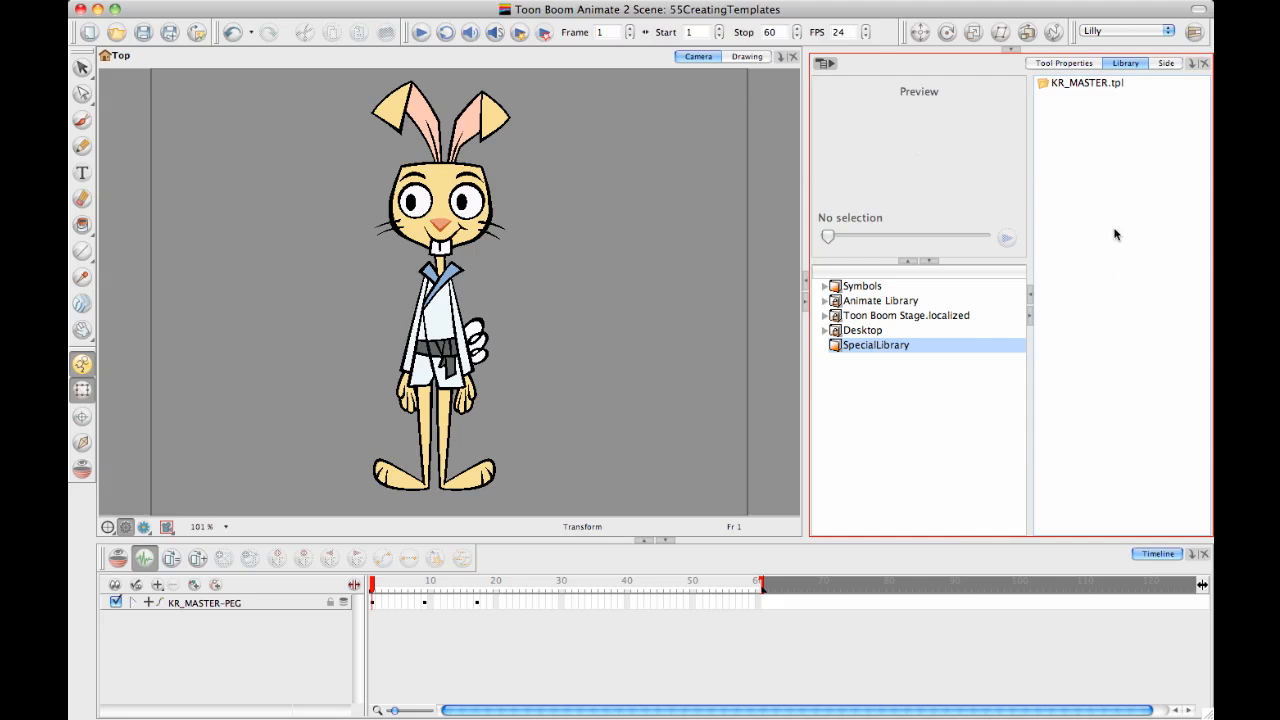
mouse_move(1109, 130)
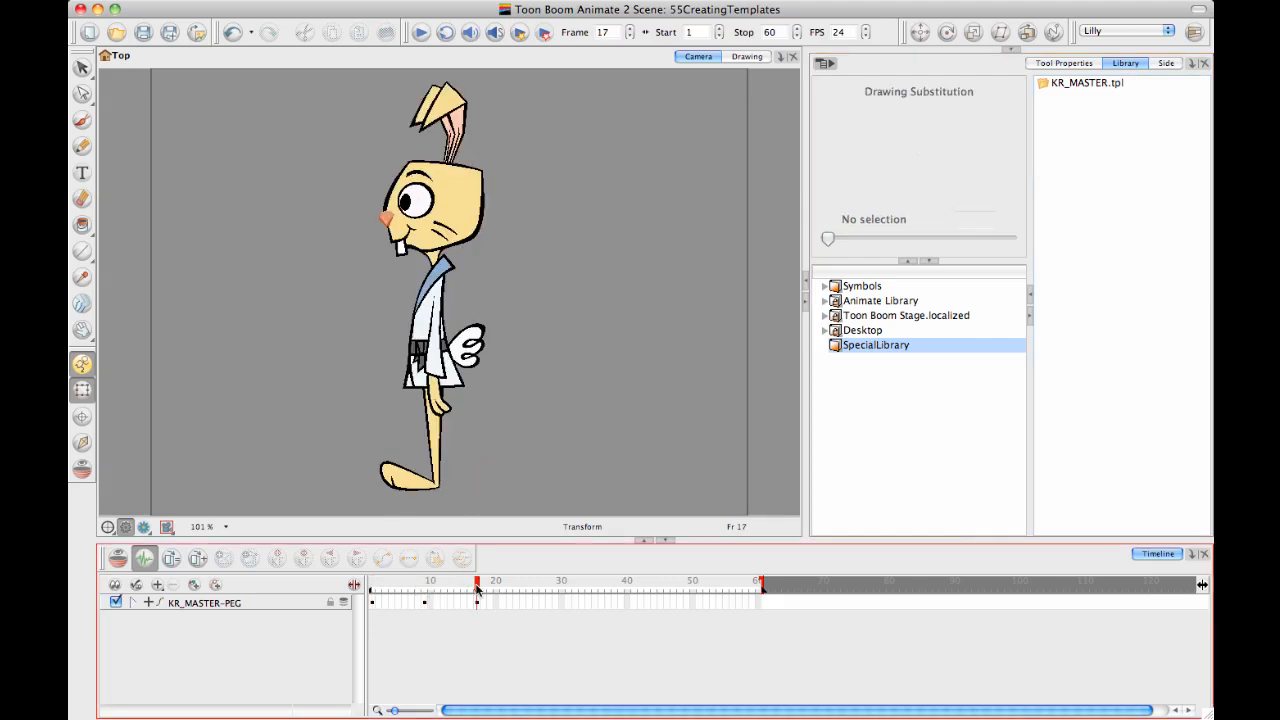
Check the rig's pose at frame 9, then bring KR_MASTER.tpl into the timeline
click(424, 588)
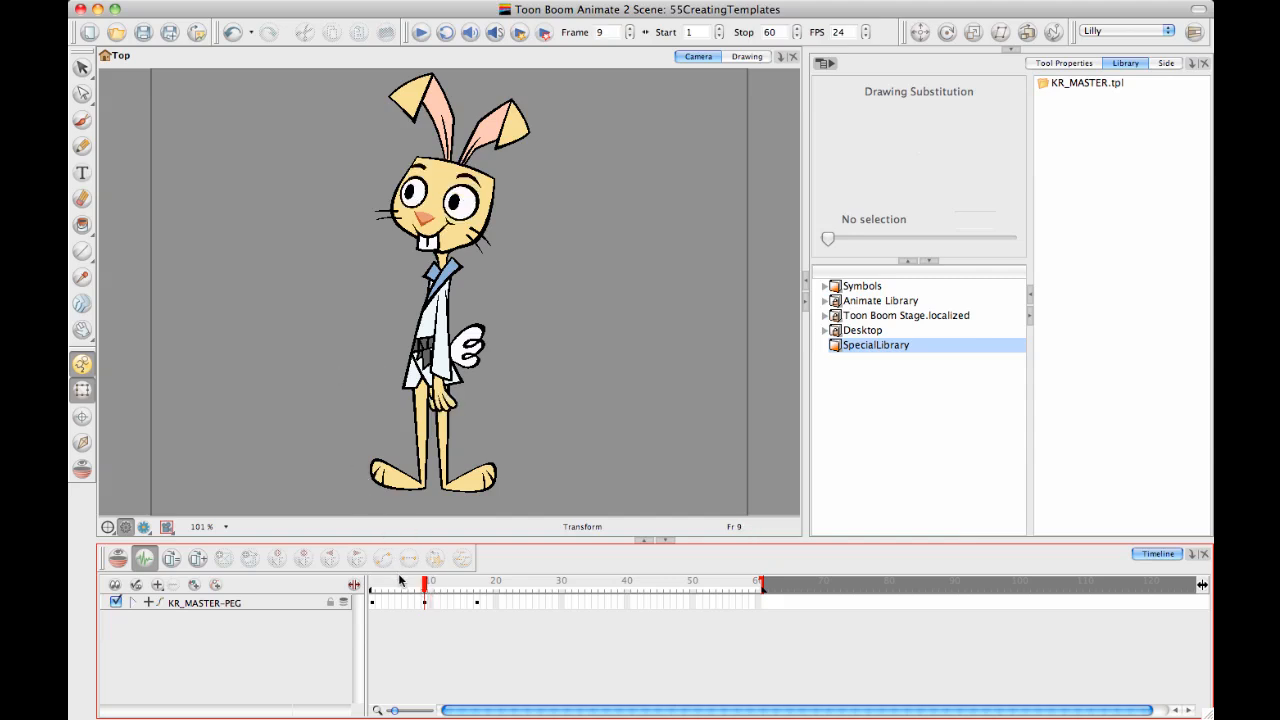
mouse_move(388, 605)
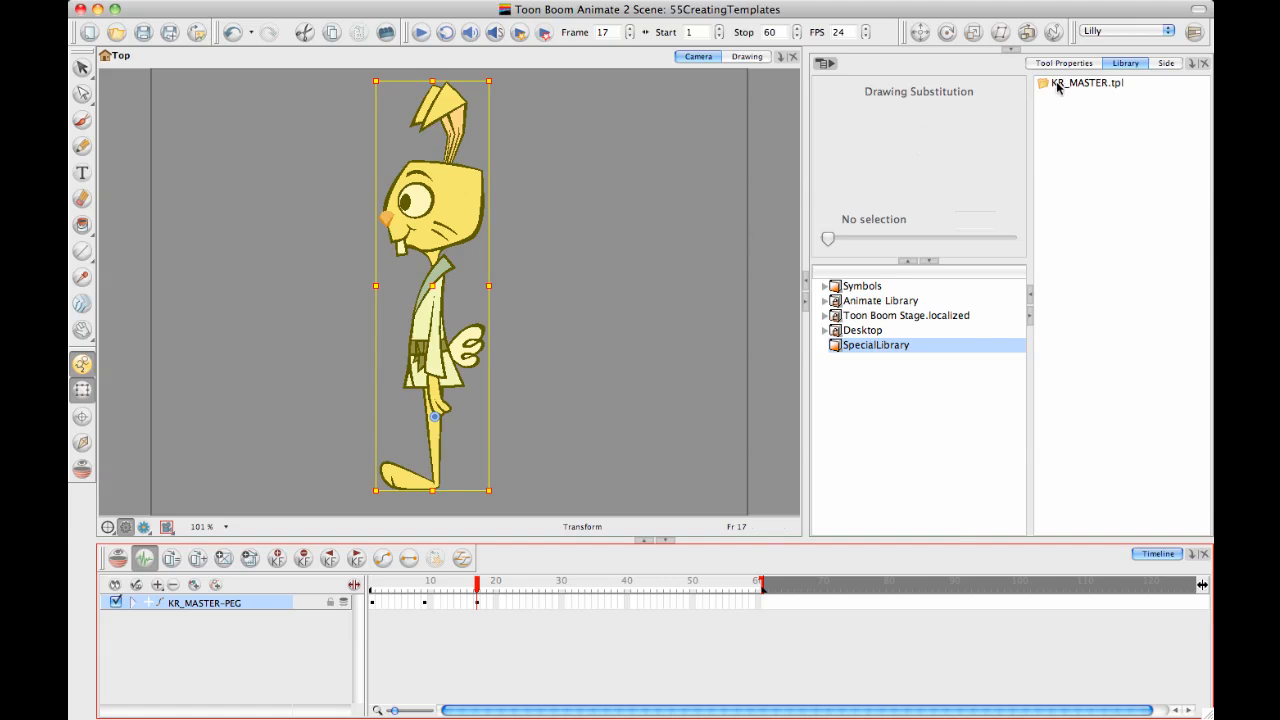
click(1086, 83)
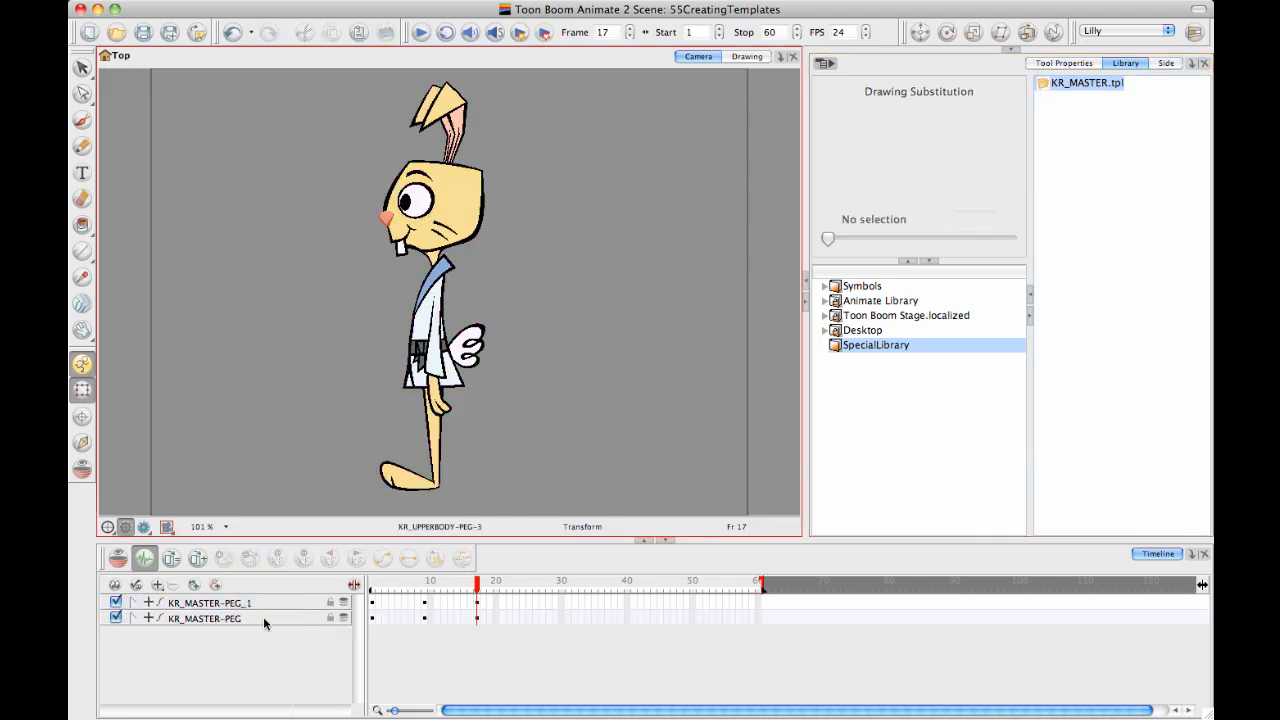
Delete KR_MASTER-PEG_1's later poses and KR_MASTER-PEG's front pose, then check frame 2
click(210, 602)
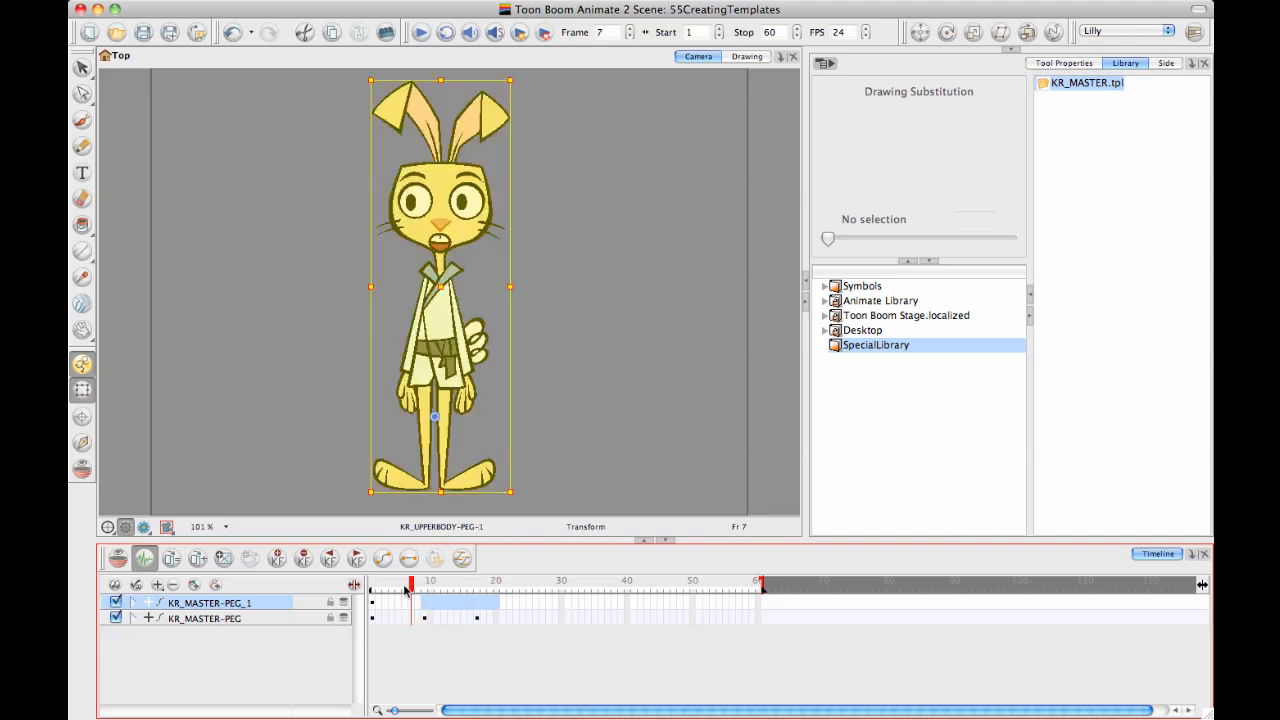
click(372, 588)
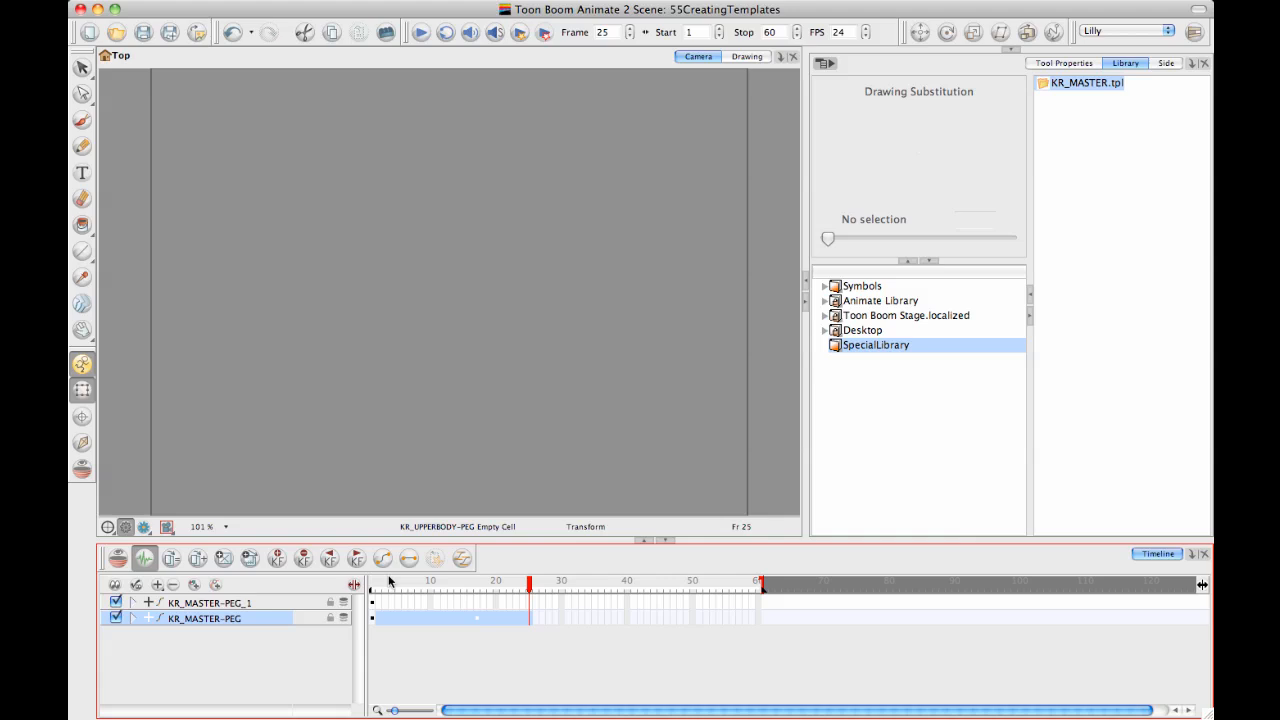
click(210, 602)
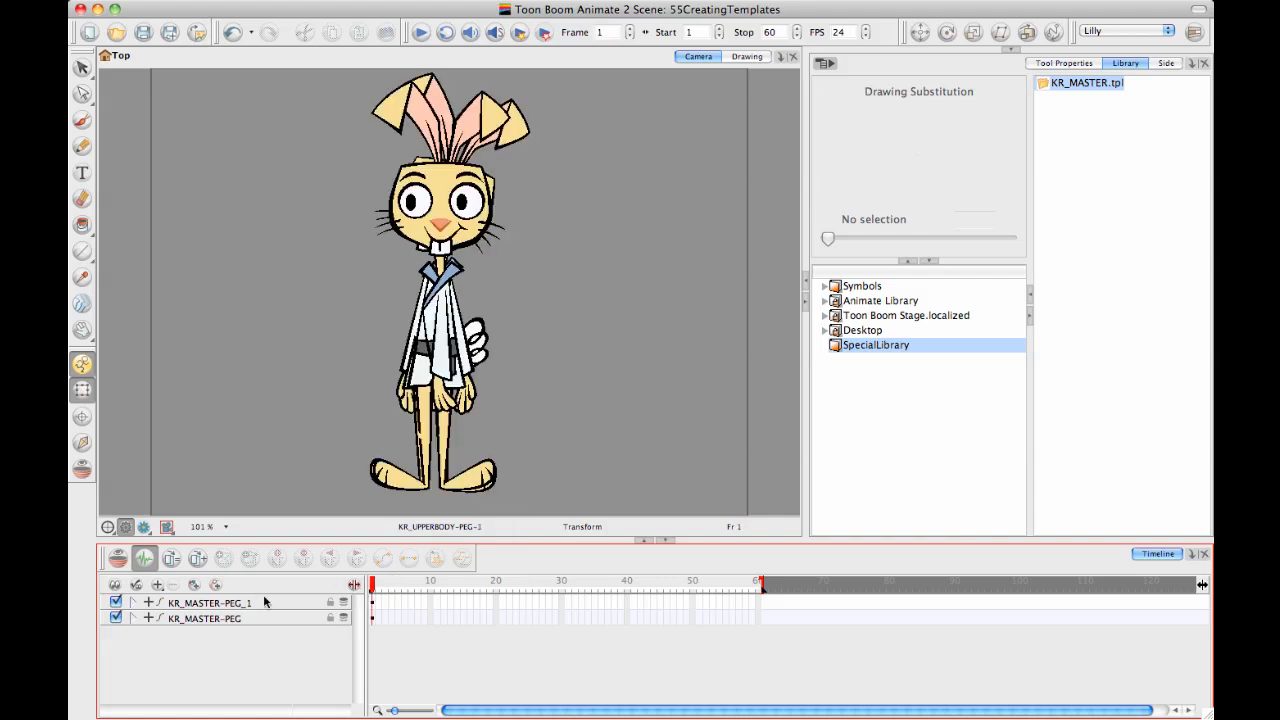
click(205, 618)
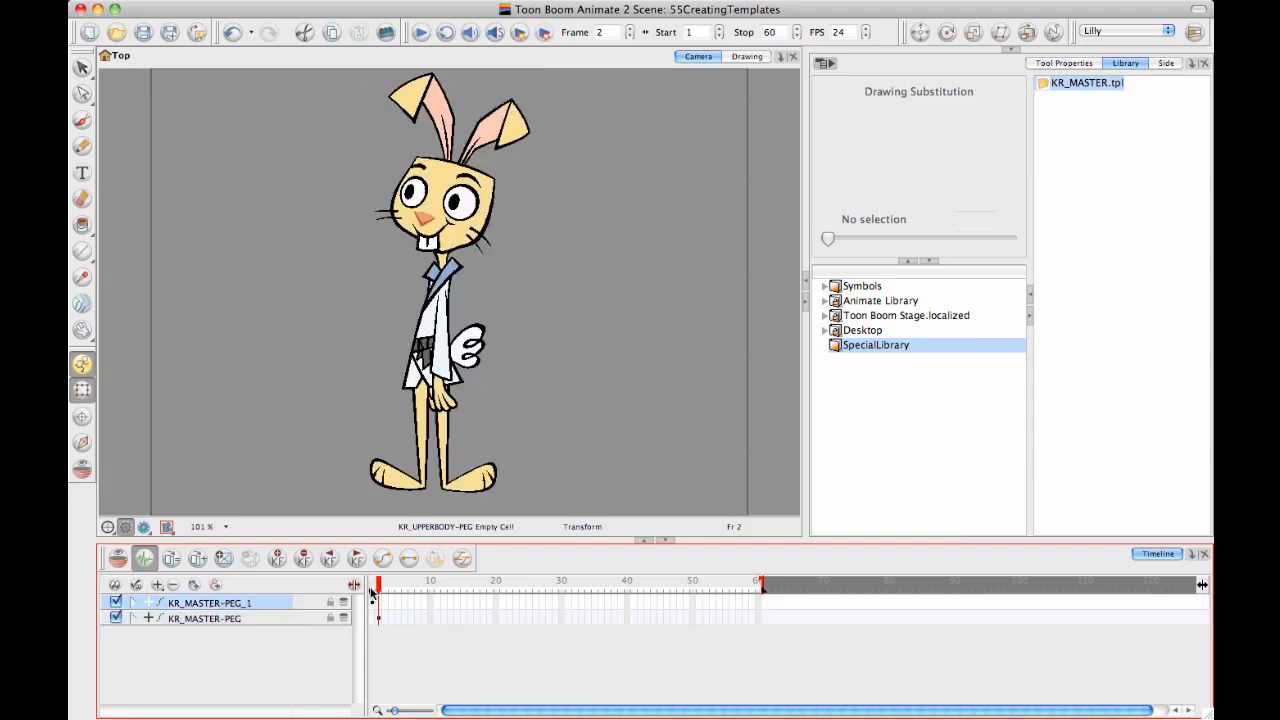
Scrub KR_MASTER-PEG's poses across frames 11–20, then expand KR_MASTER-PEG_1's body-part layers
click(210, 602)
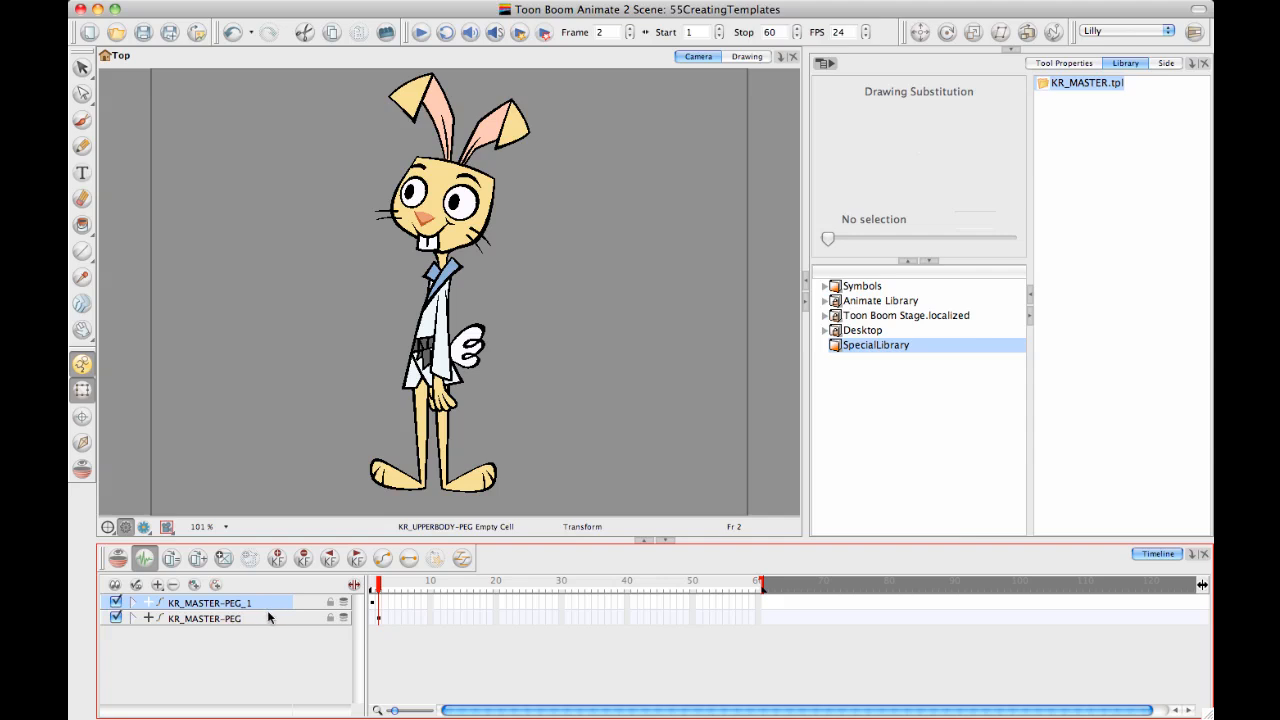
mouse_move(270, 613)
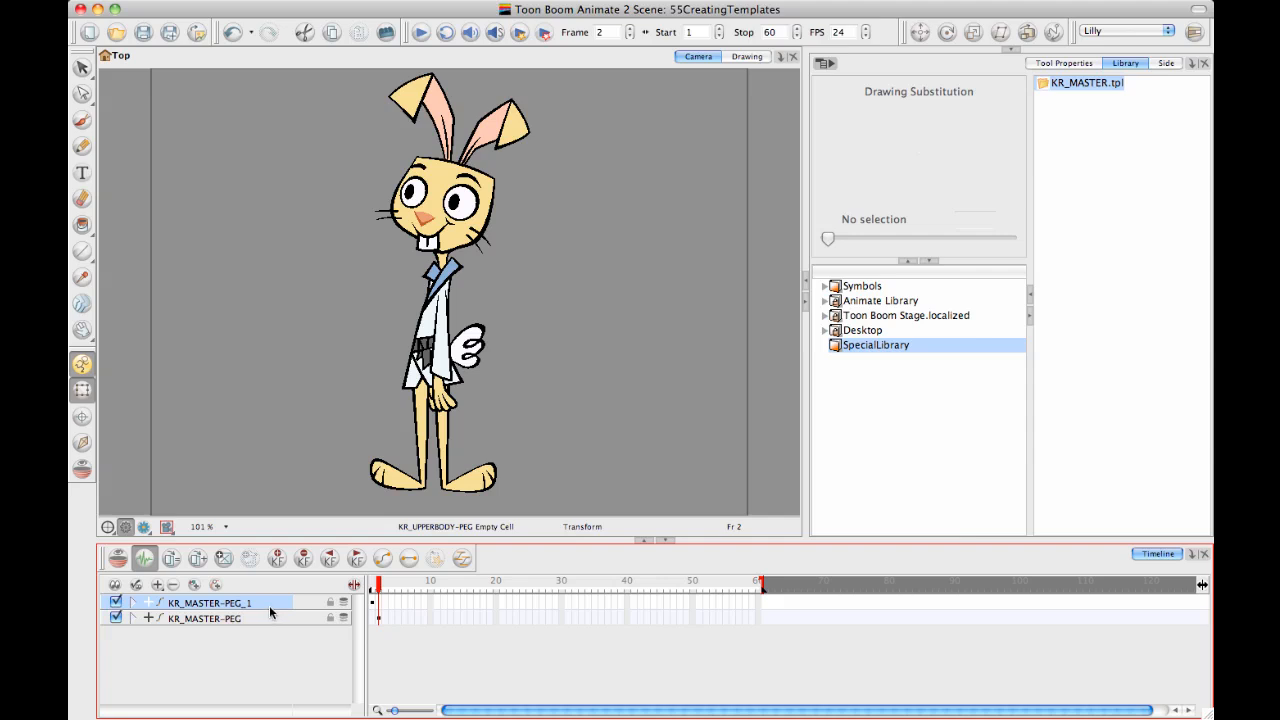
mouse_move(461, 396)
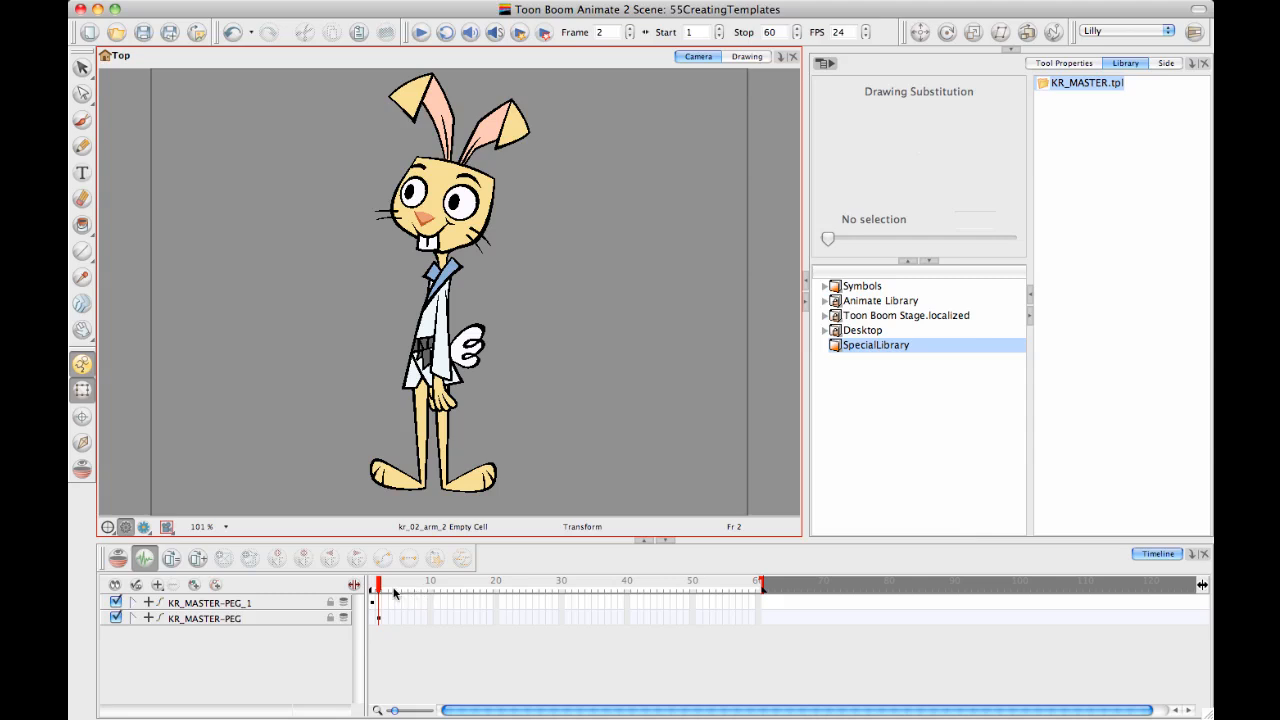
click(378, 590)
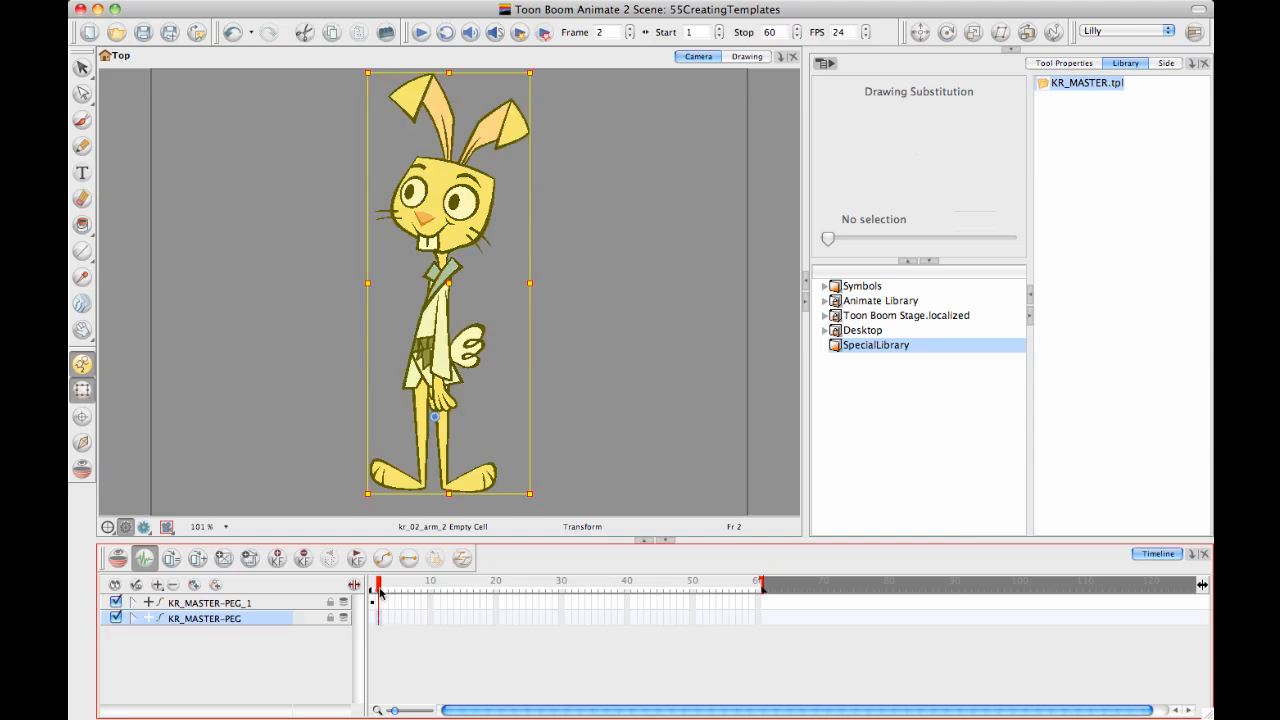
click(378, 590)
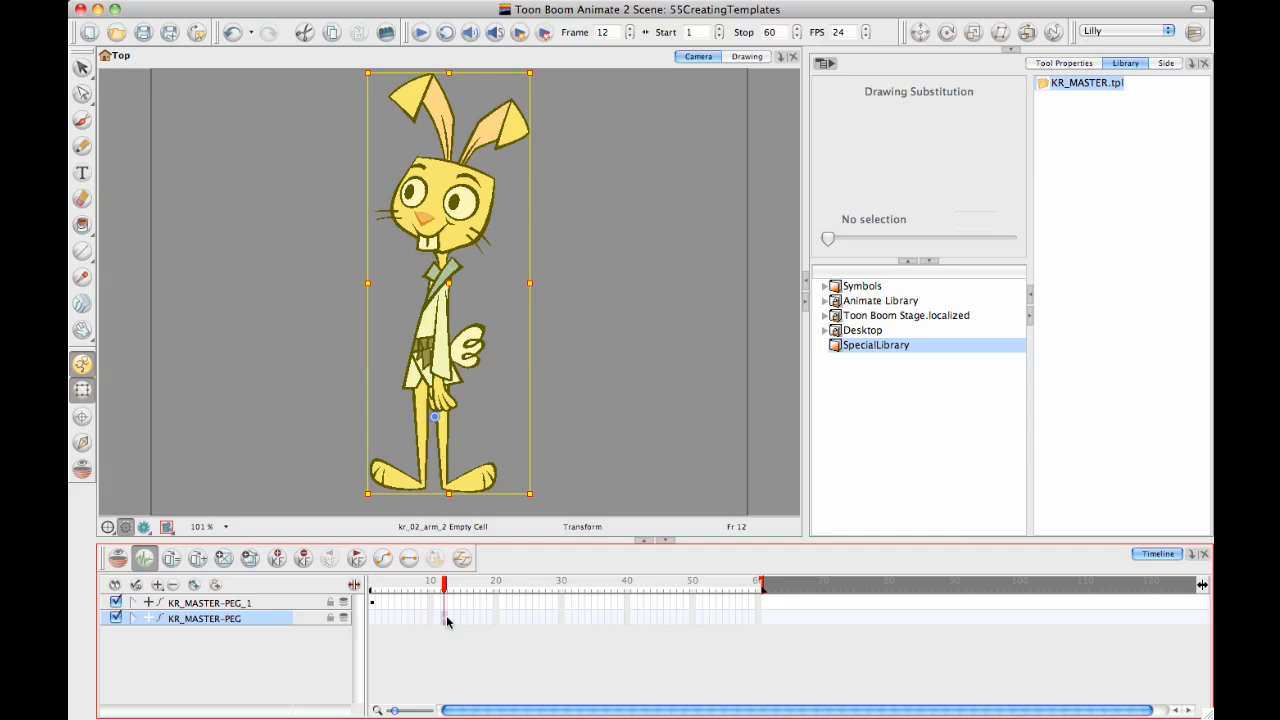
click(437, 588)
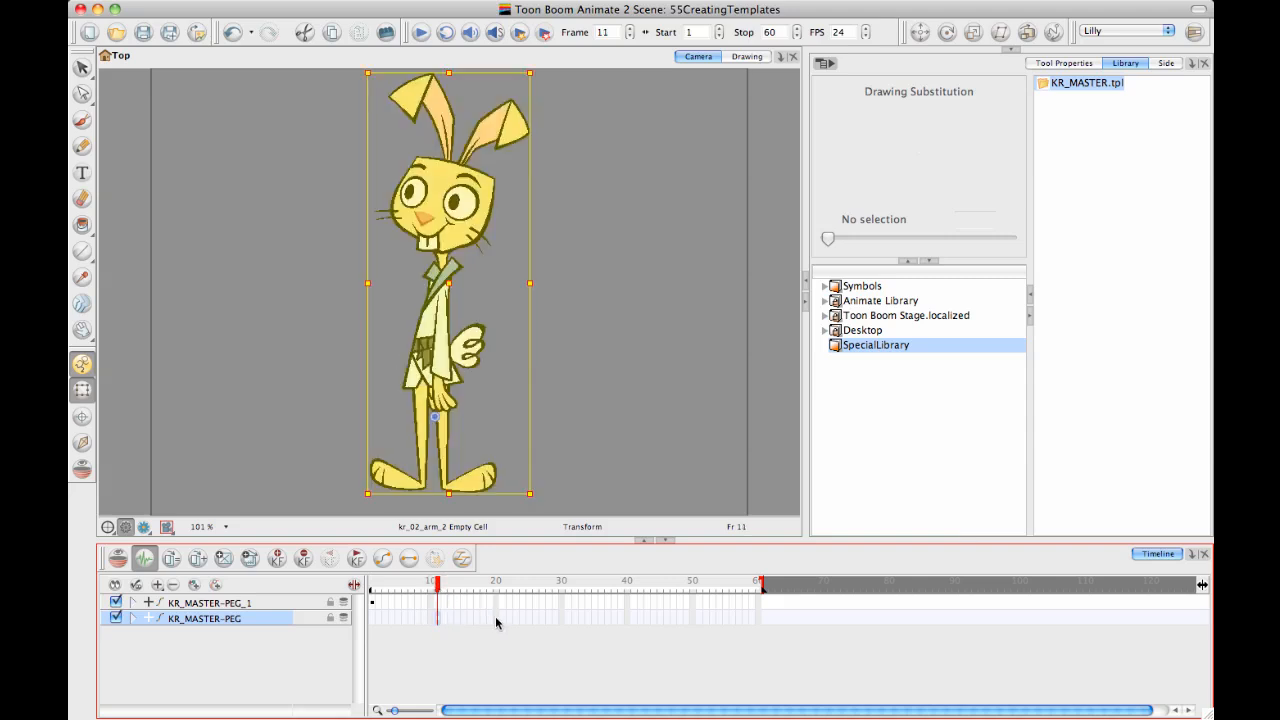
click(497, 581)
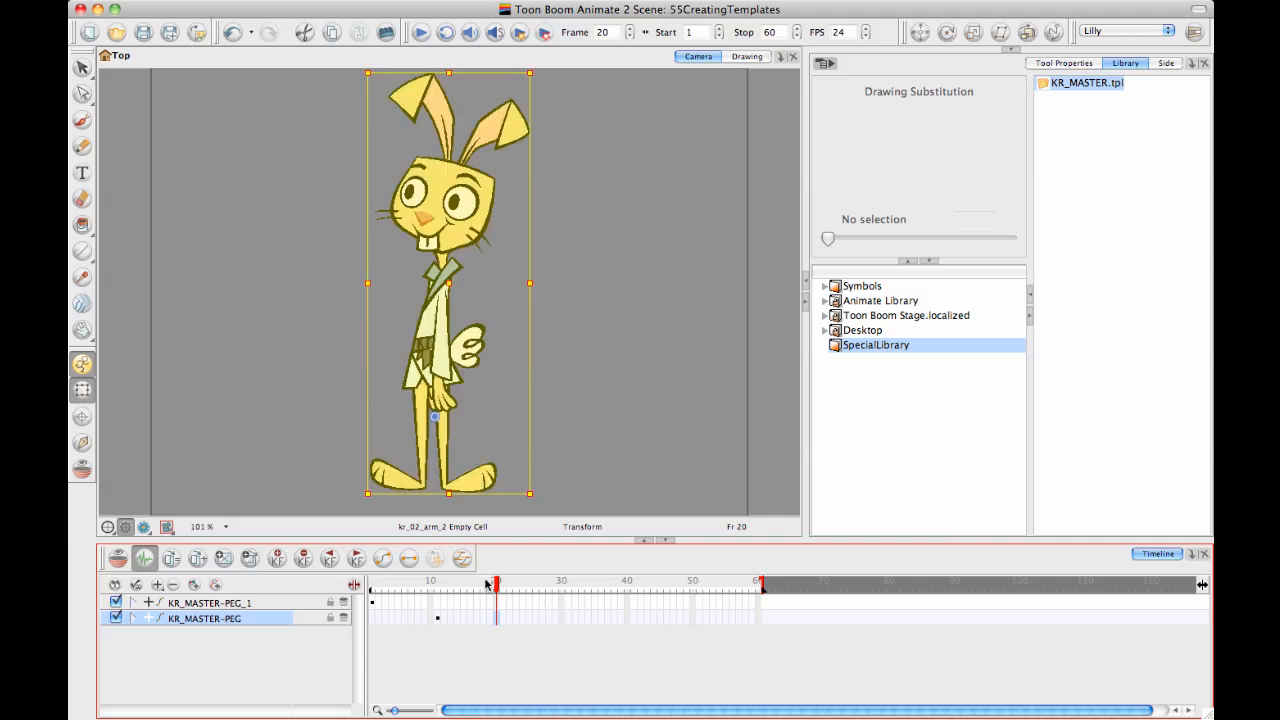
drag(490, 583, 430, 583)
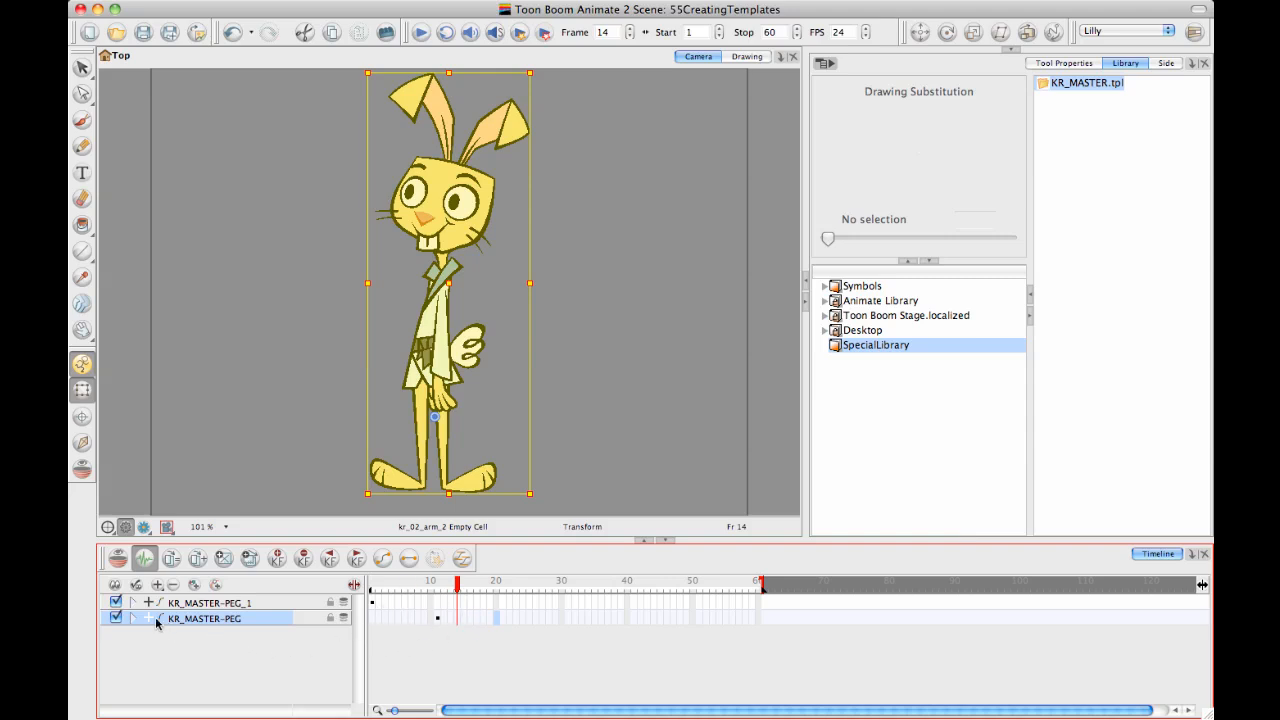
click(135, 618)
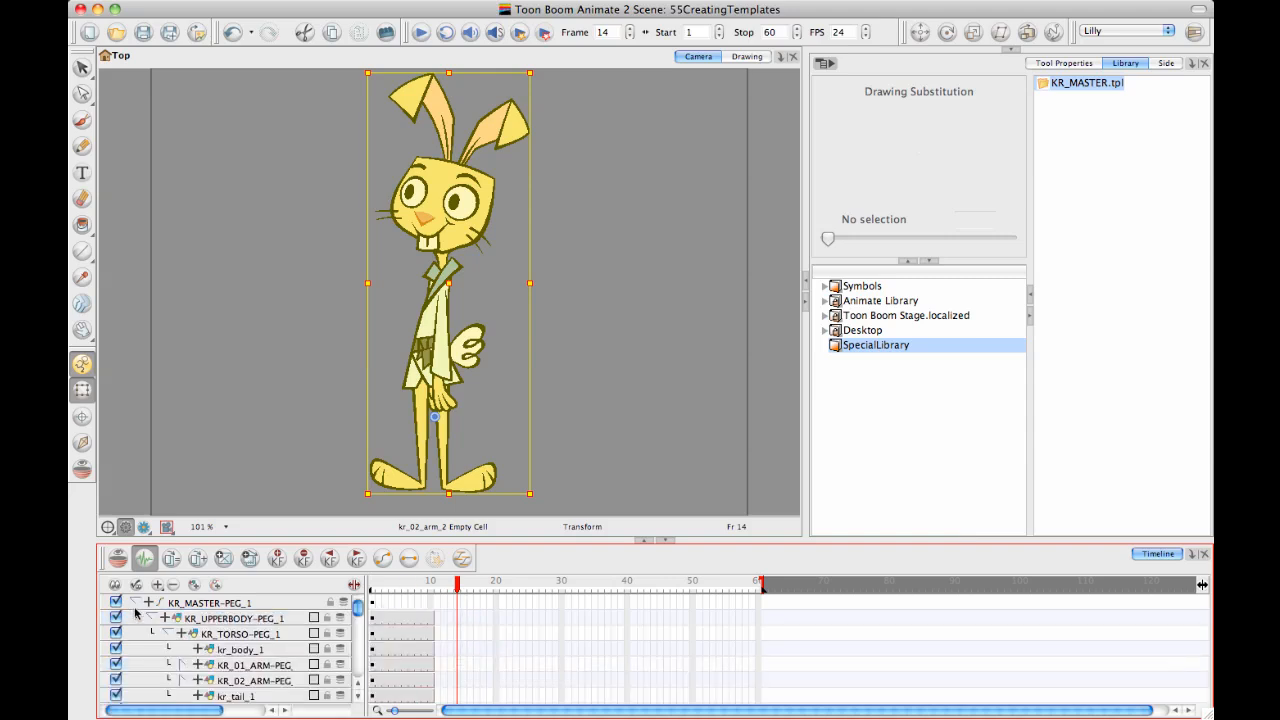